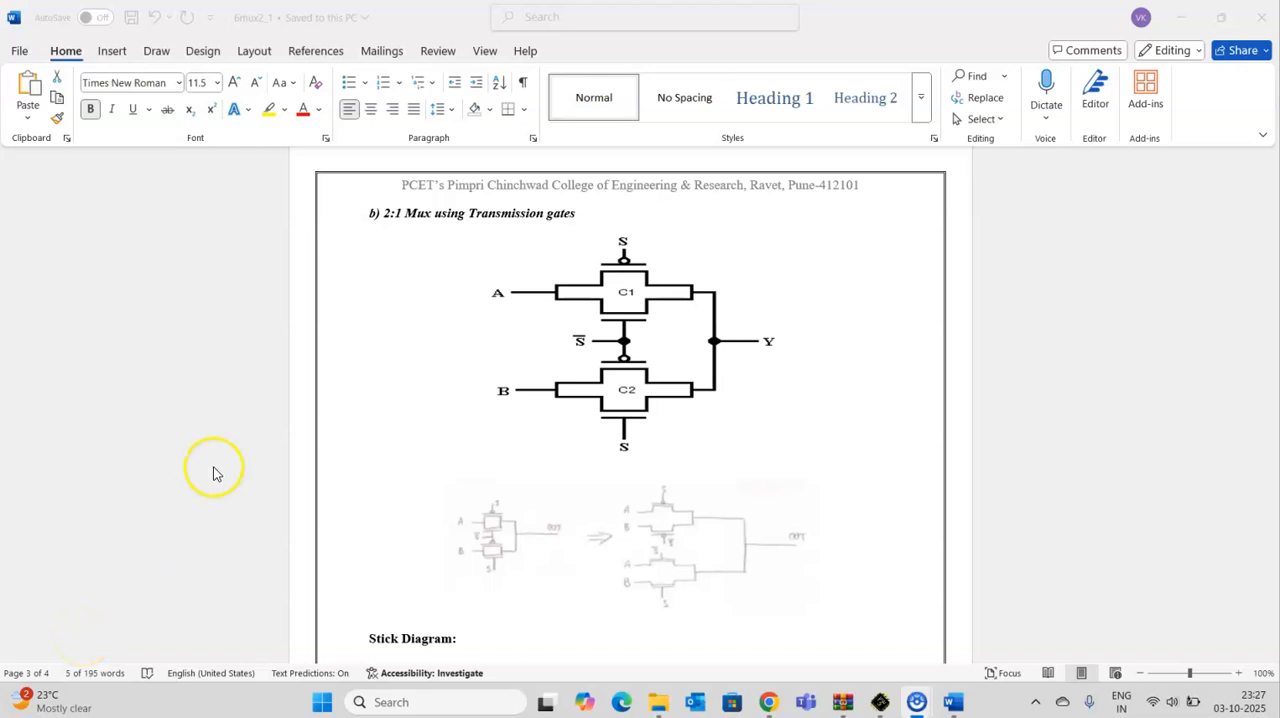
mouse_move(405, 230)
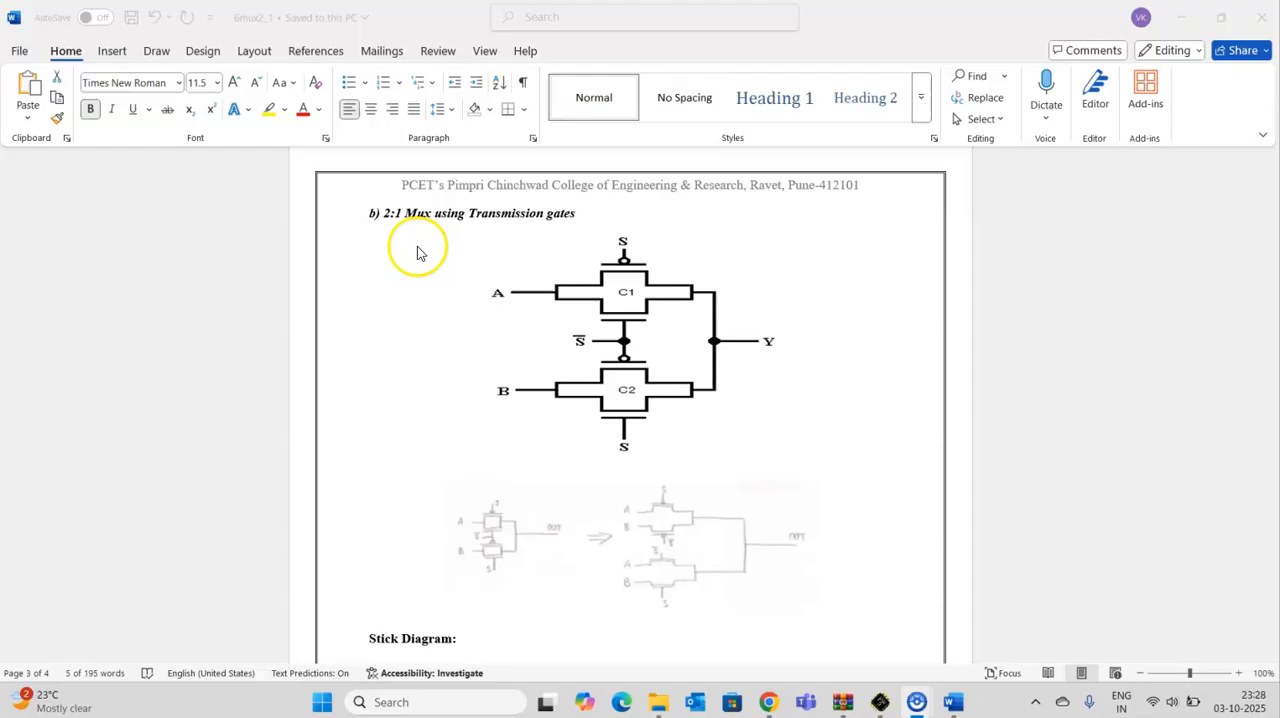
mouse_move(425, 218)
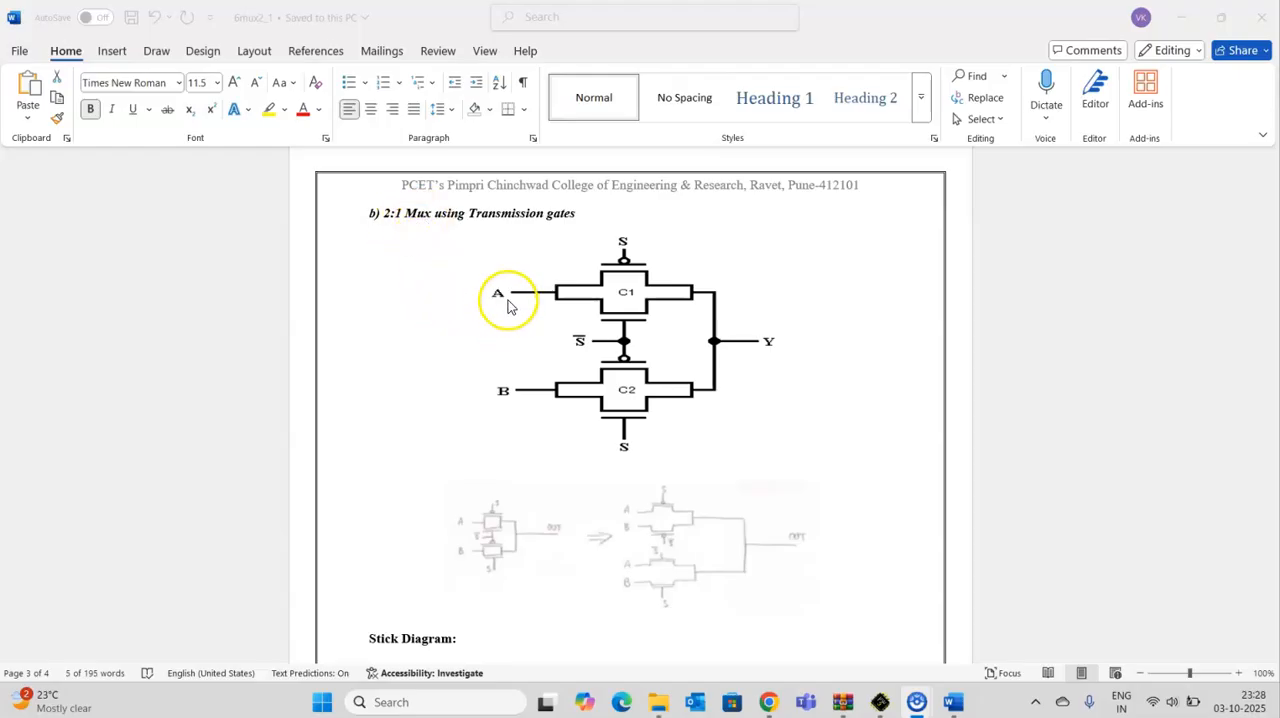
mouse_move(650, 467)
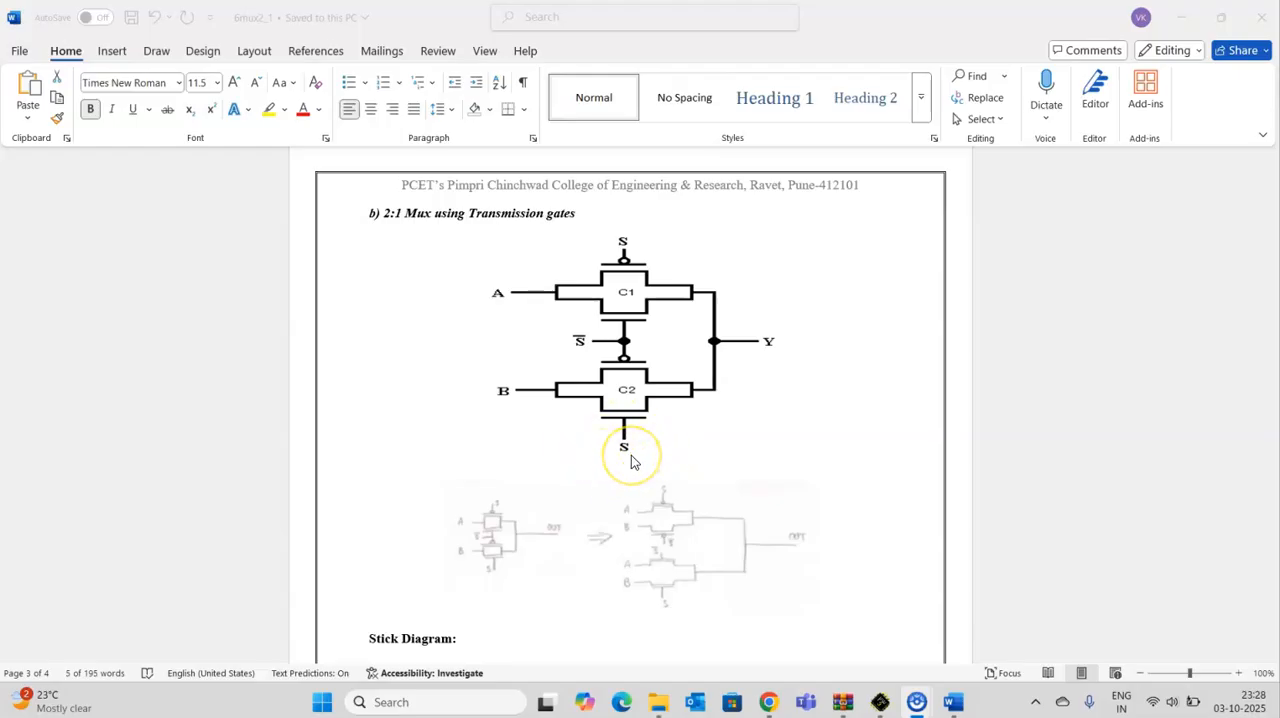
mouse_move(624, 235)
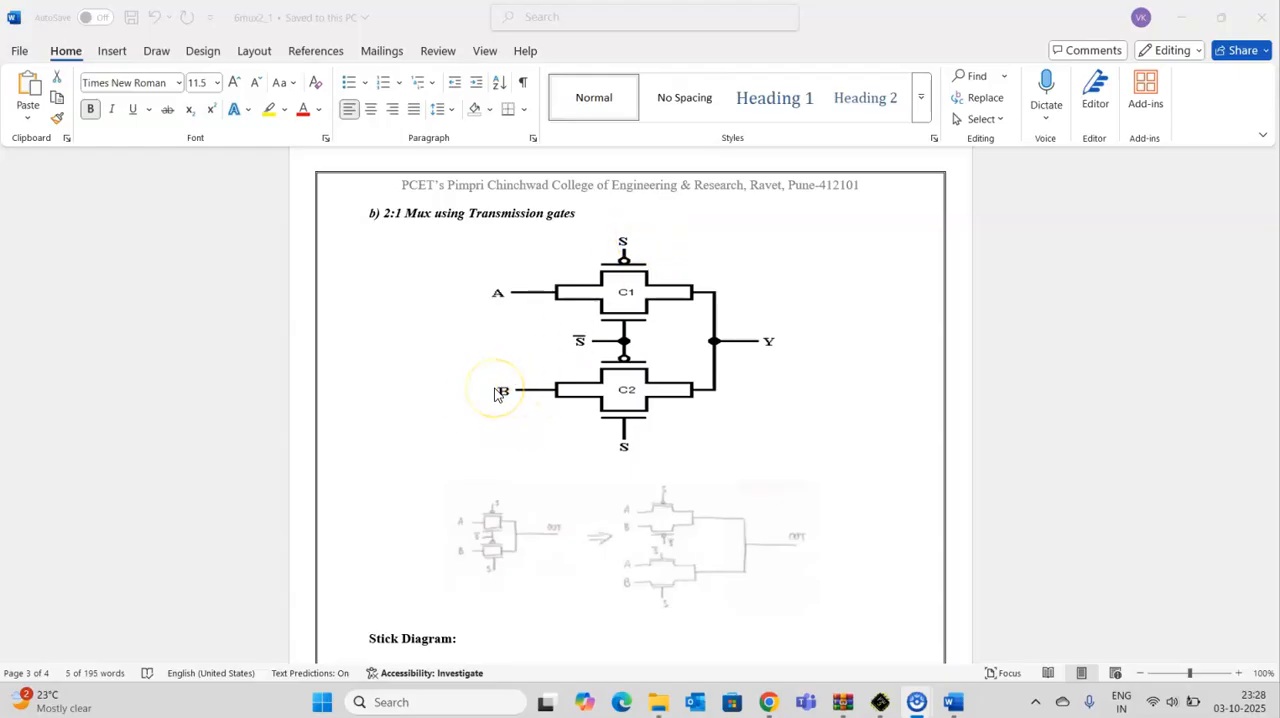
mouse_move(677, 473)
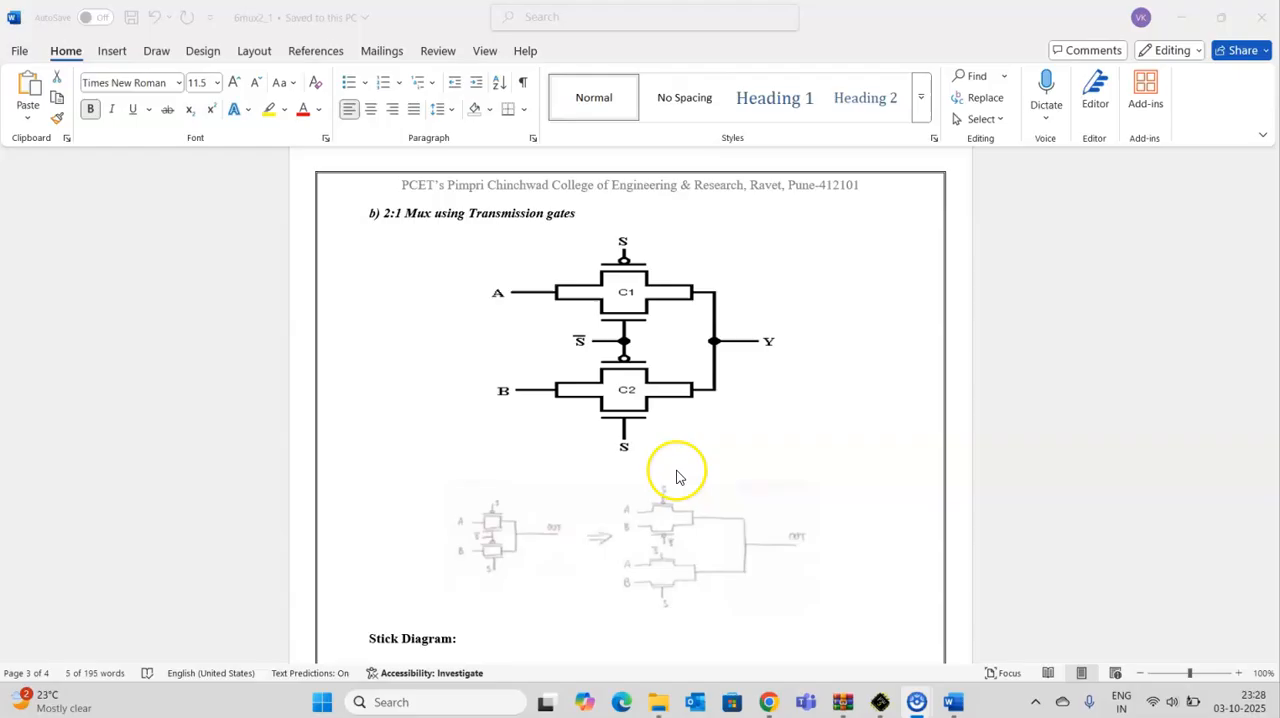
mouse_move(705, 413)
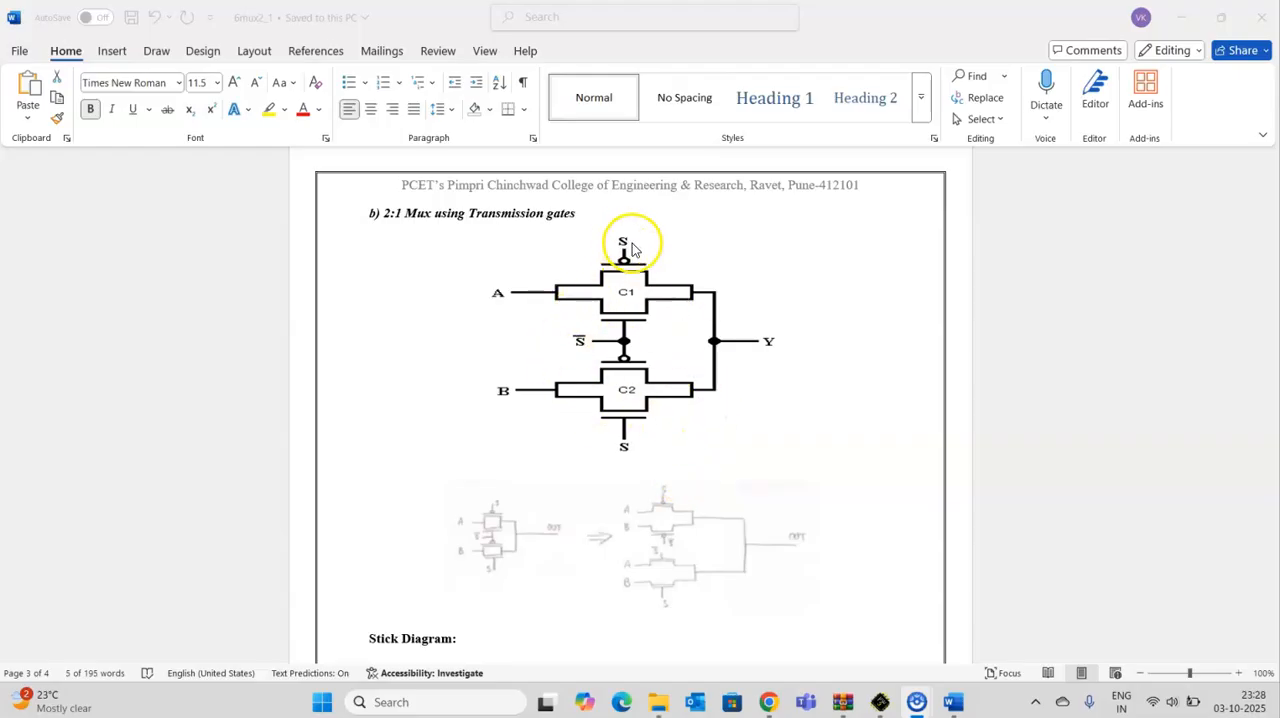
mouse_move(645, 258)
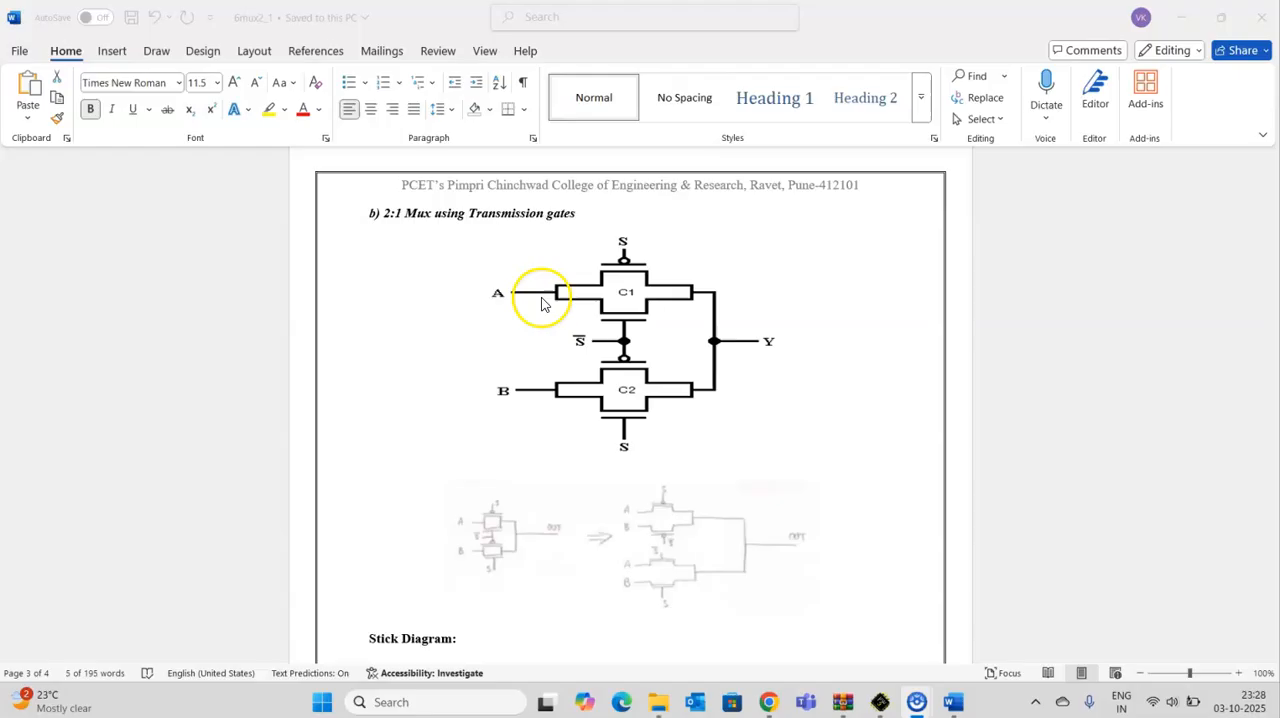
mouse_move(672, 346)
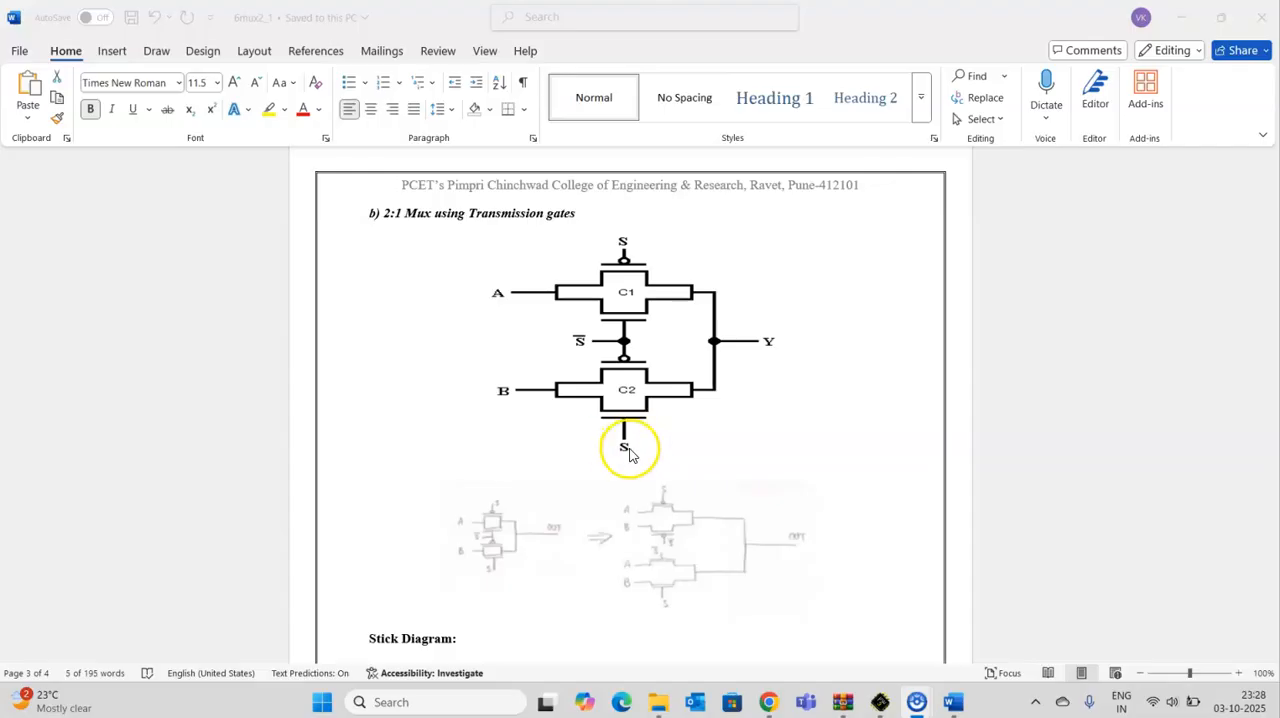
mouse_move(648, 390)
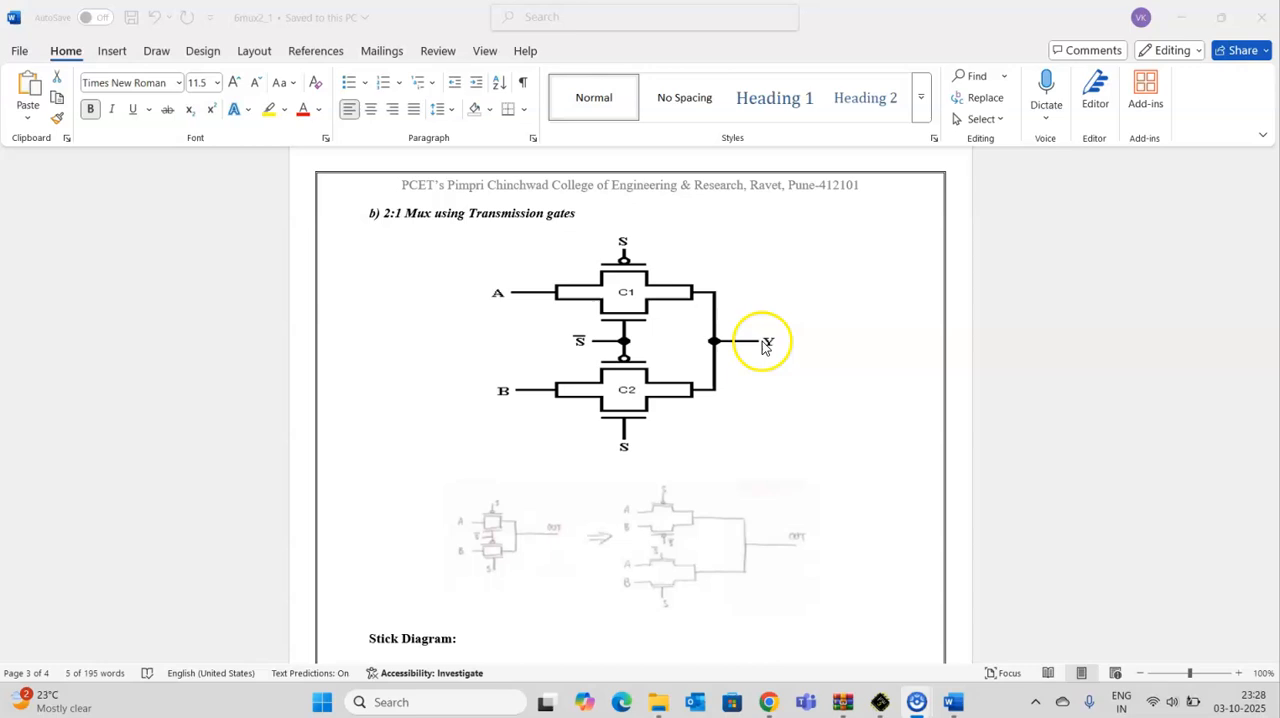
mouse_move(517, 414)
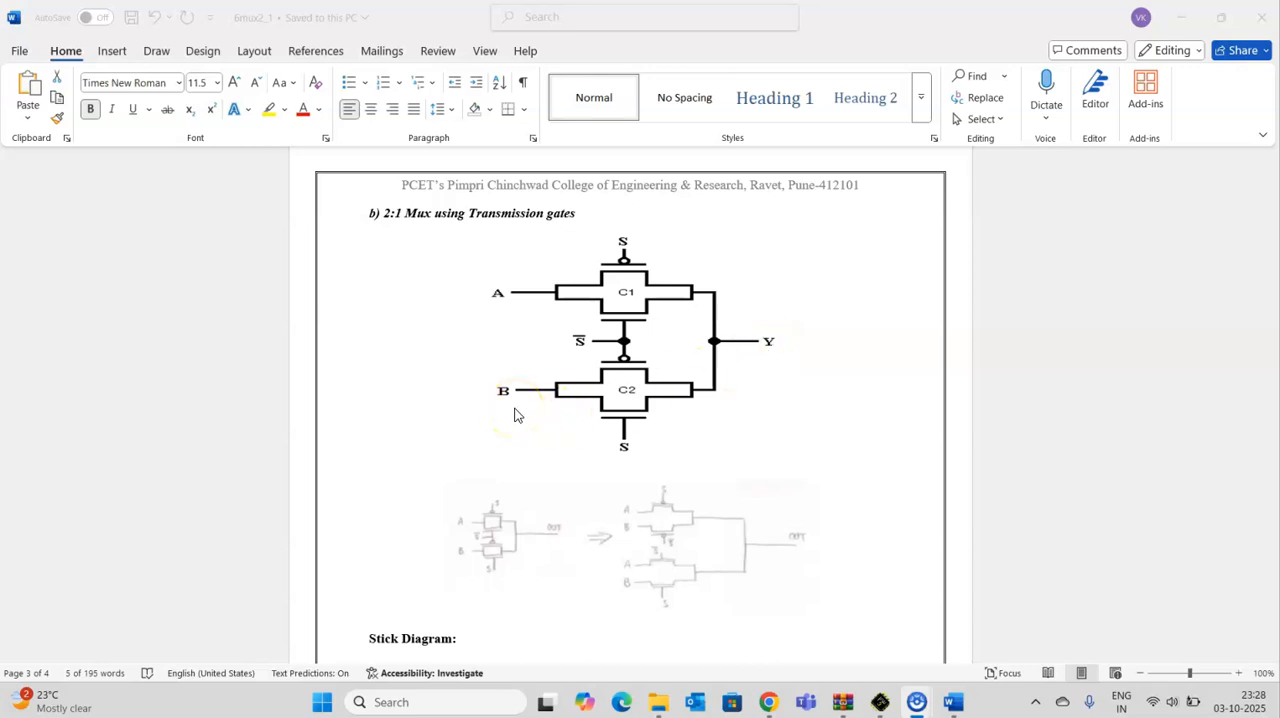
Scroll the Word document down to the transmission-gate multiplexer's hand-drawn stick diagram
scroll("down", 3)
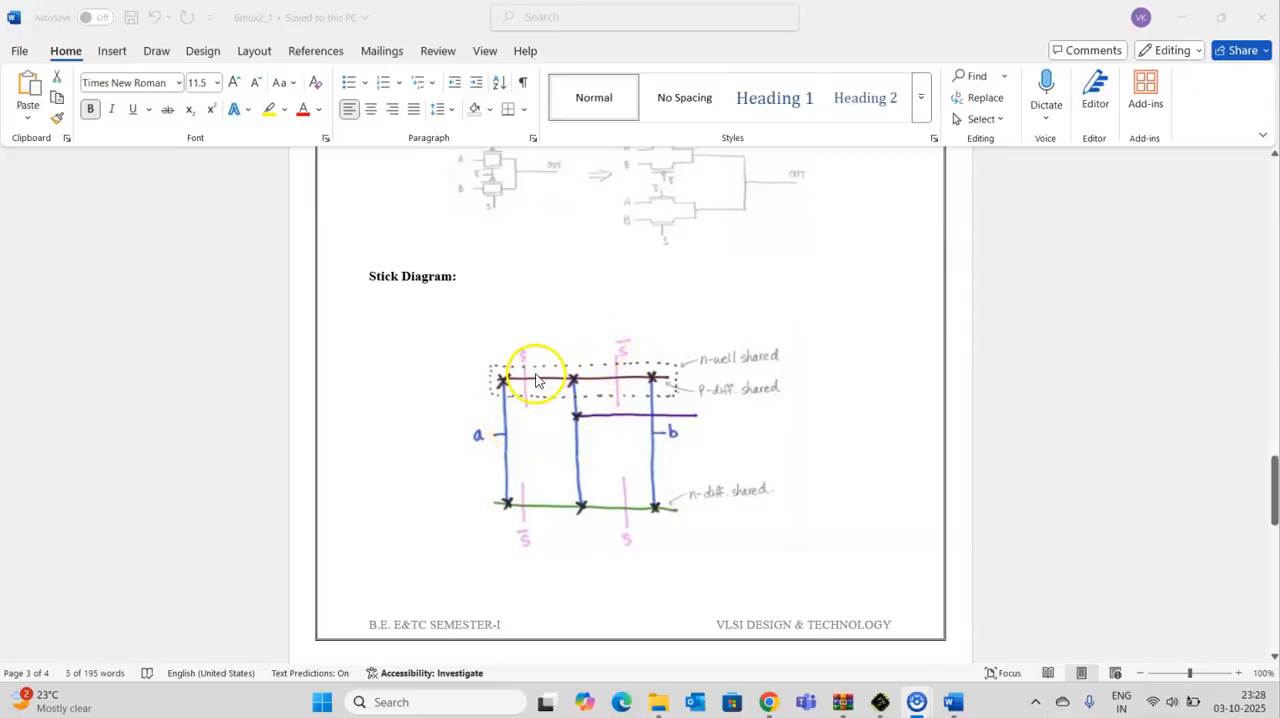
scroll("down", 3)
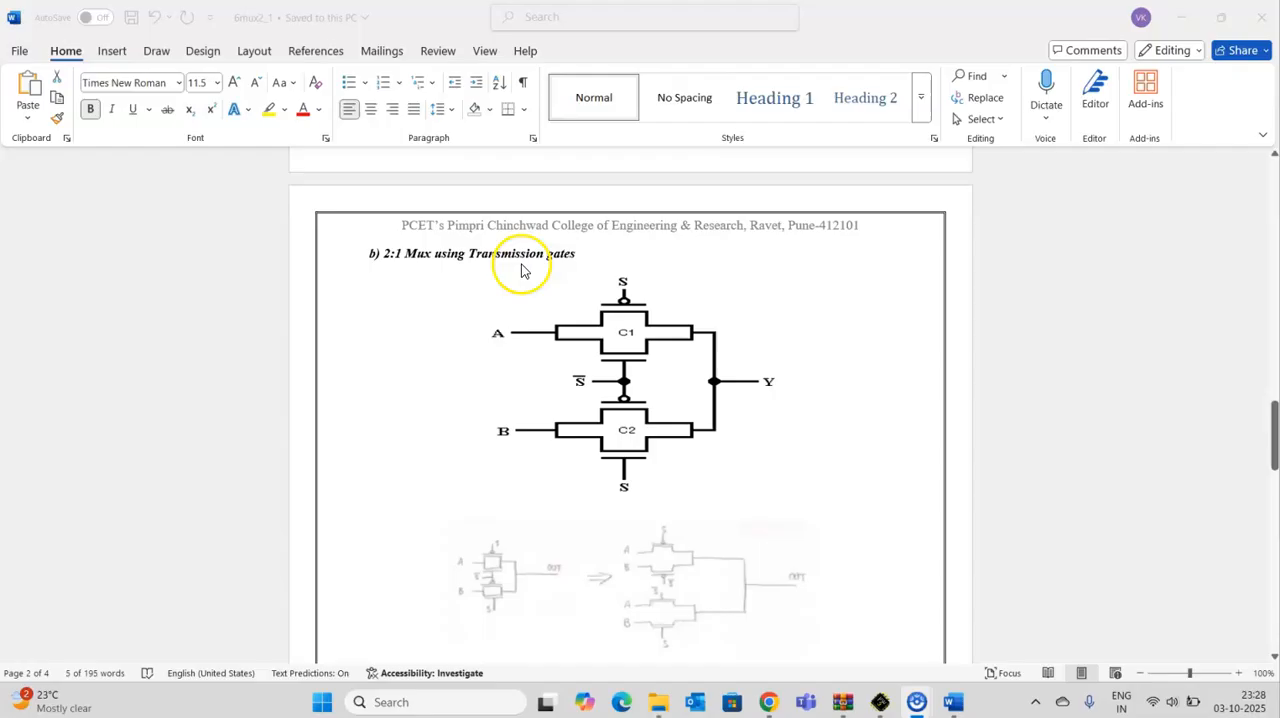
scroll("down", 3)
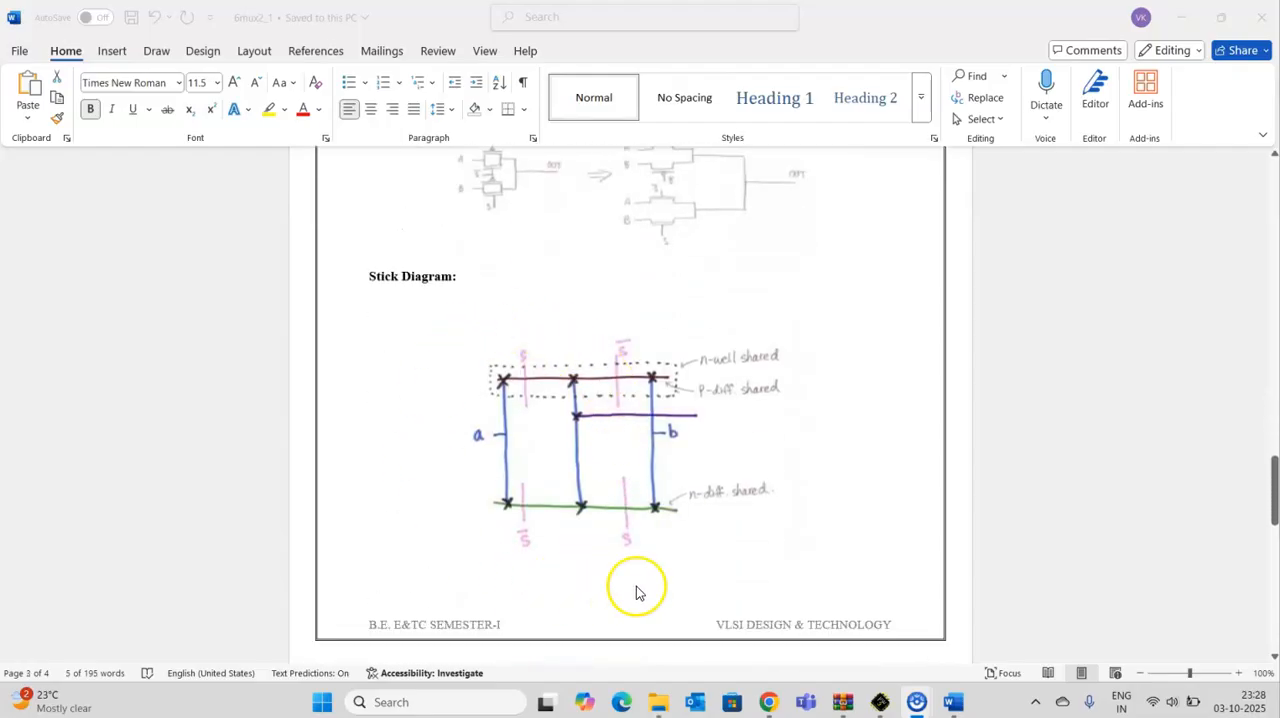
mouse_move(800, 504)
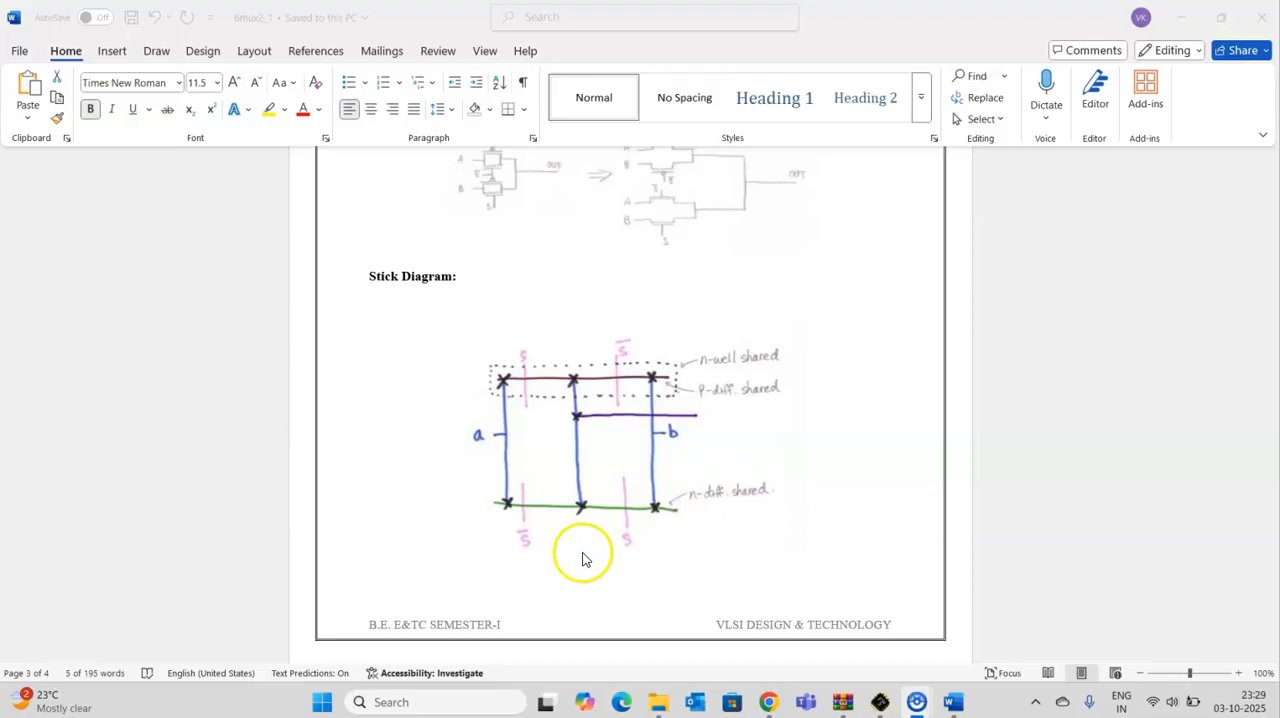
mouse_move(530, 399)
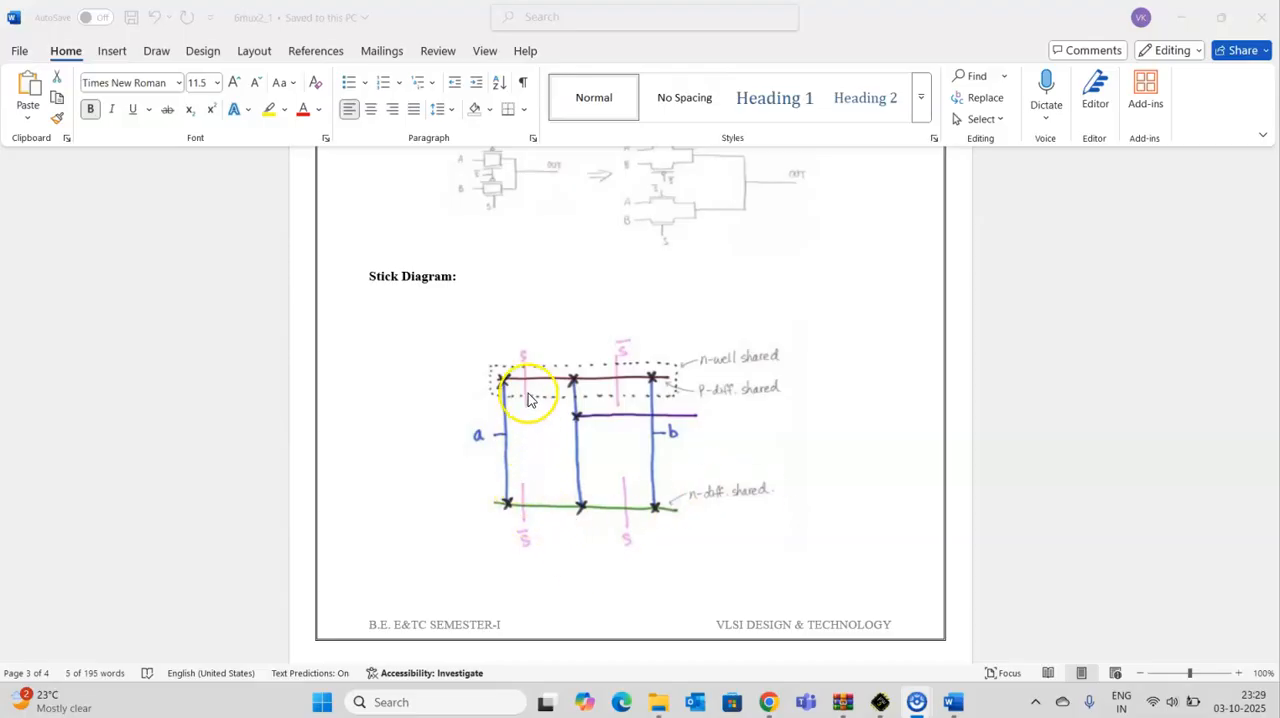
mouse_move(620, 370)
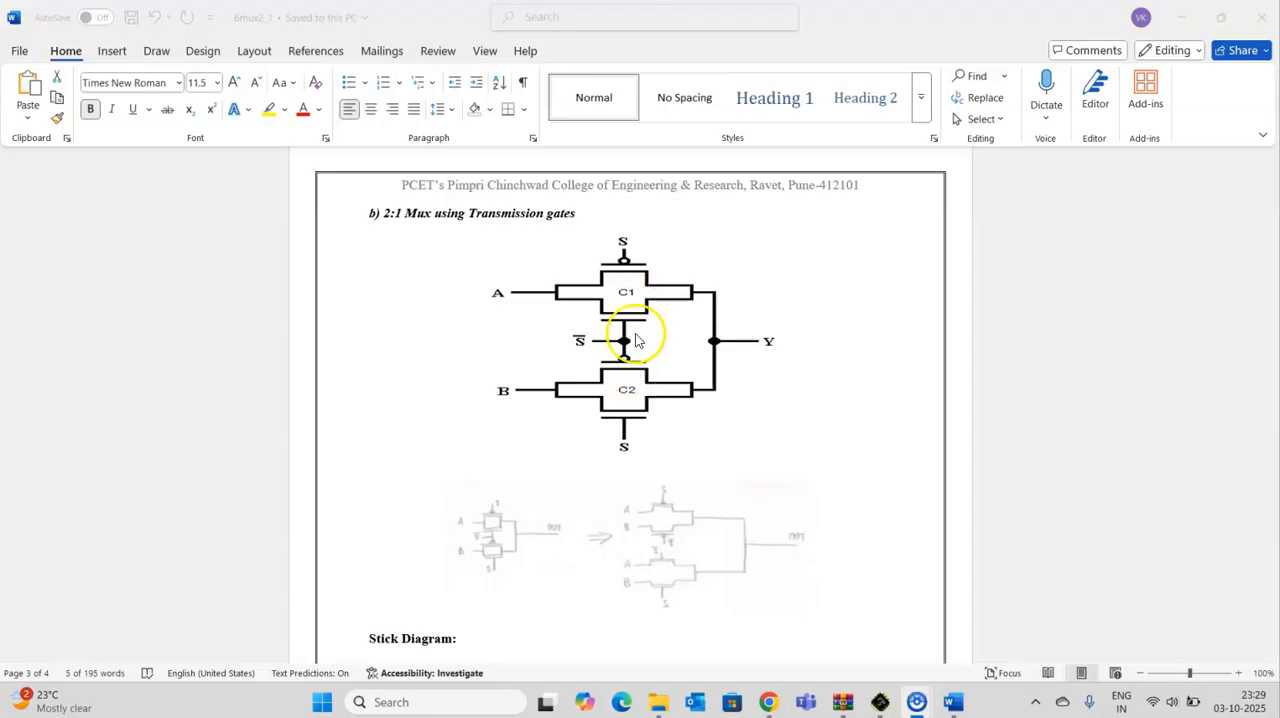
scroll("down", 3)
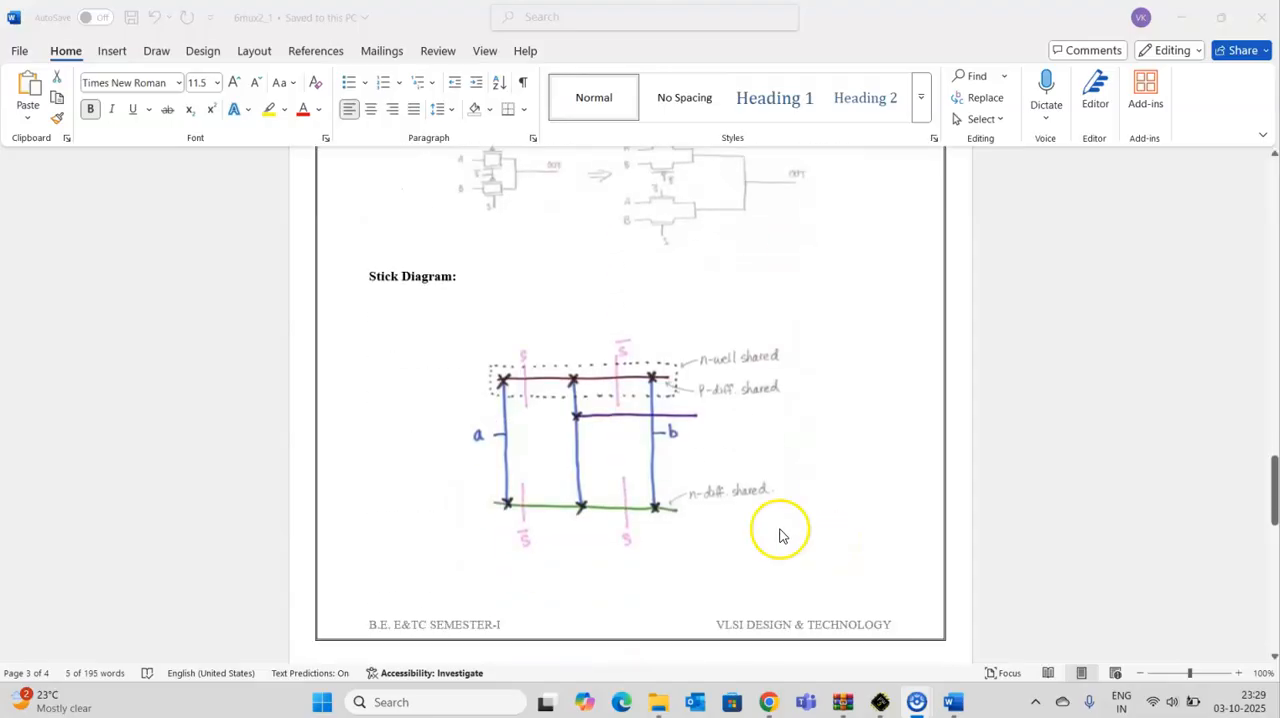
mouse_move(878, 701)
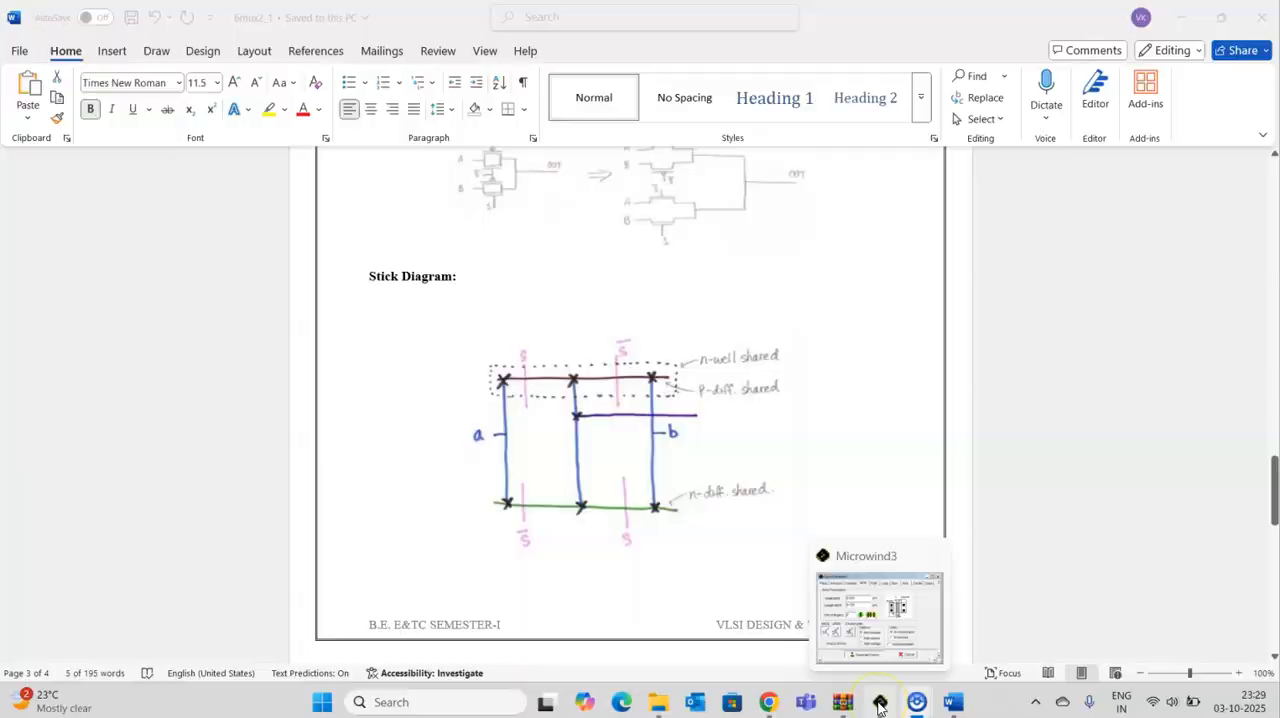
Generate a two-finger pMOS (0.6 µm wide, 0.12 µm long) and select nMOS next
left_click(878, 700)
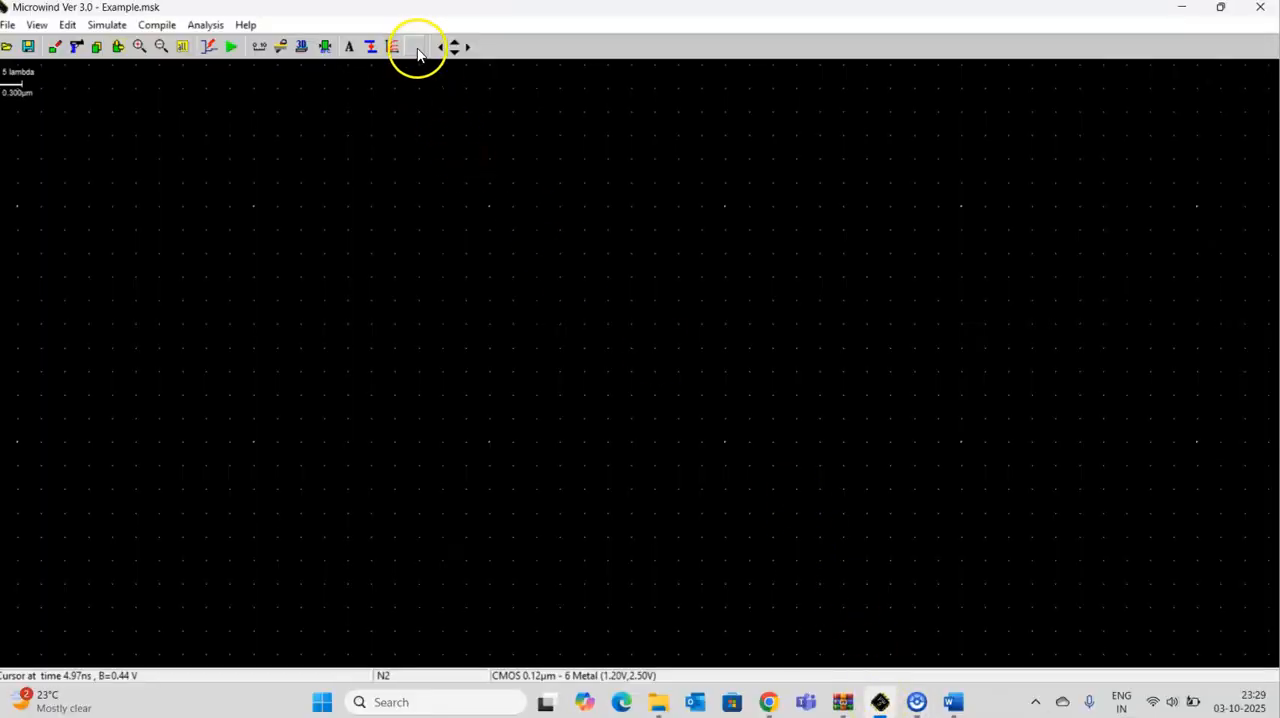
left_click(413, 46)
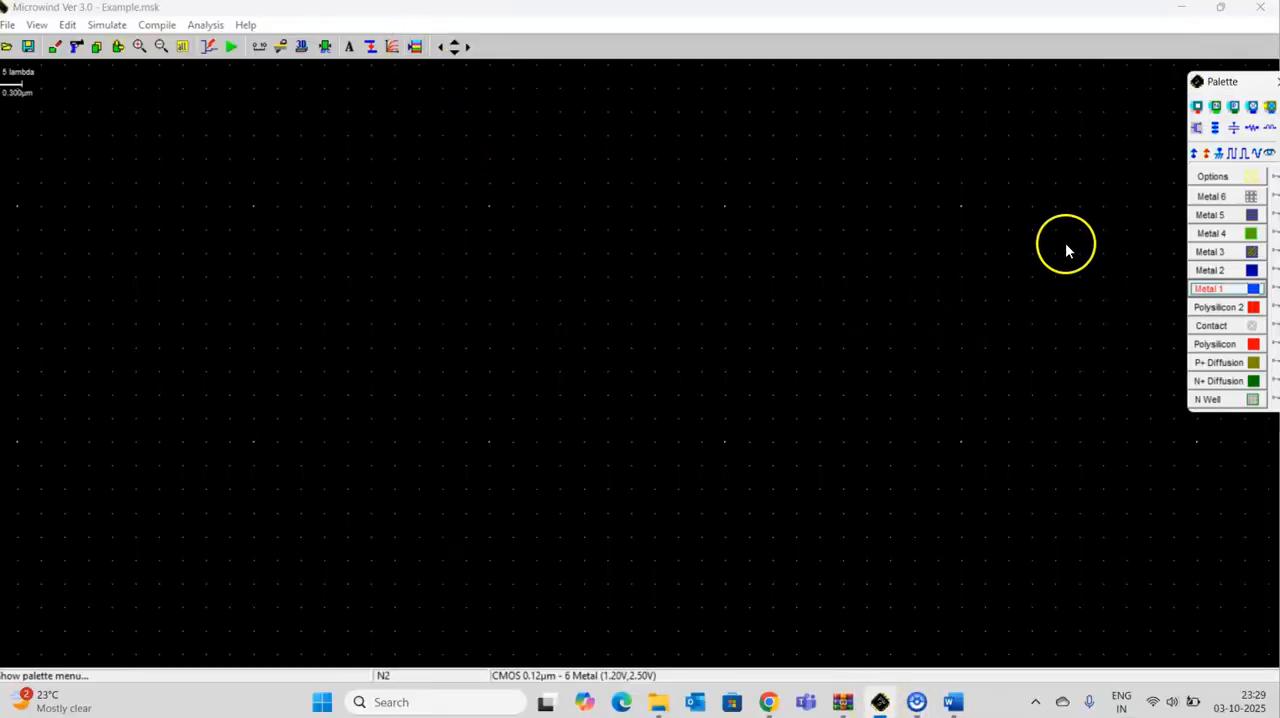
left_click(1196, 127)
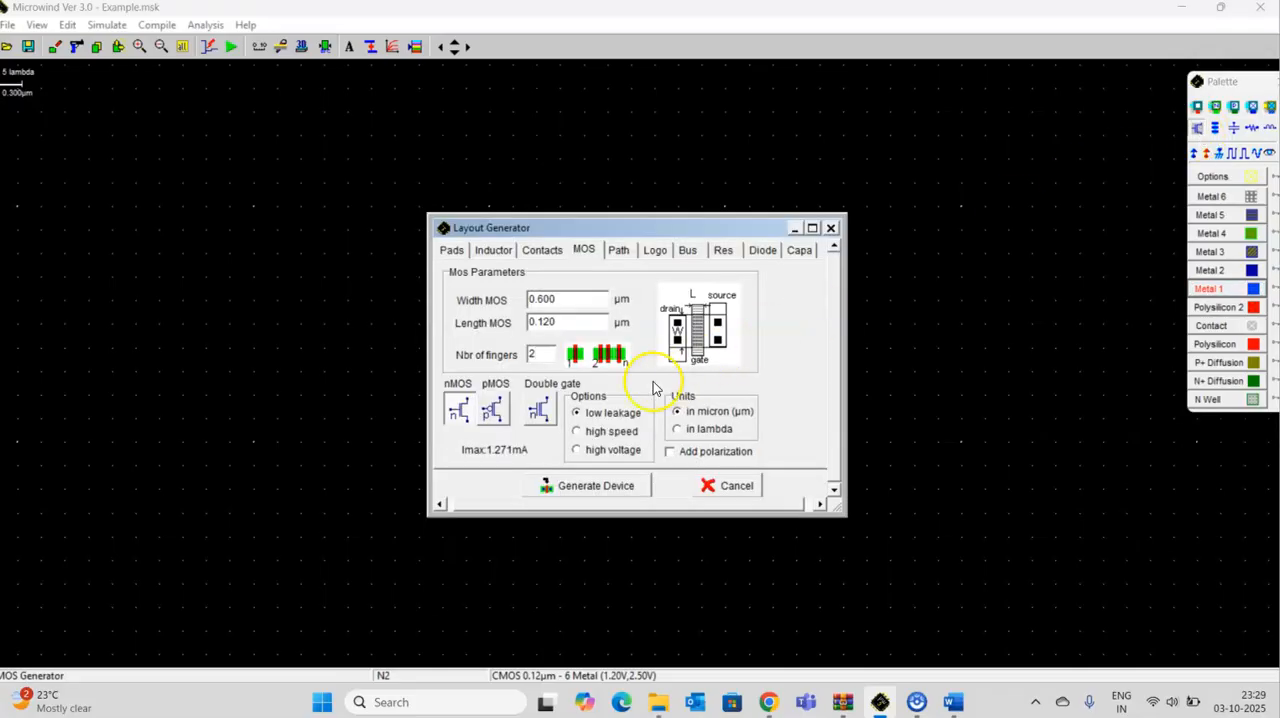
left_click(540, 354)
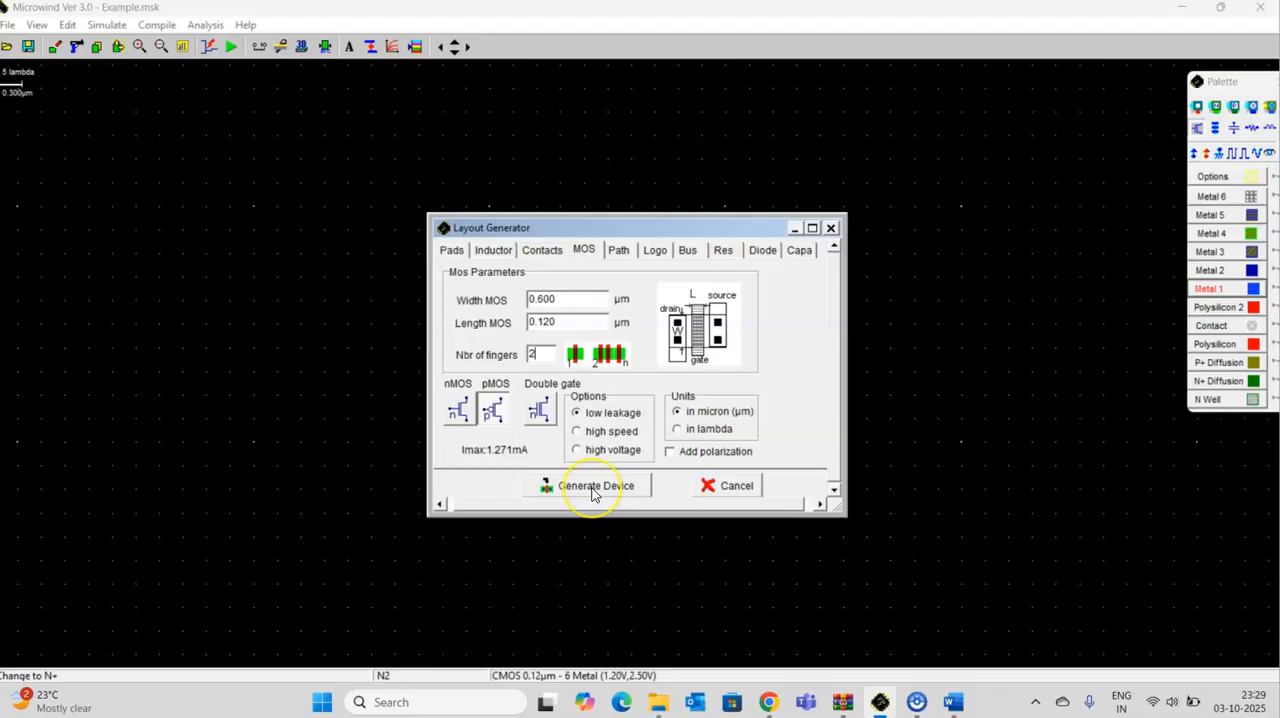
left_click(595, 485)
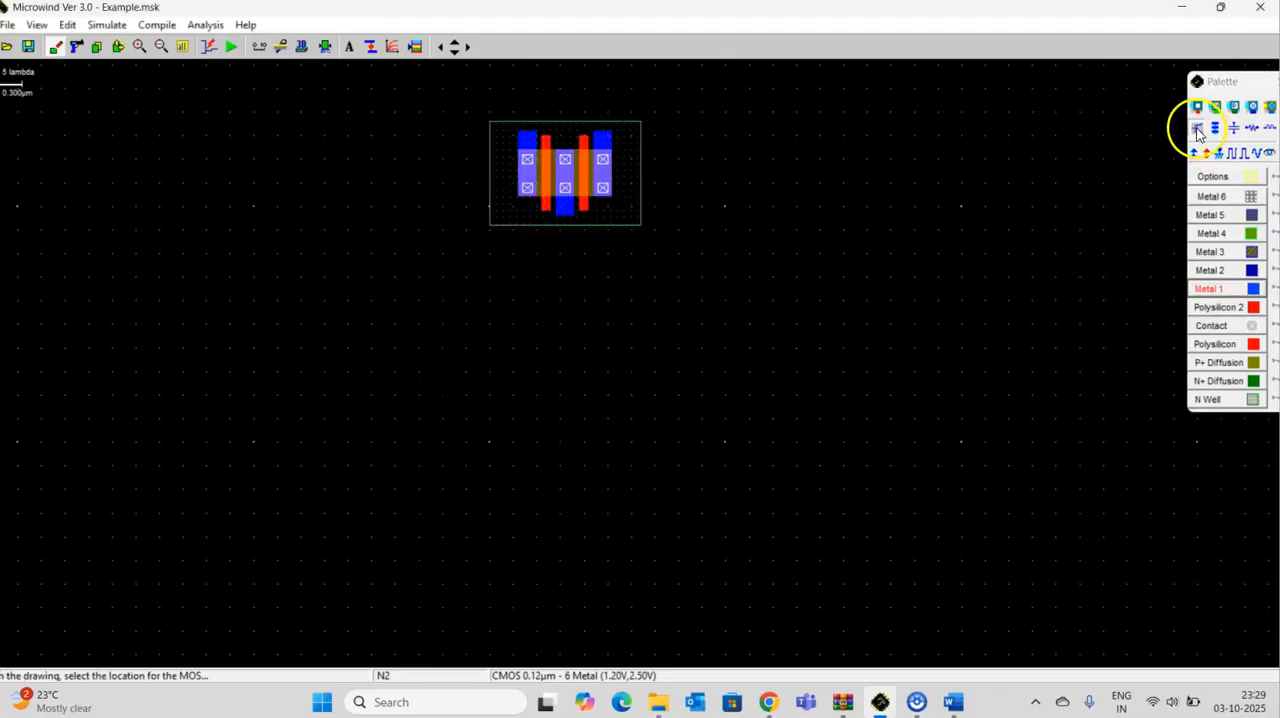
left_click(1198, 128)
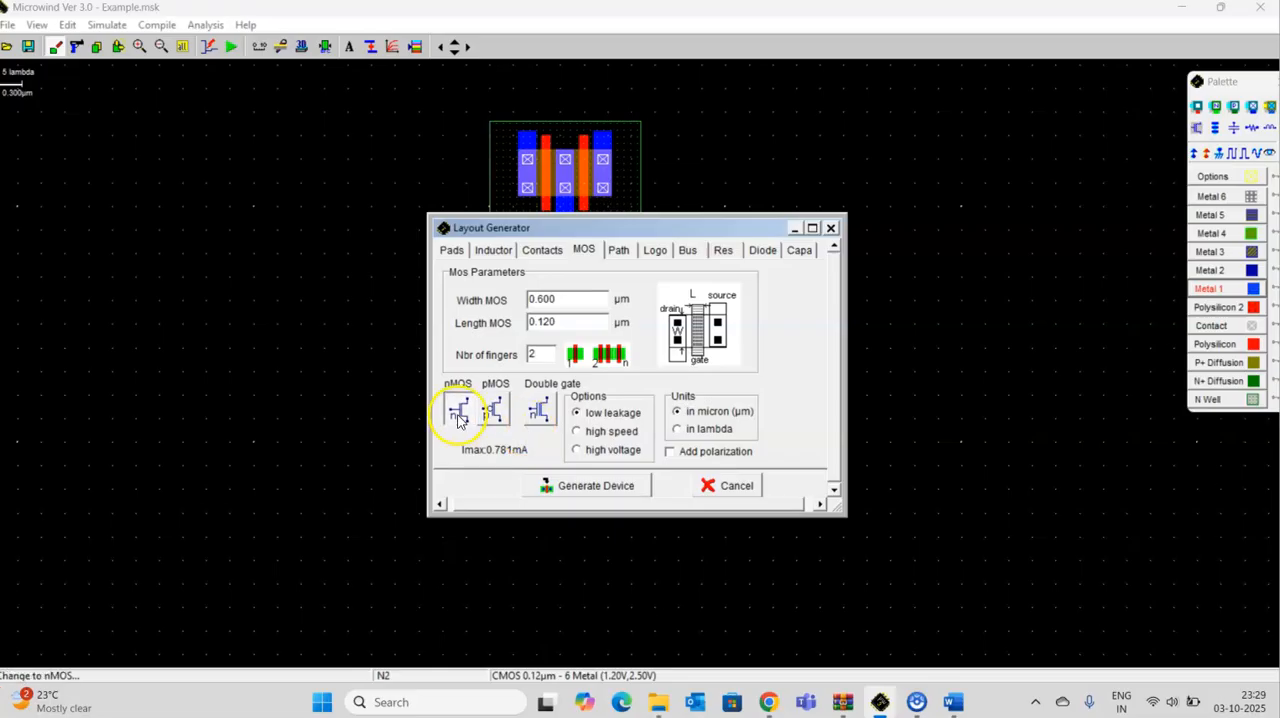
left_click(595, 485)
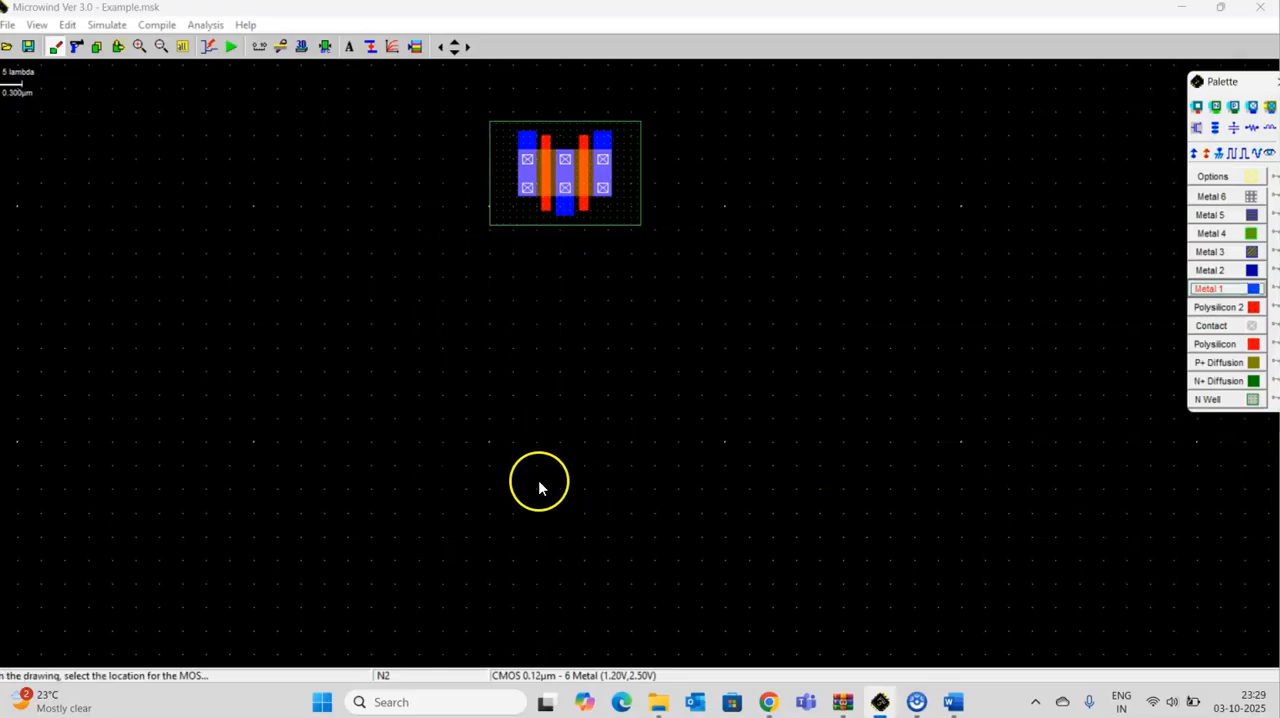
Place the nMOS below the pMOS and draw left and right metal-1 strips joining them
left_click(540, 483)
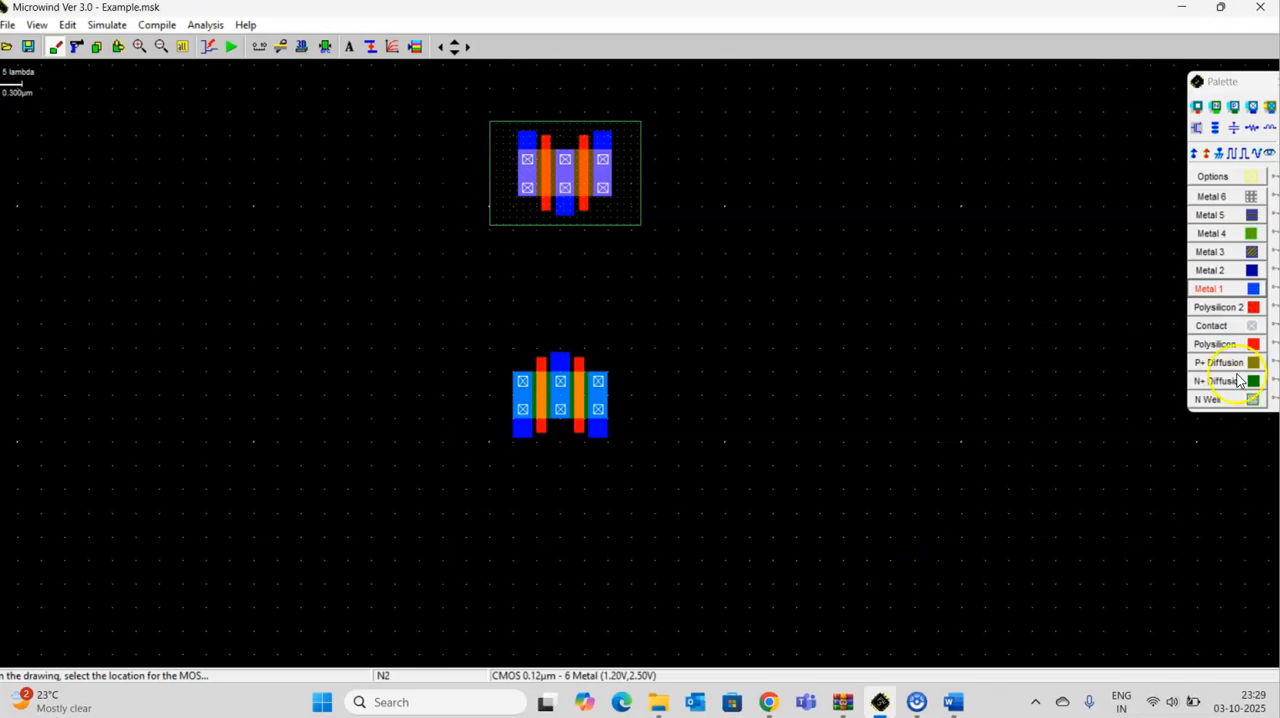
left_click(1215, 343)
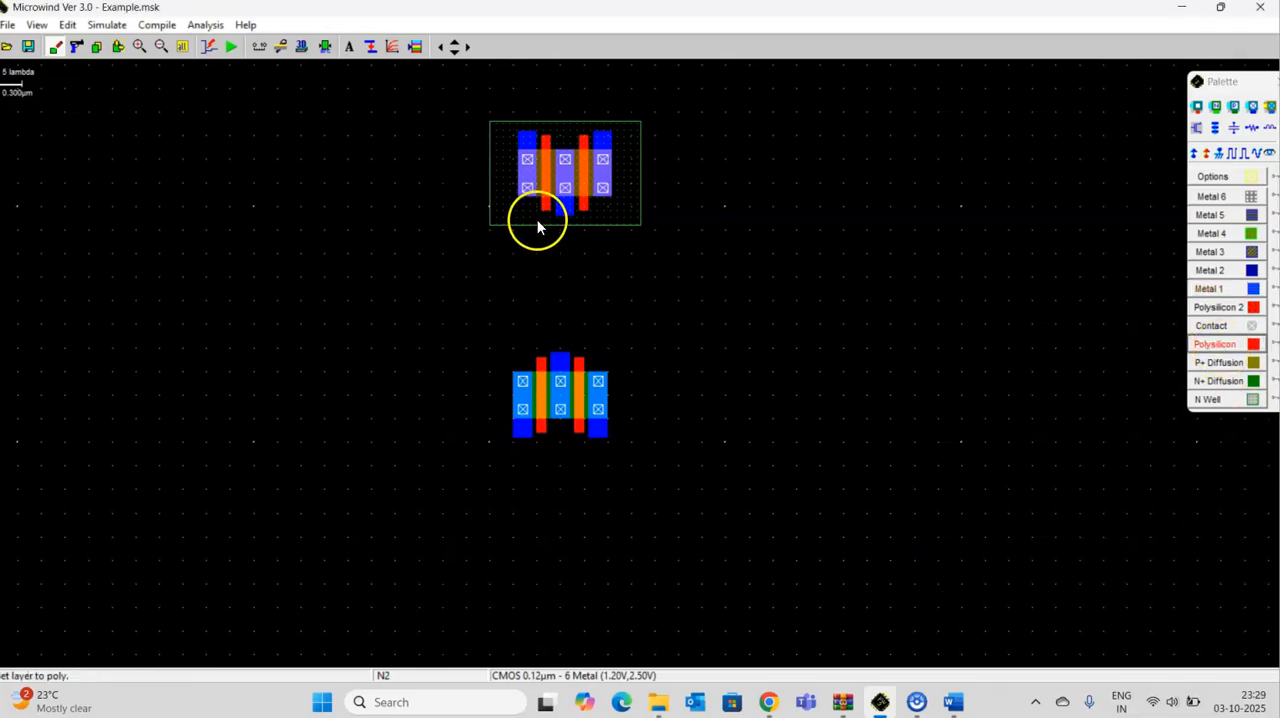
mouse_move(532, 210)
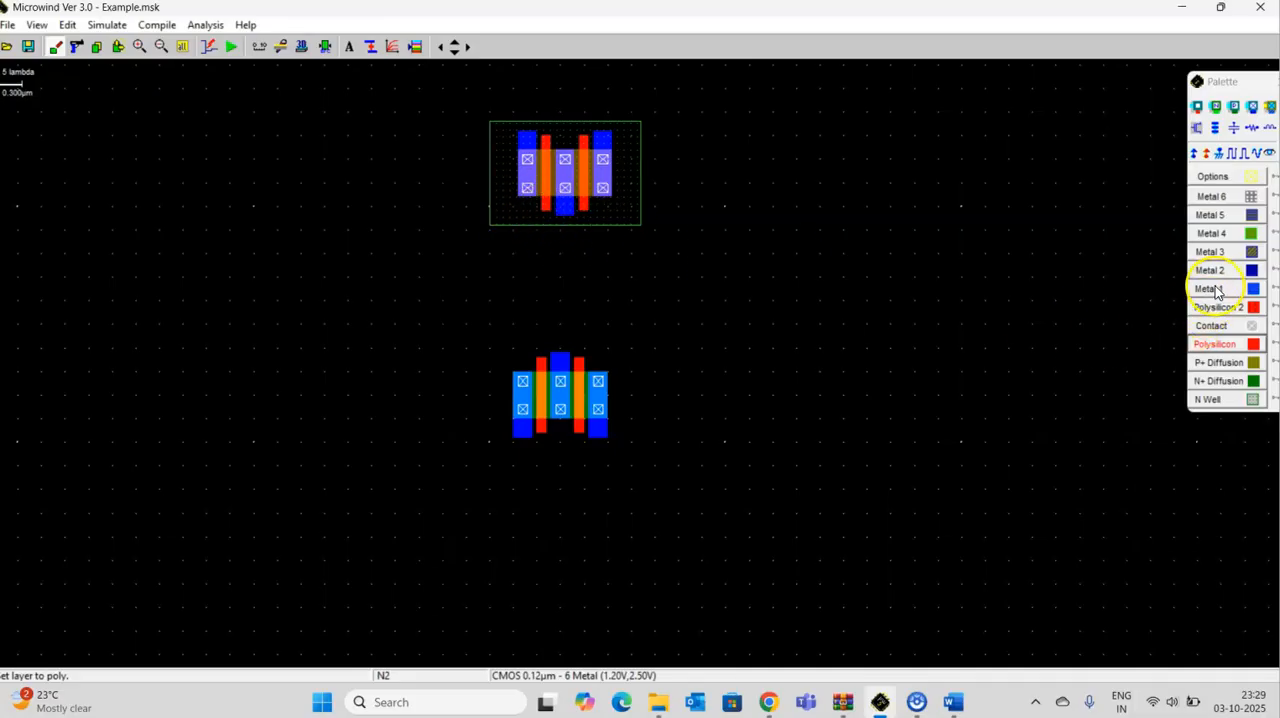
left_click(1210, 289)
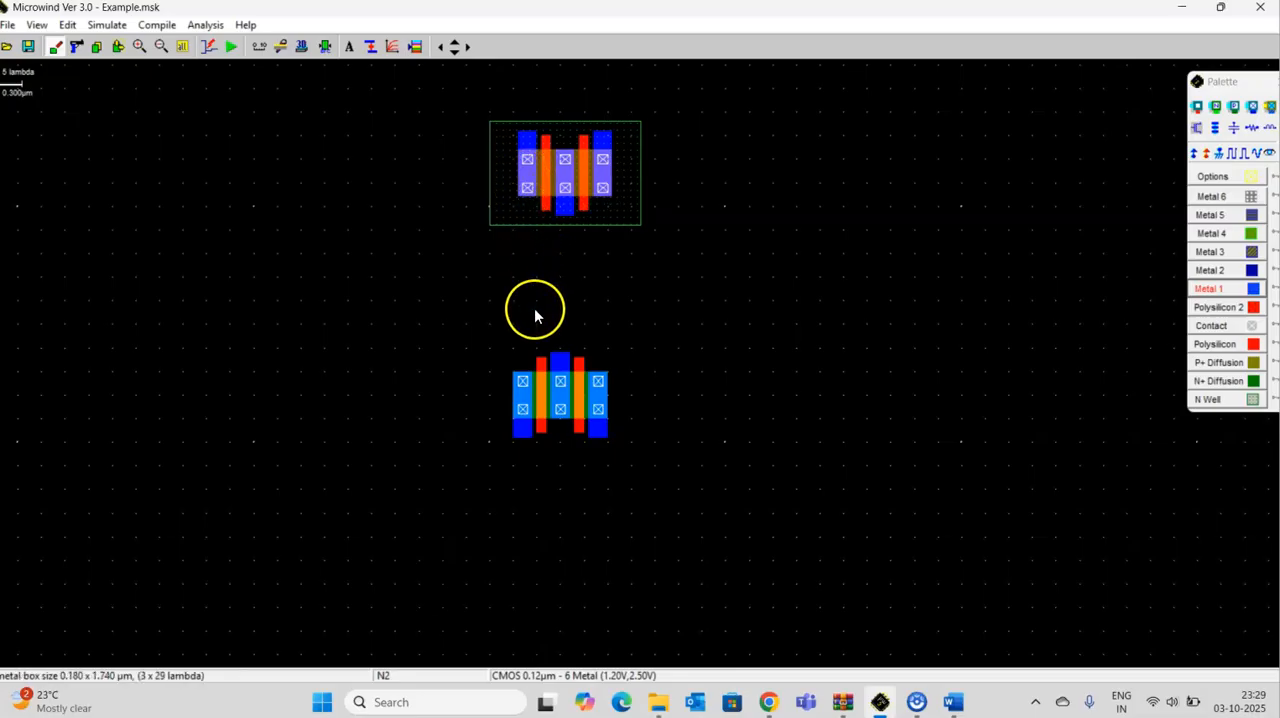
left_click_drag(525, 215, 525, 315)
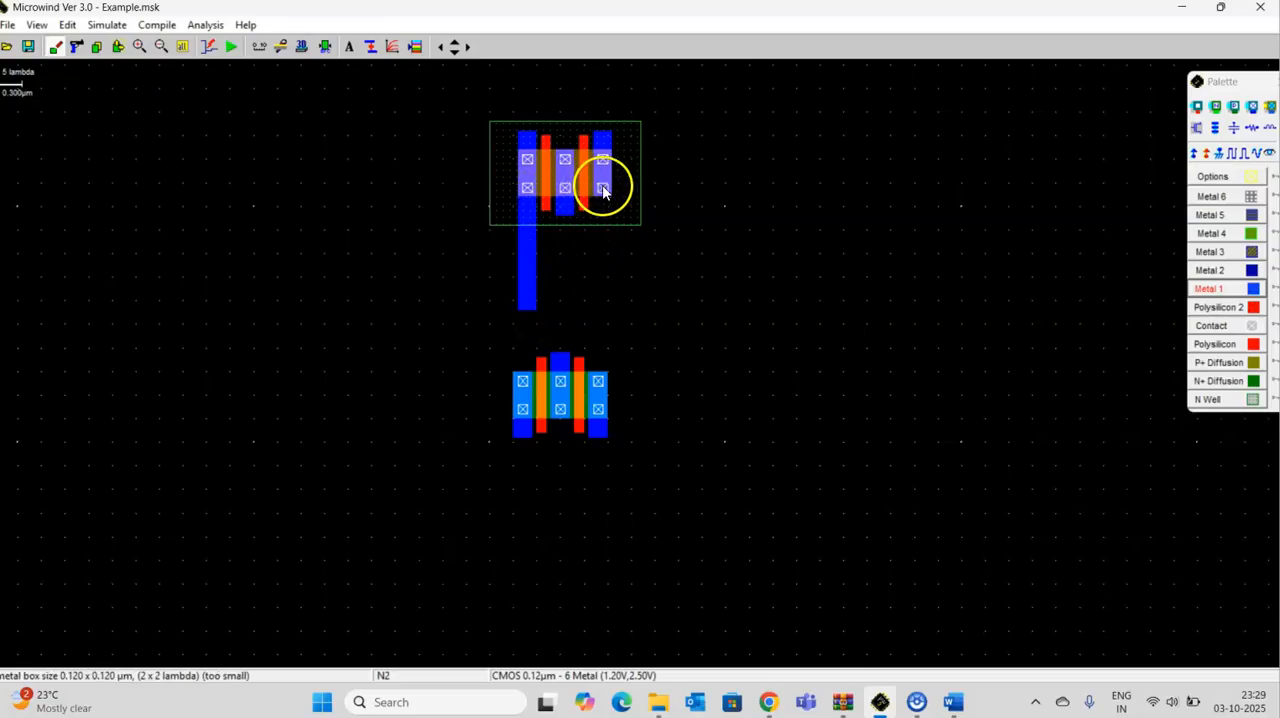
left_click_drag(603, 190, 612, 305)
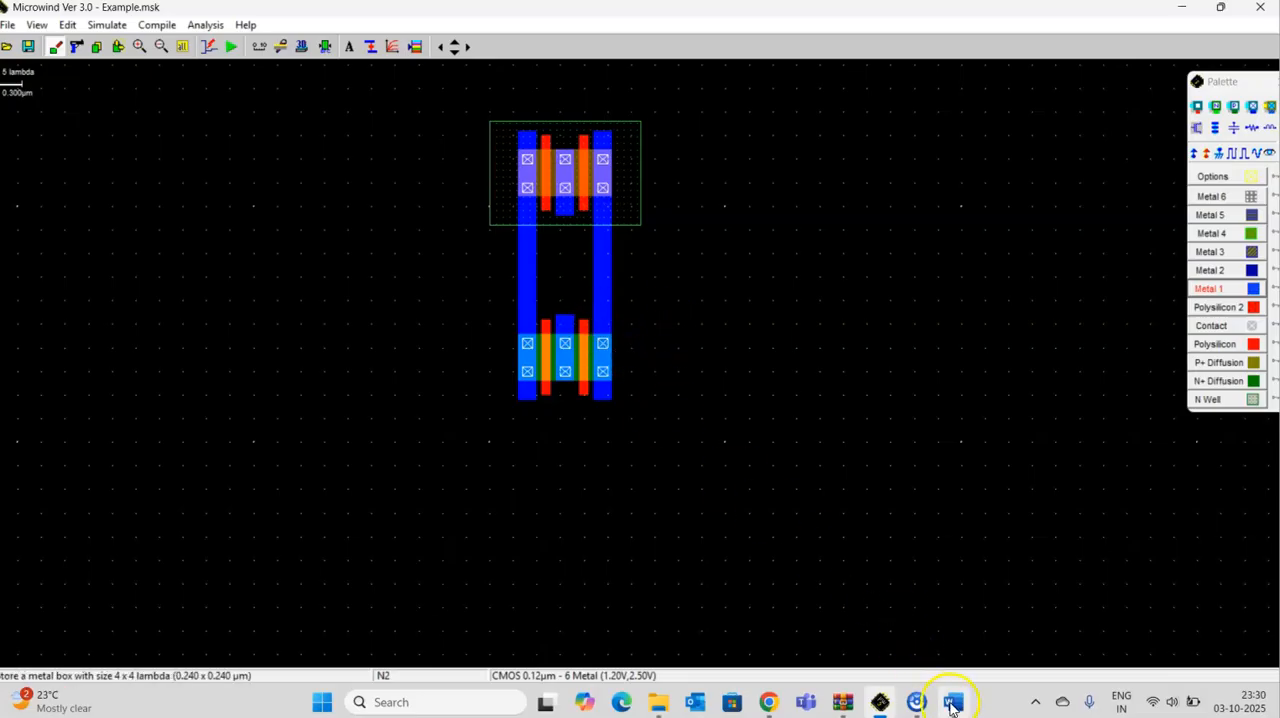
left_click(951, 701)
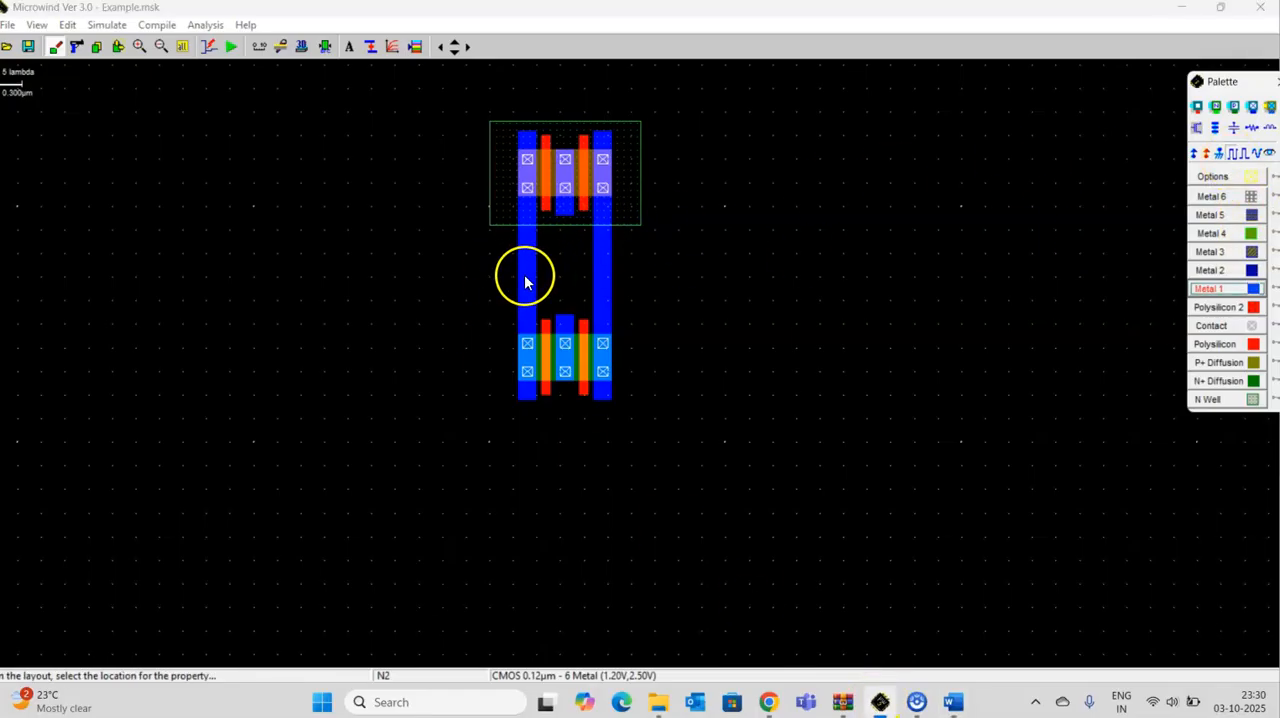
Add clock input A on the left metal strip and B on the right strip
left_click(525, 278)
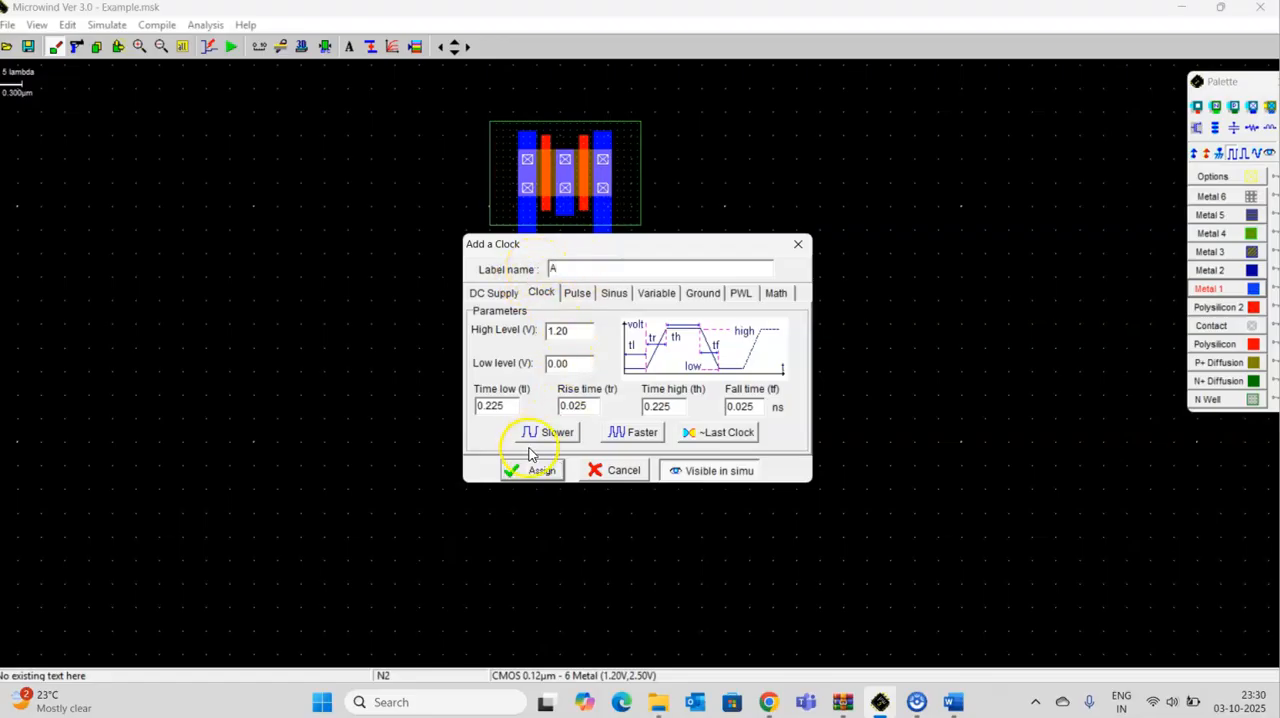
left_click(531, 470)
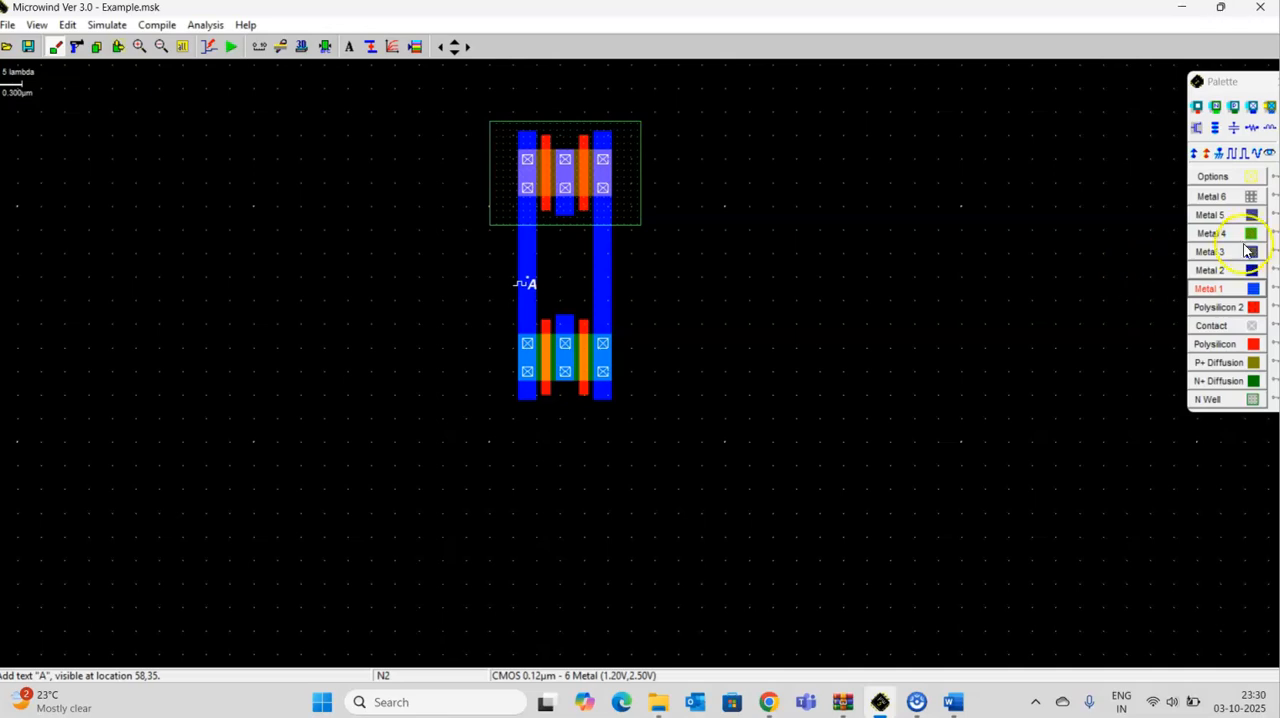
left_click(1210, 288)
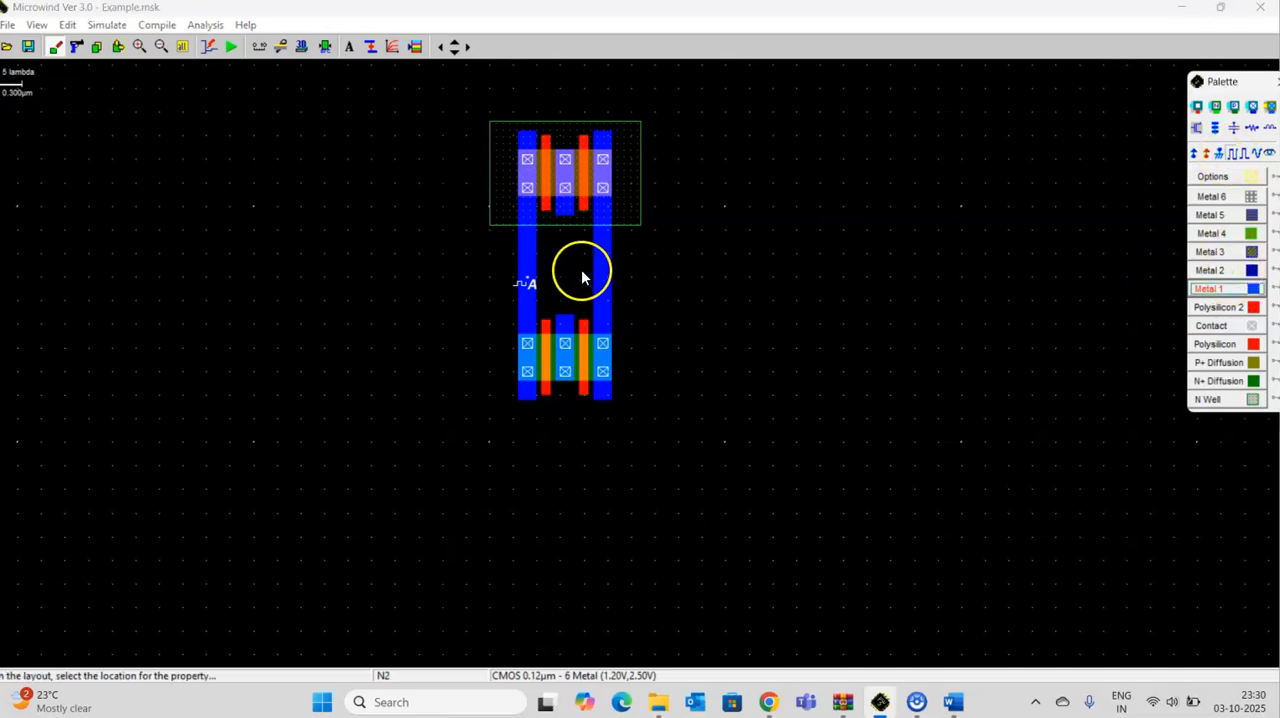
left_click(583, 276)
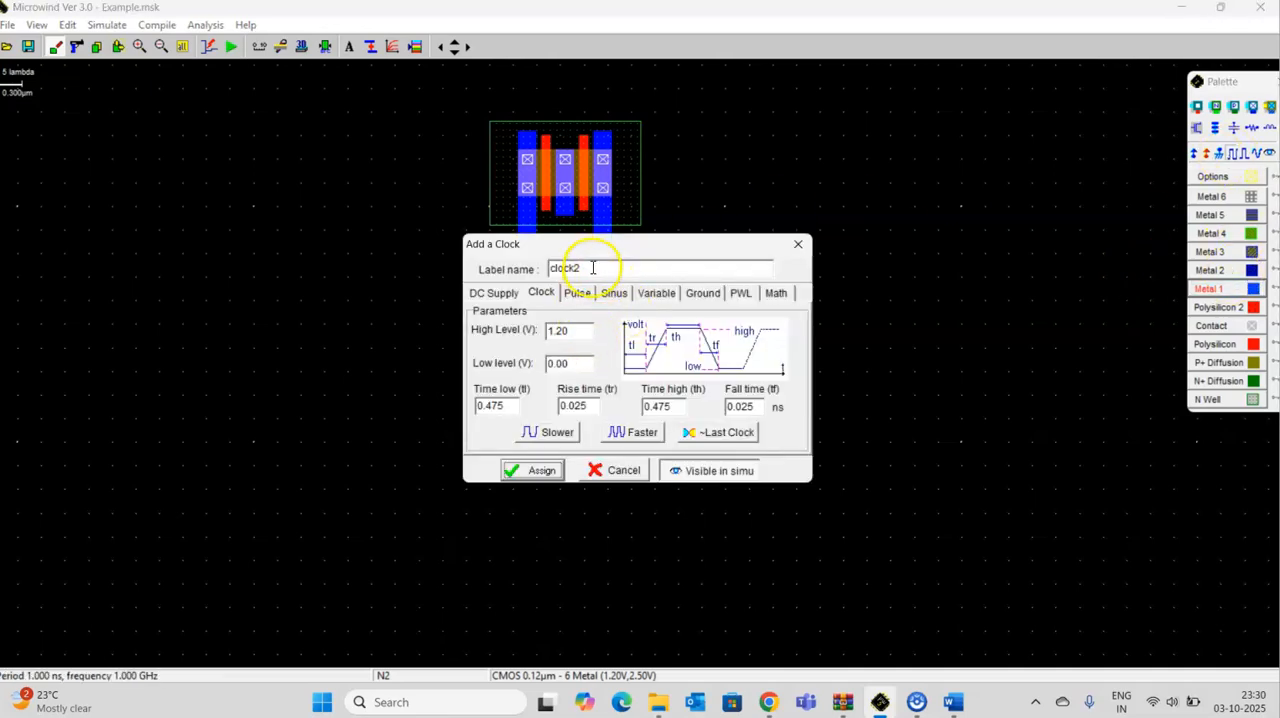
type("B")
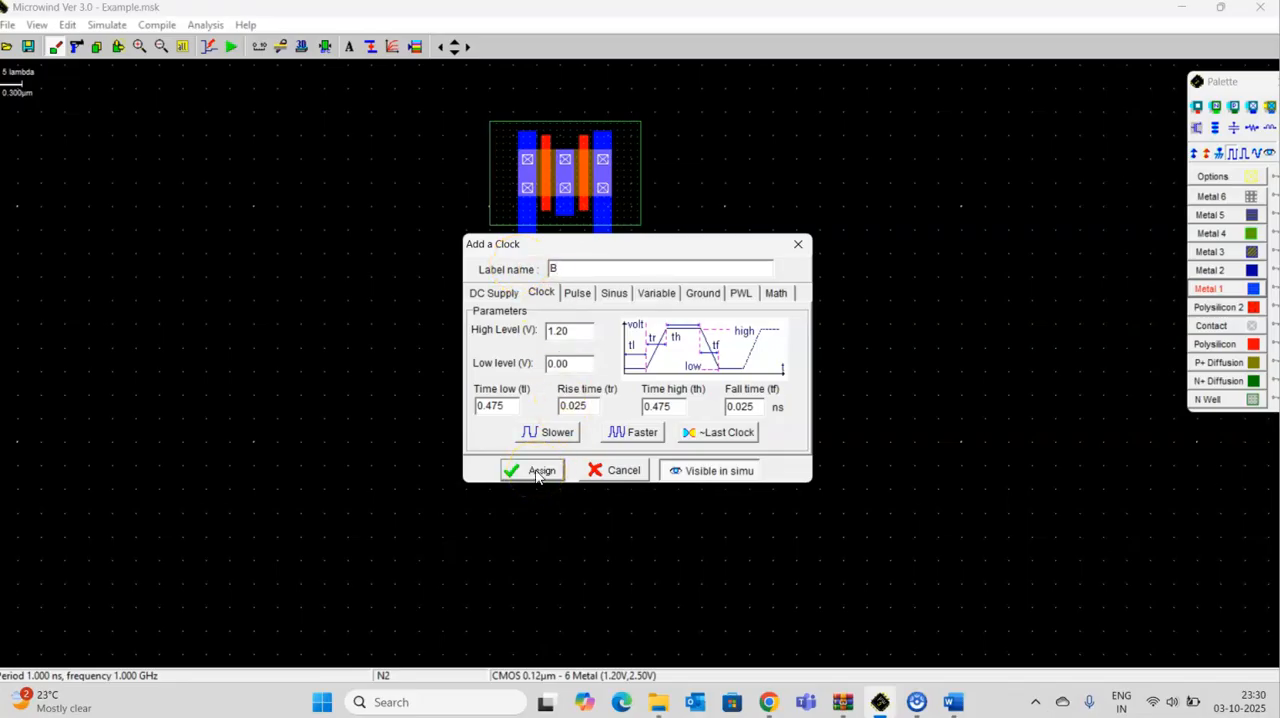
left_click(530, 470)
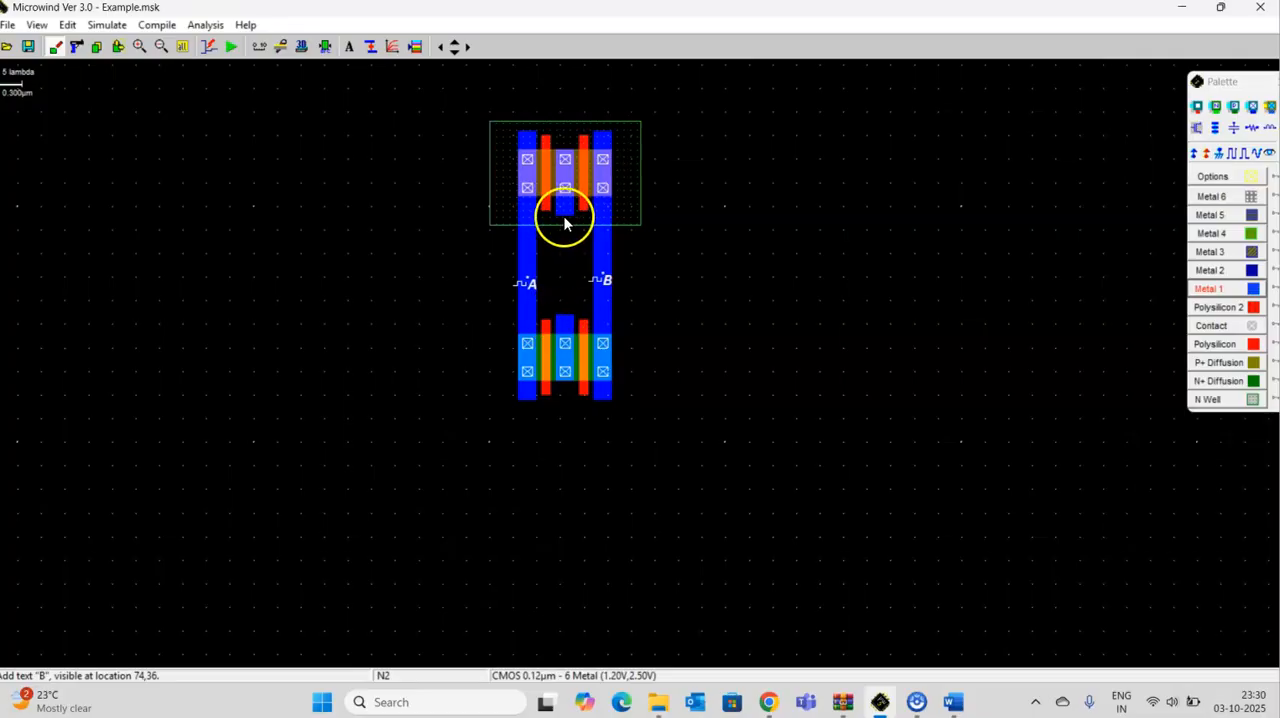
left_click(951, 701)
type("Y")
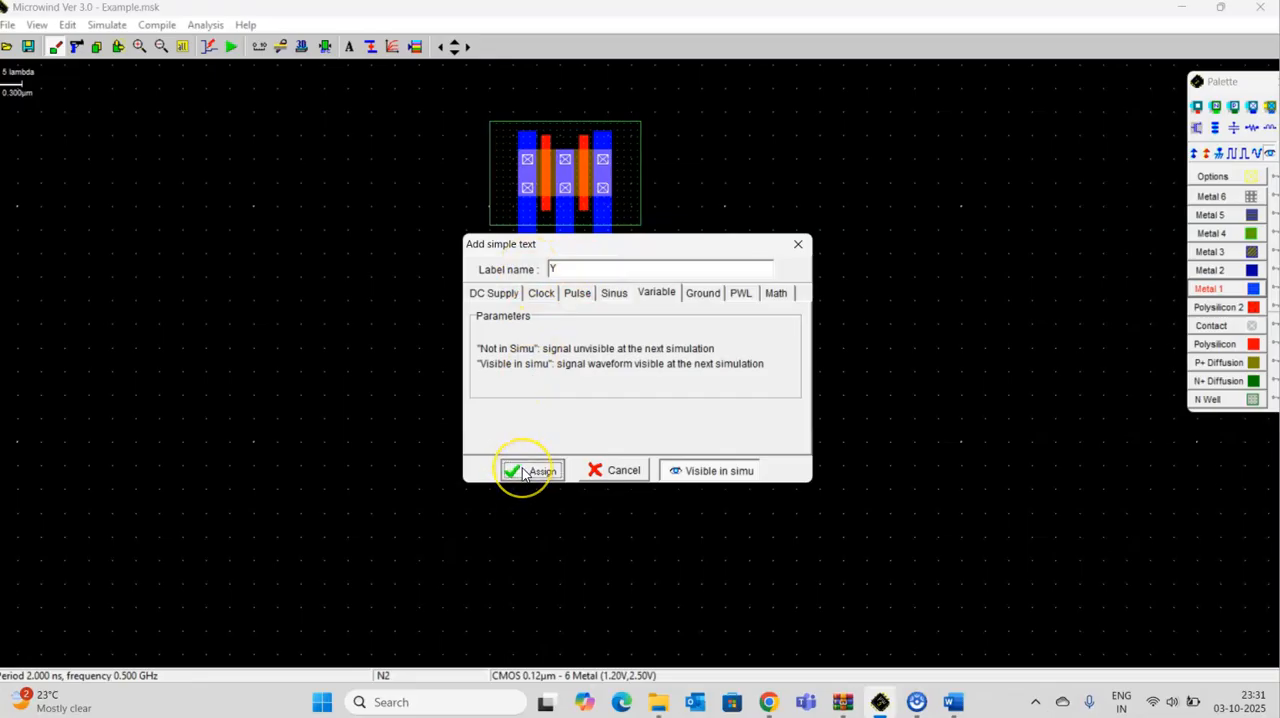
Label the middle strip Y and add clocks S and ~S on the upper gates
left_click(530, 470)
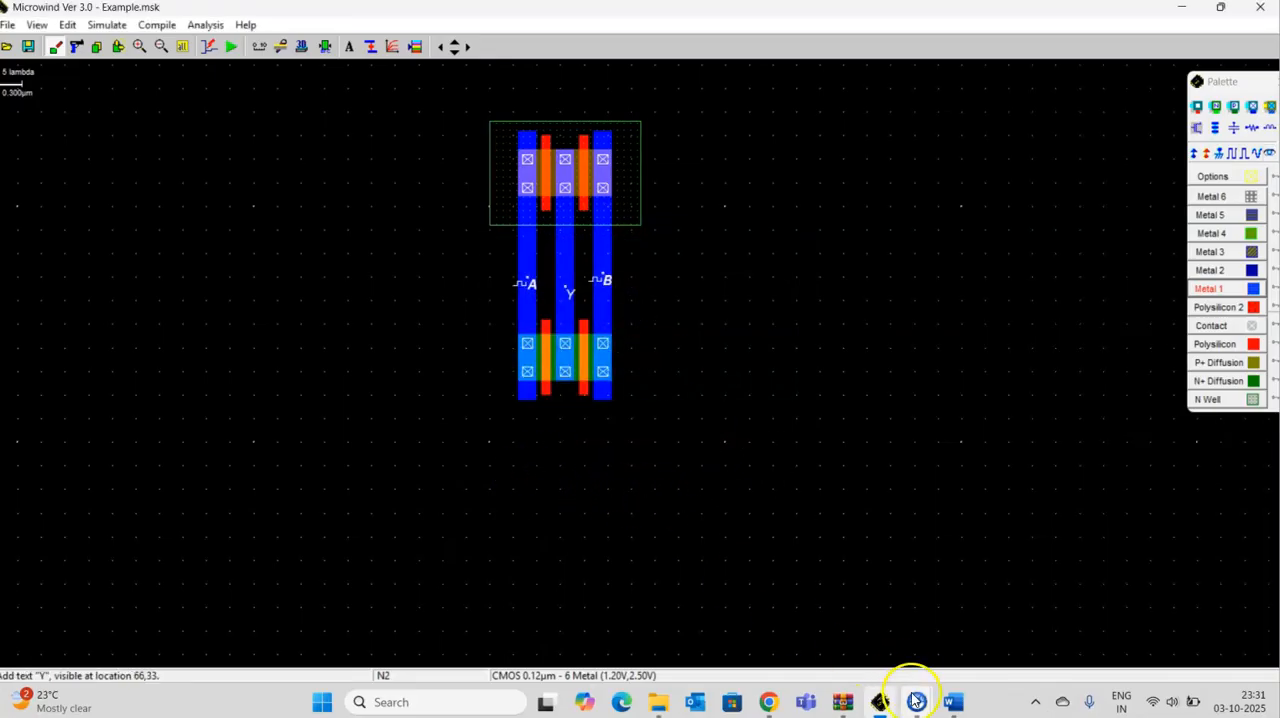
left_click(951, 701)
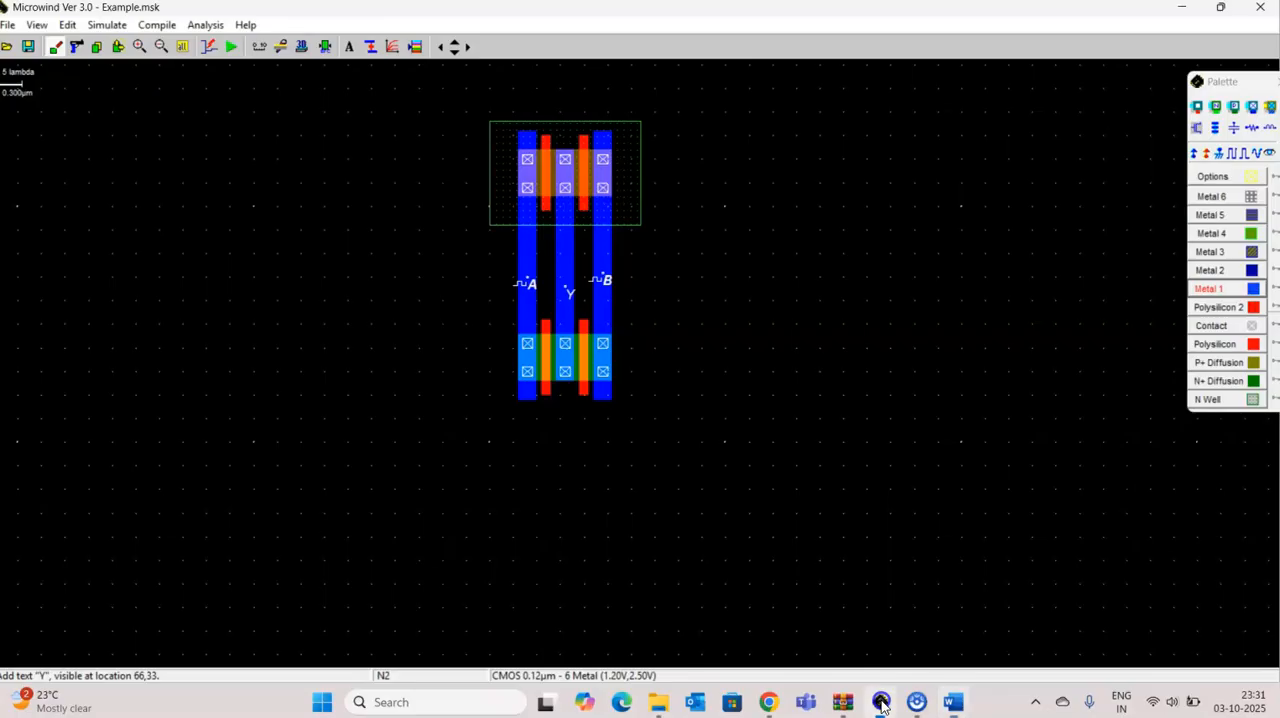
mouse_move(525, 175)
type("S")
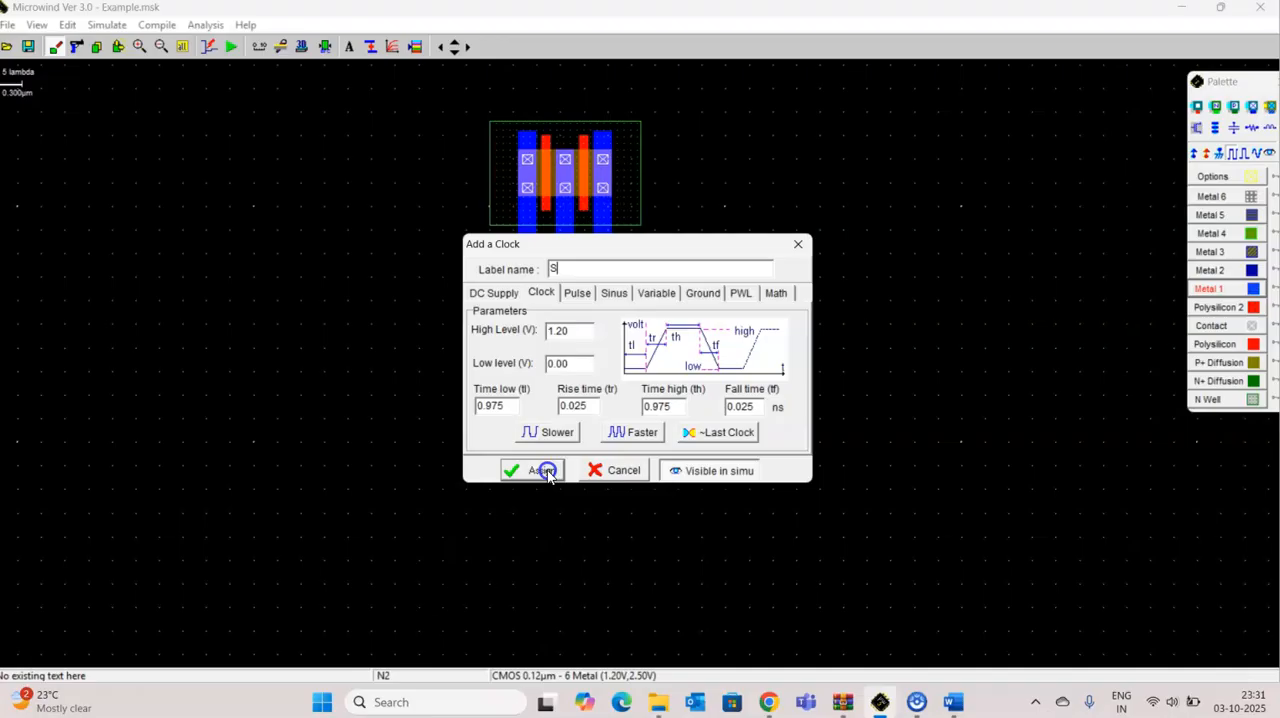
left_click(532, 470)
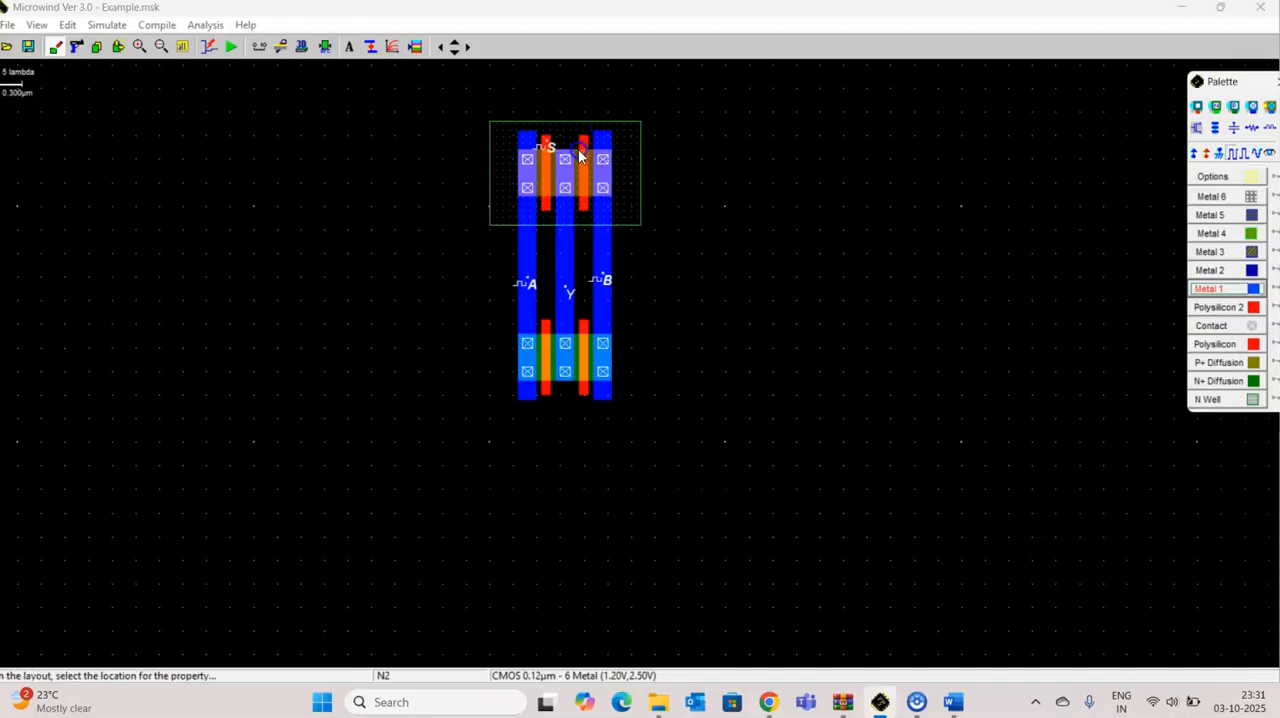
left_click(582, 155)
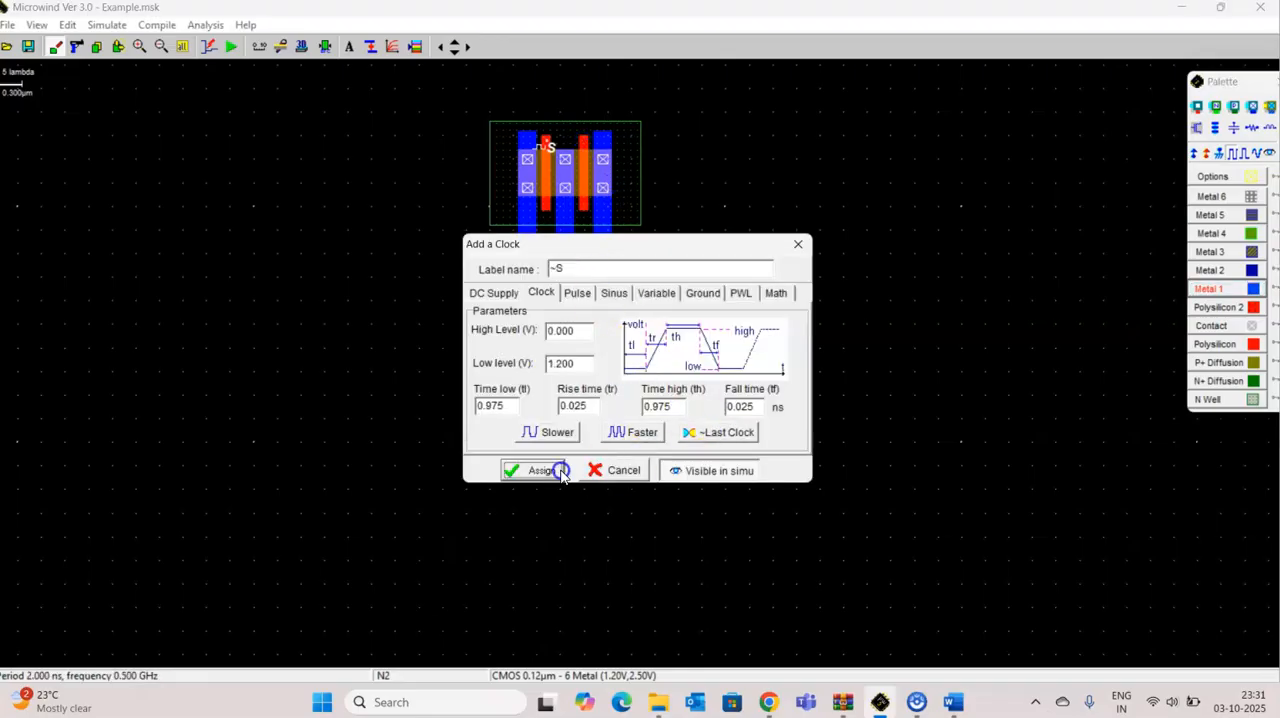
left_click(538, 470)
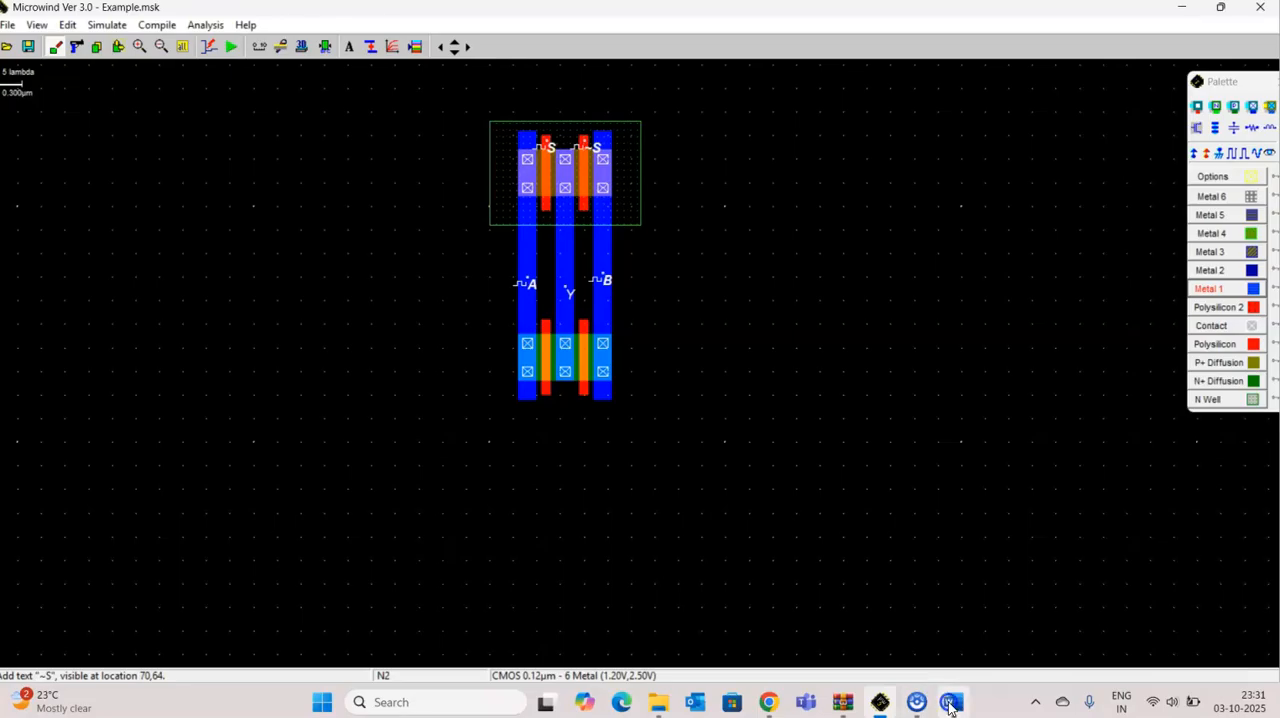
left_click(951, 701)
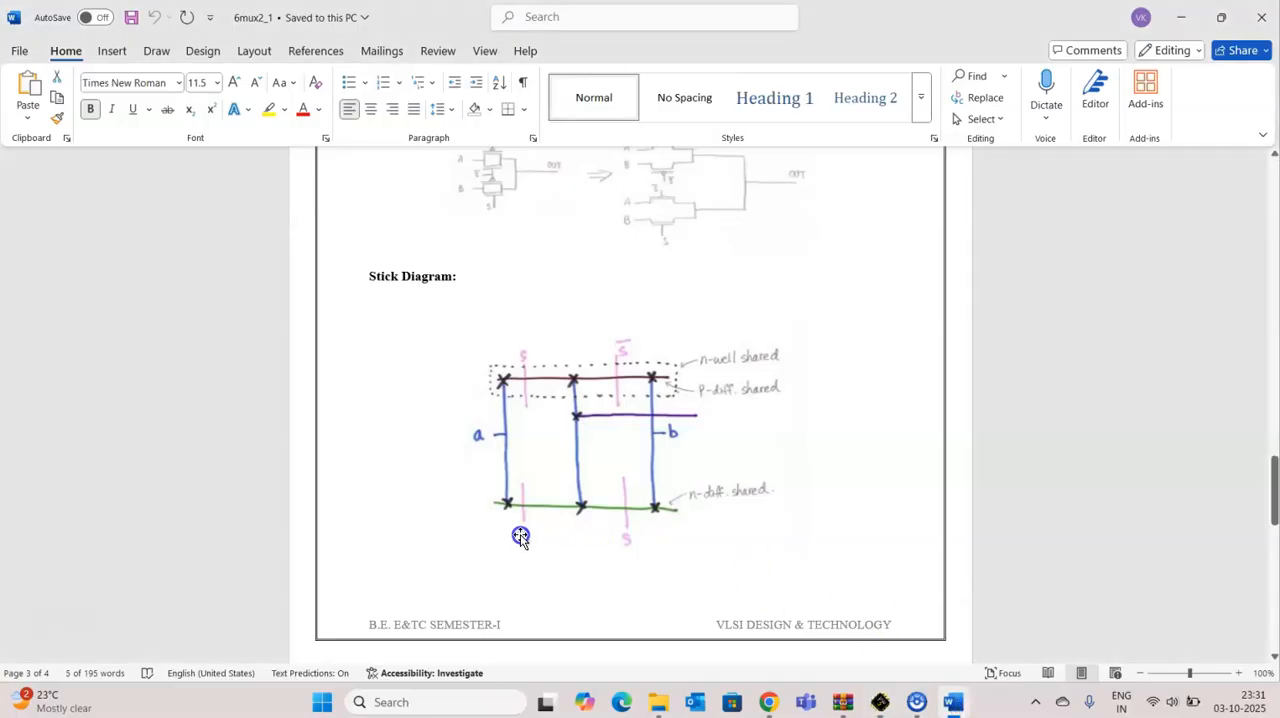
mouse_move(877, 701)
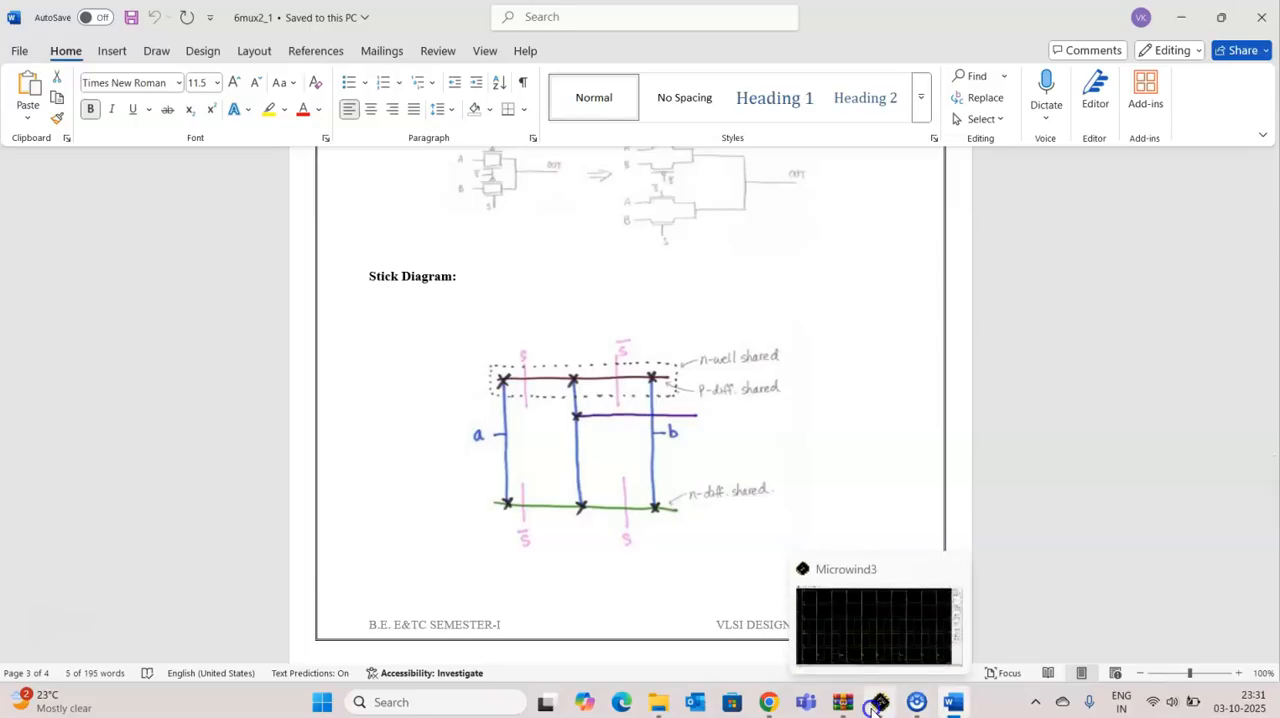
Return from the Word stick diagram to the Microwind layout
left_click(877, 620)
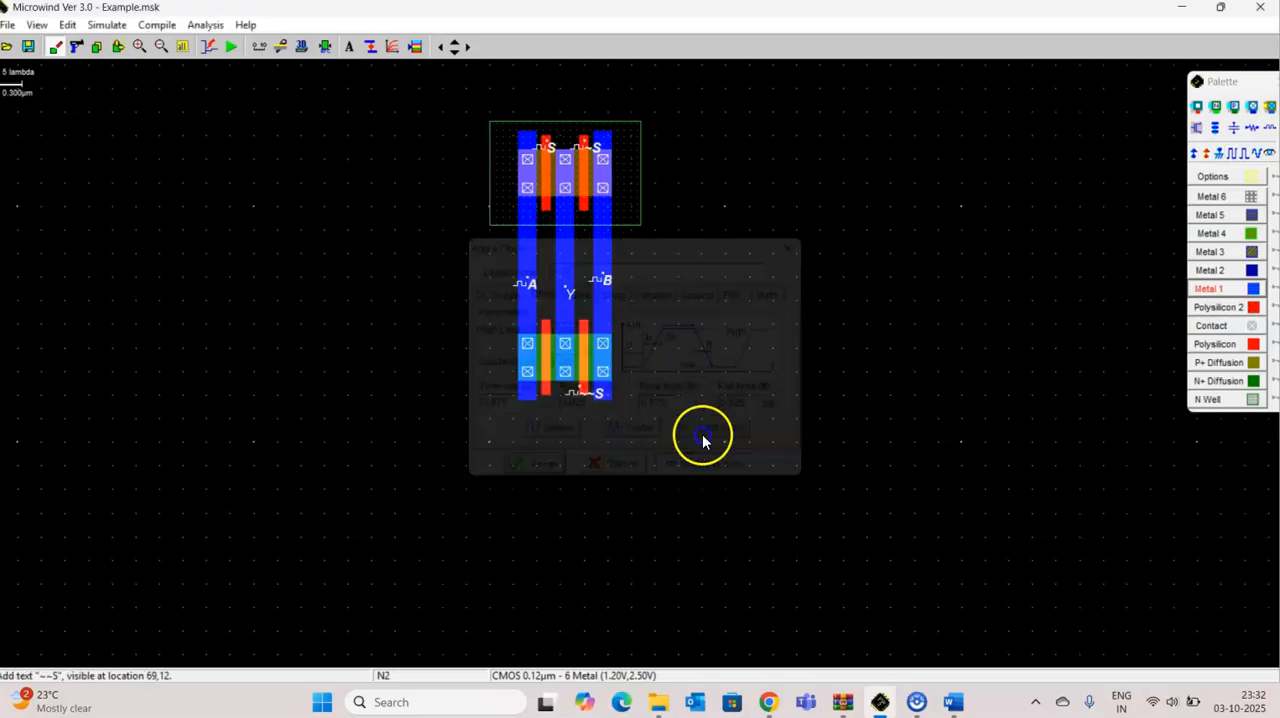
Confirm the clock on the lower right gate and attach one to the lower left gate
left_click(702, 437)
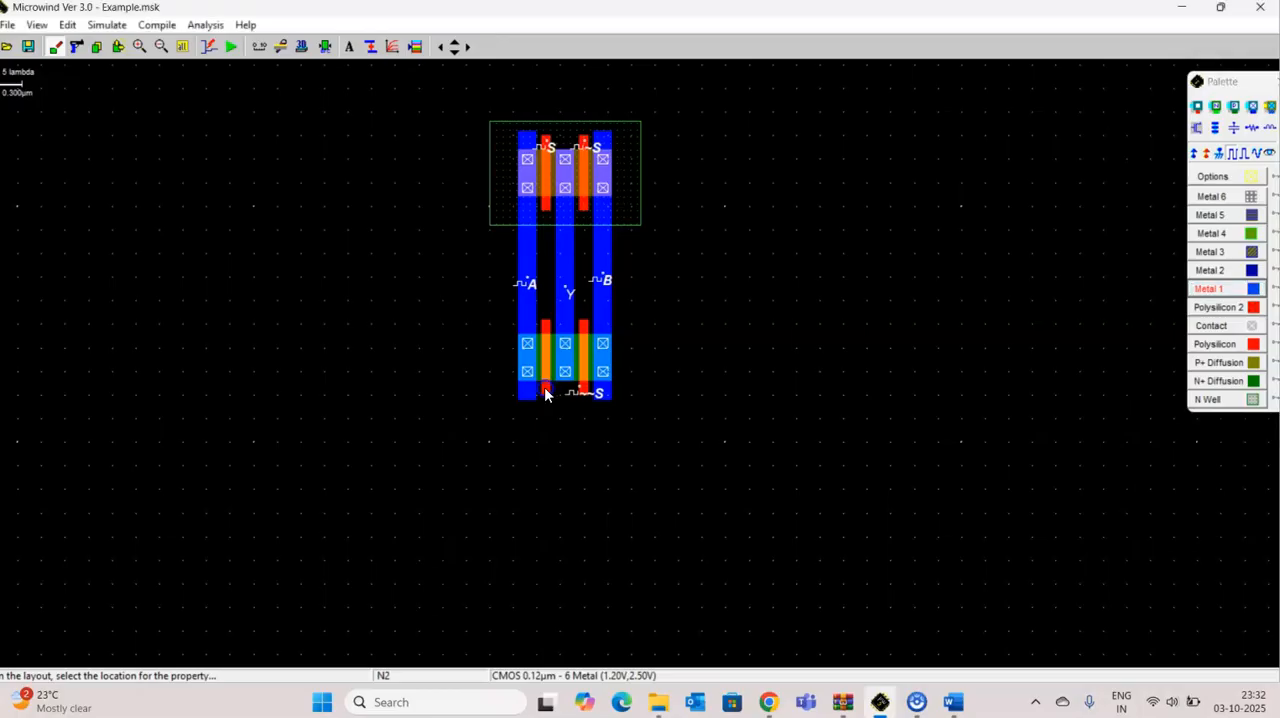
left_click(545, 393)
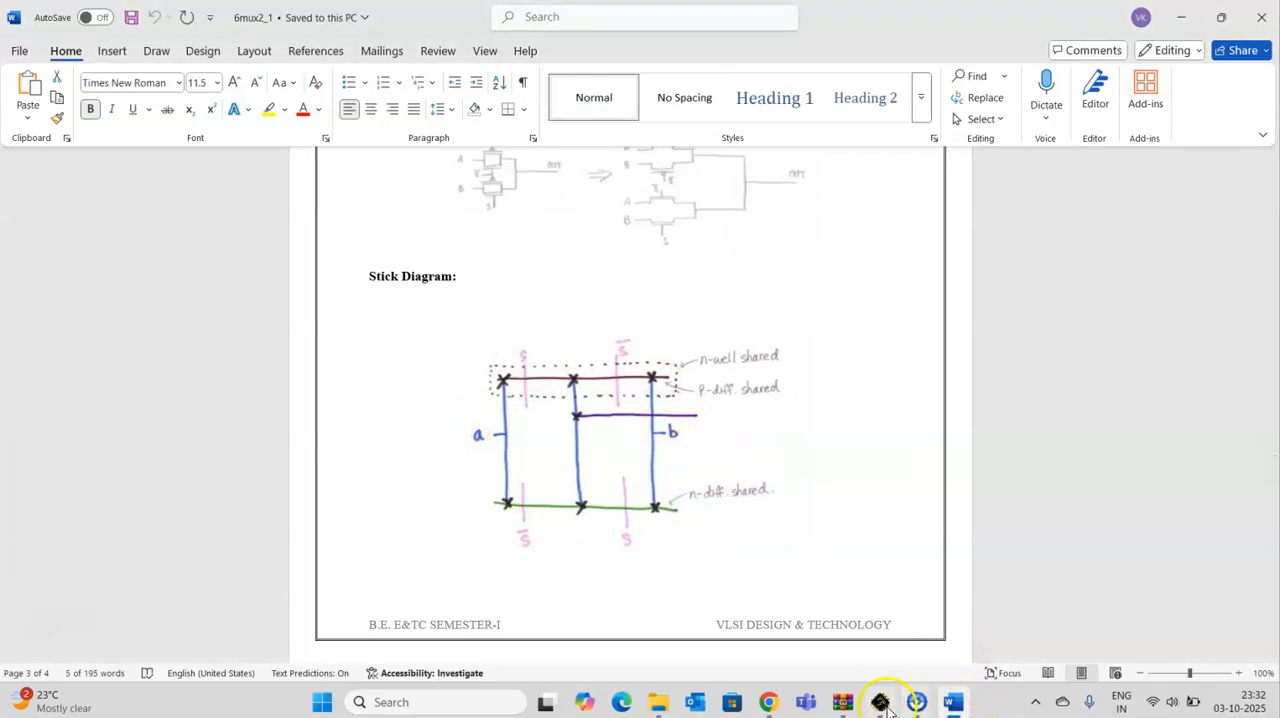
Run the multiplexer's analog simulation, then close the results window
left_click(880, 701)
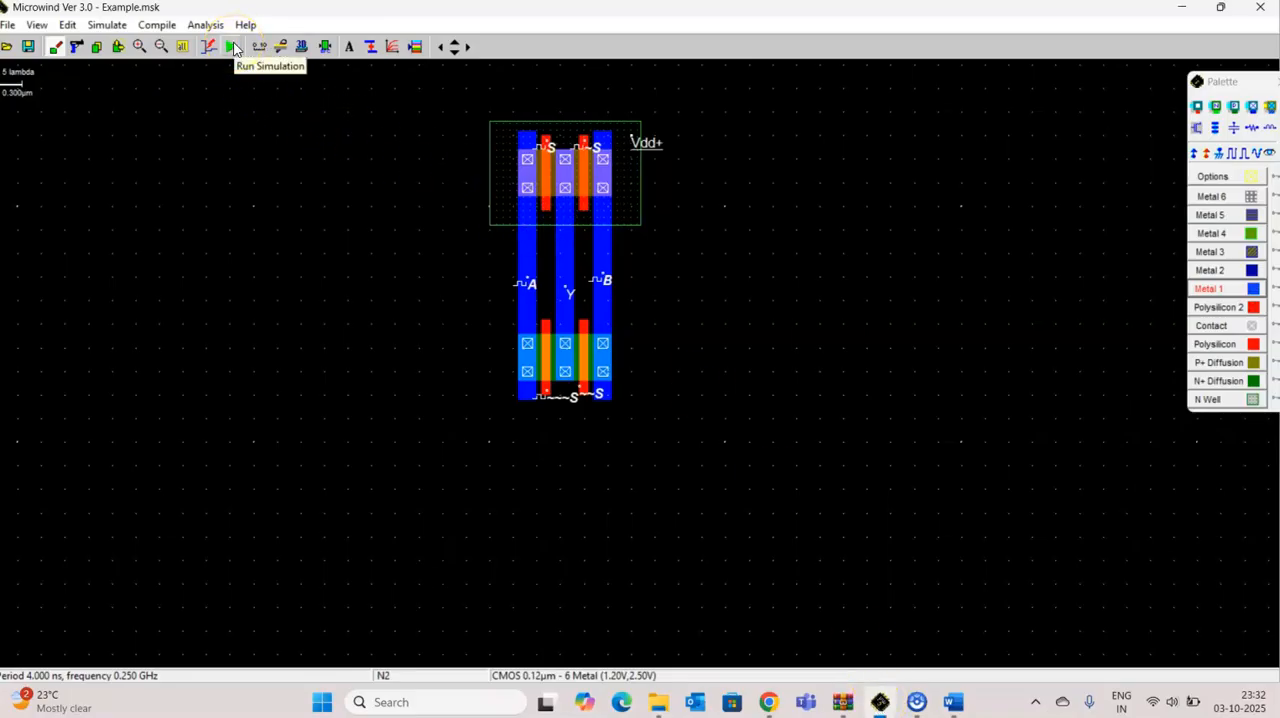
left_click(232, 47)
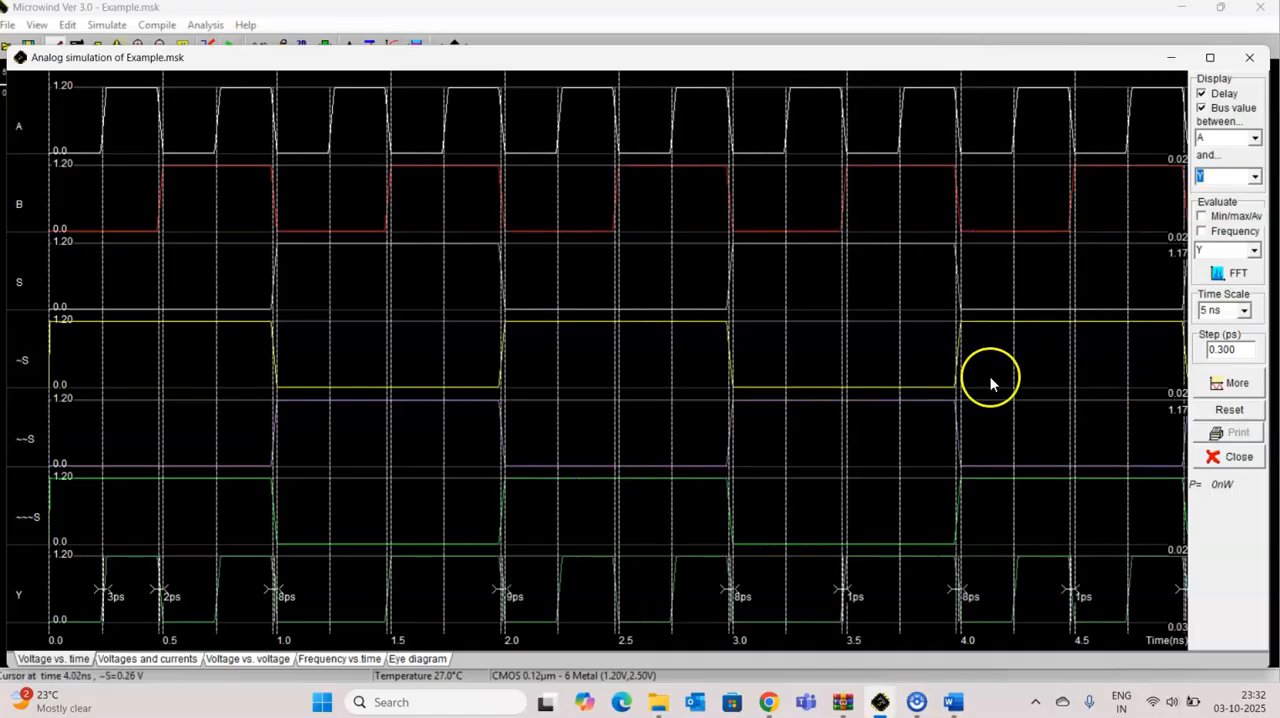
left_click(1239, 456)
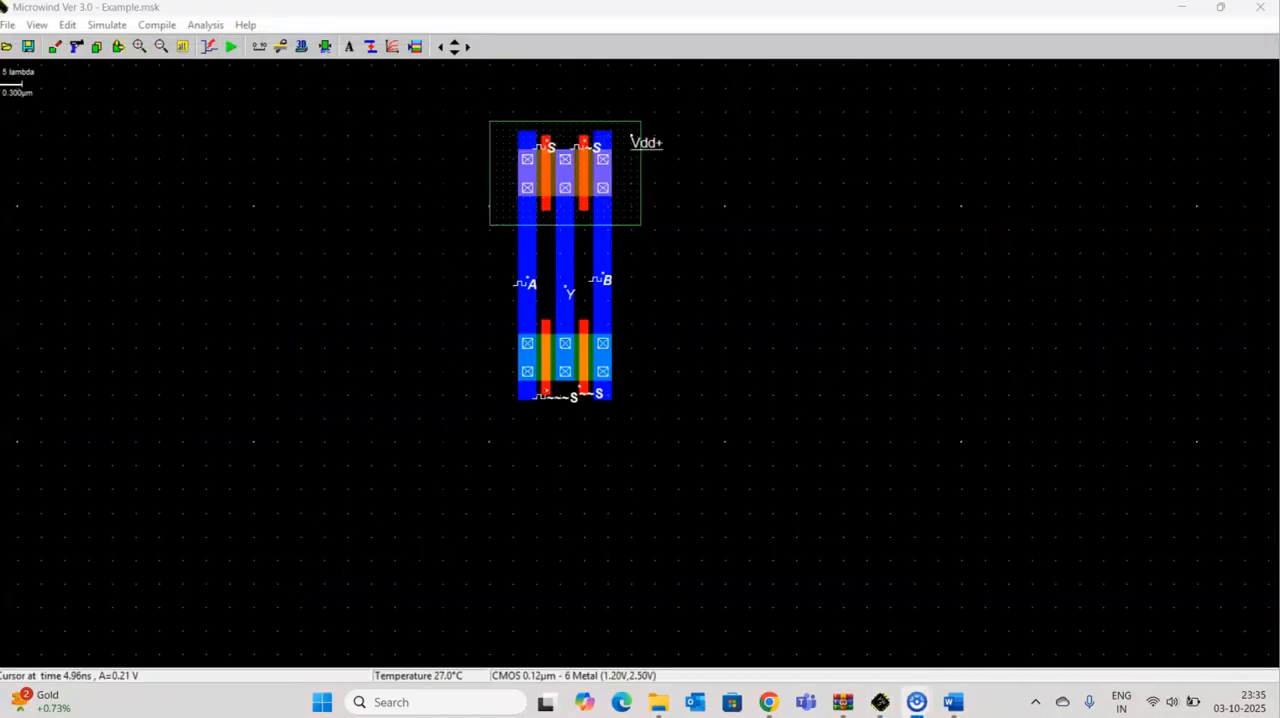
Open the ~~~S label's clock settings and dismiss them unchanged
left_click(588, 393)
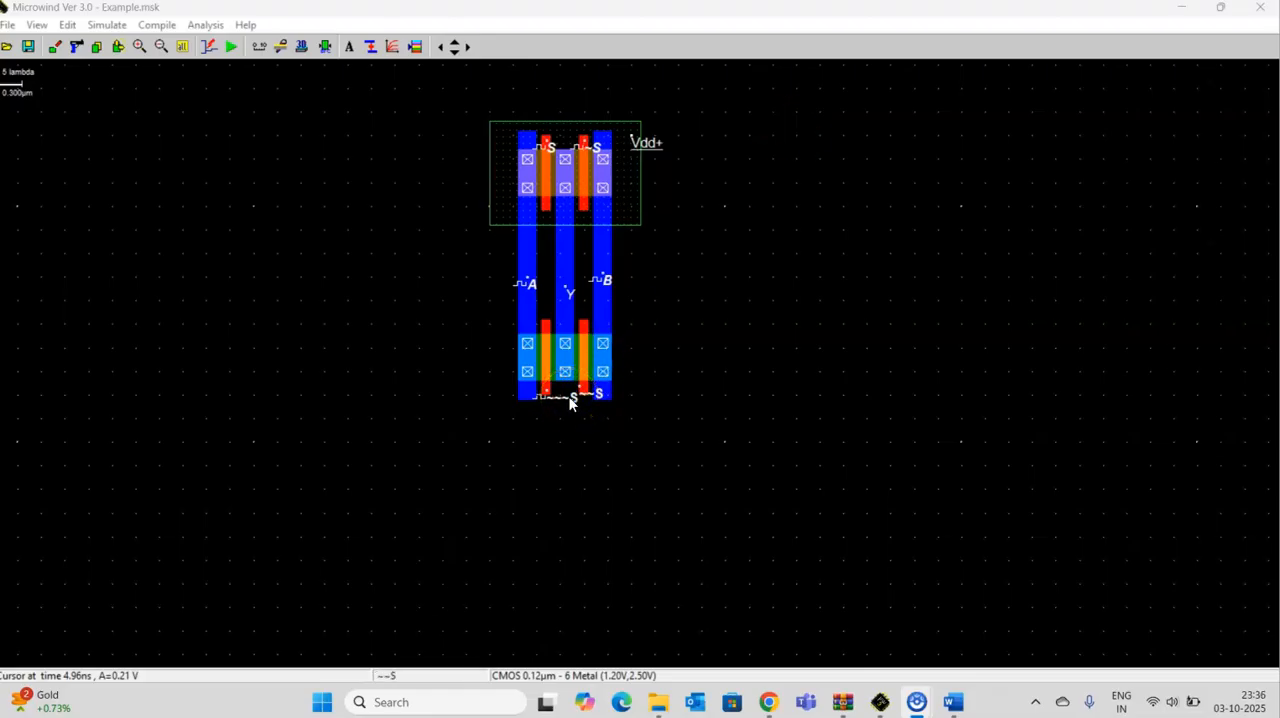
left_click(593, 392)
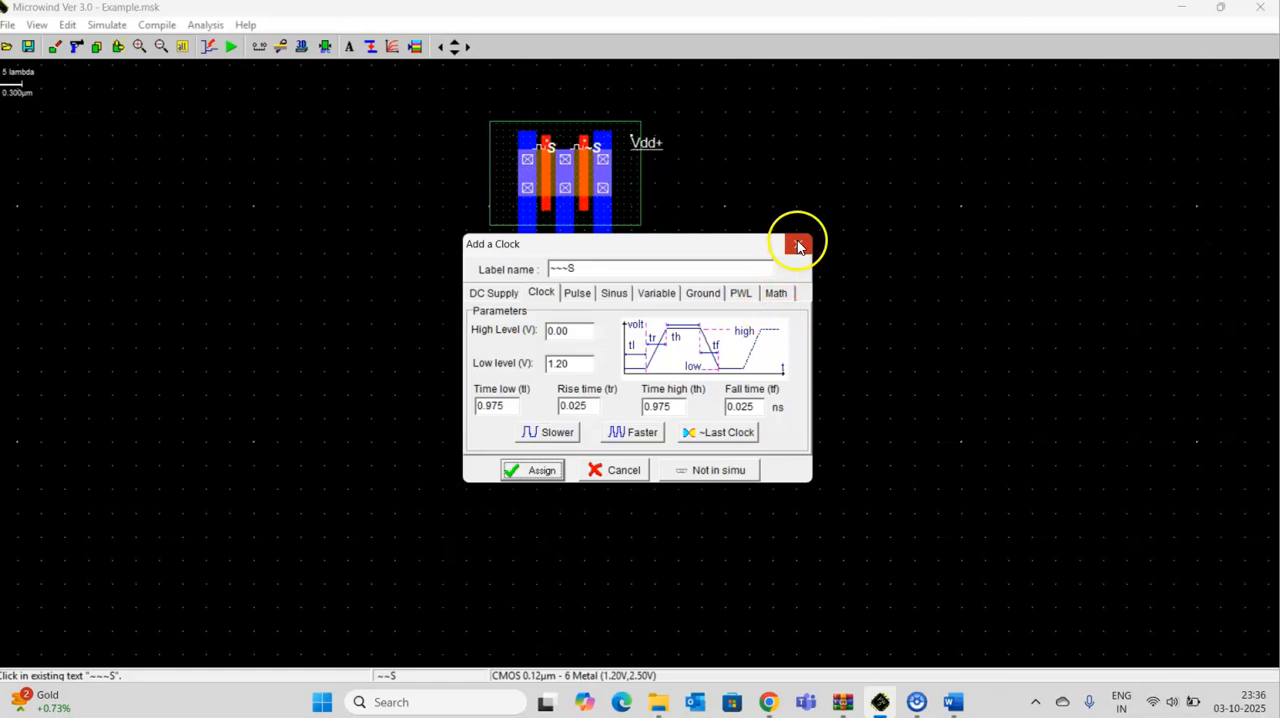
left_click(798, 243)
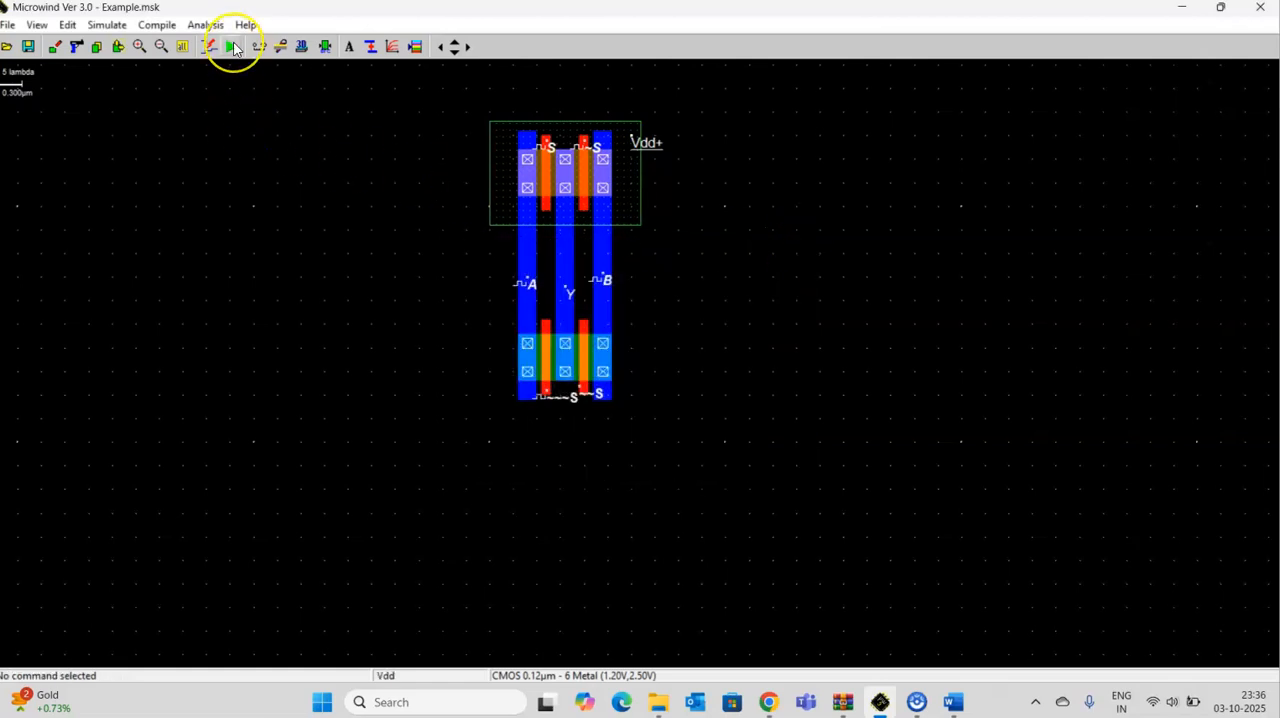
Rerun the analog simulation to plot the A, B, S, ~S and Y waveforms
left_click(231, 47)
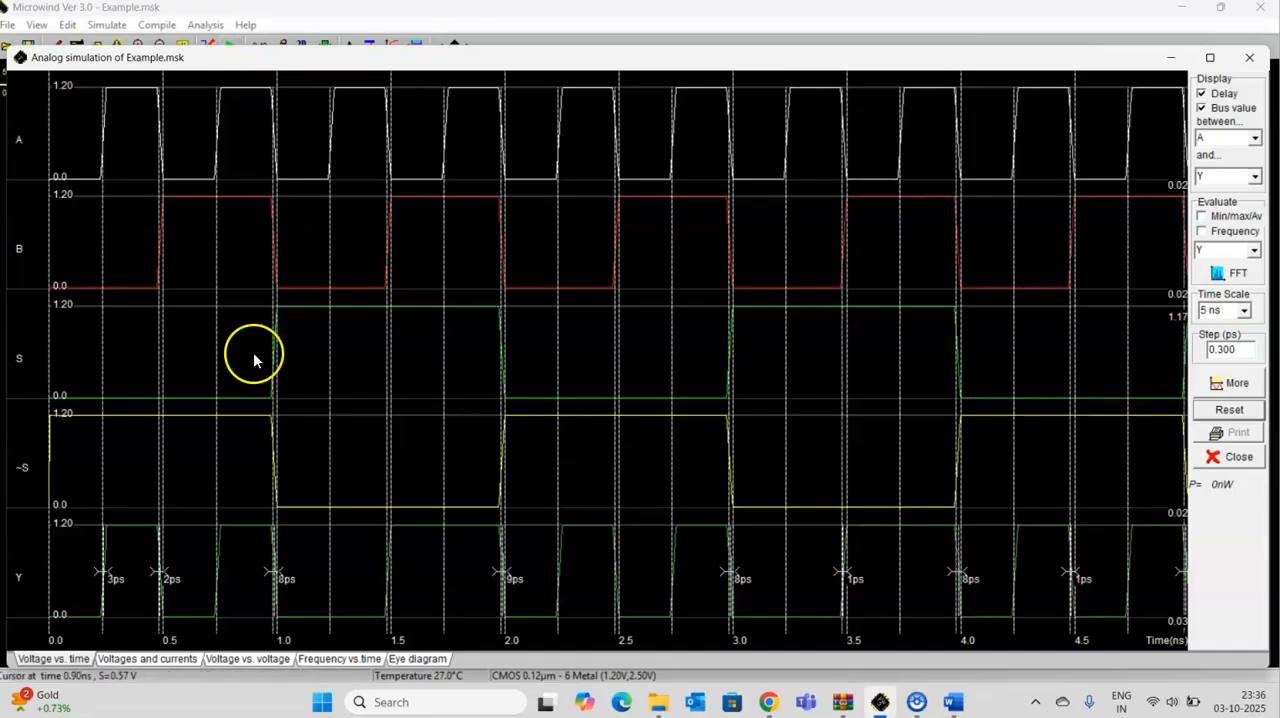
mouse_move(320, 267)
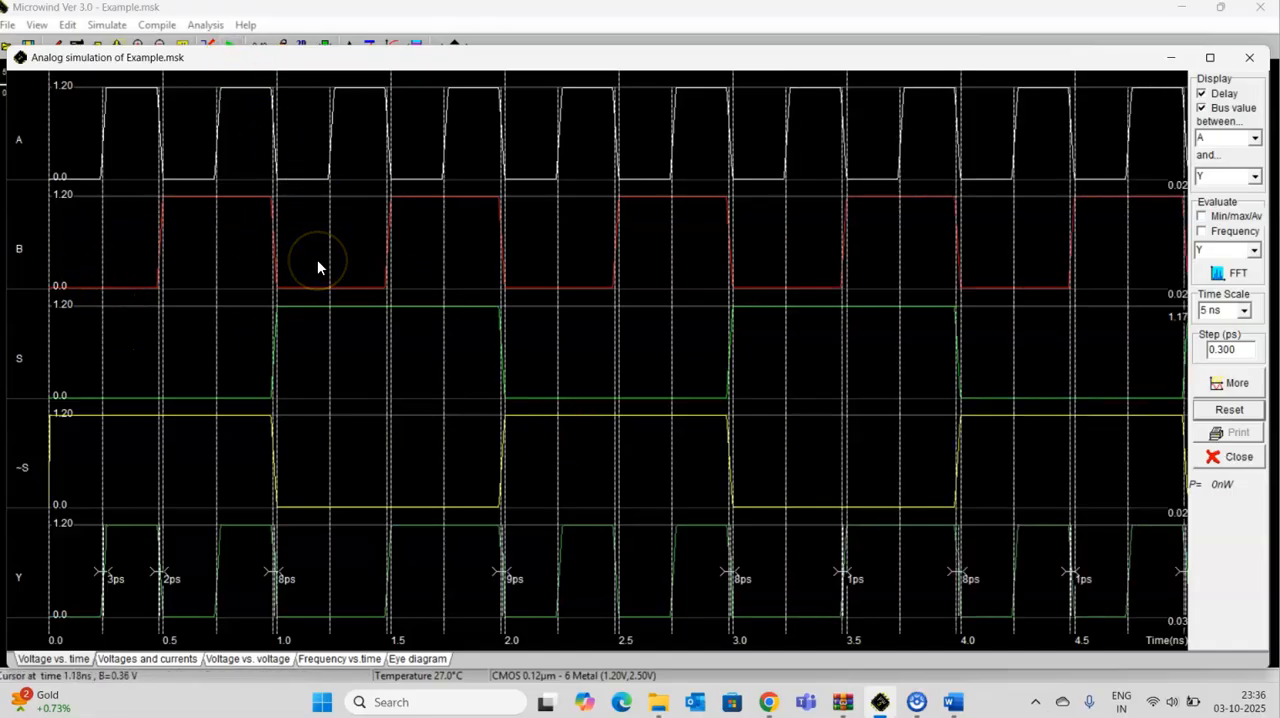
mouse_move(488, 365)
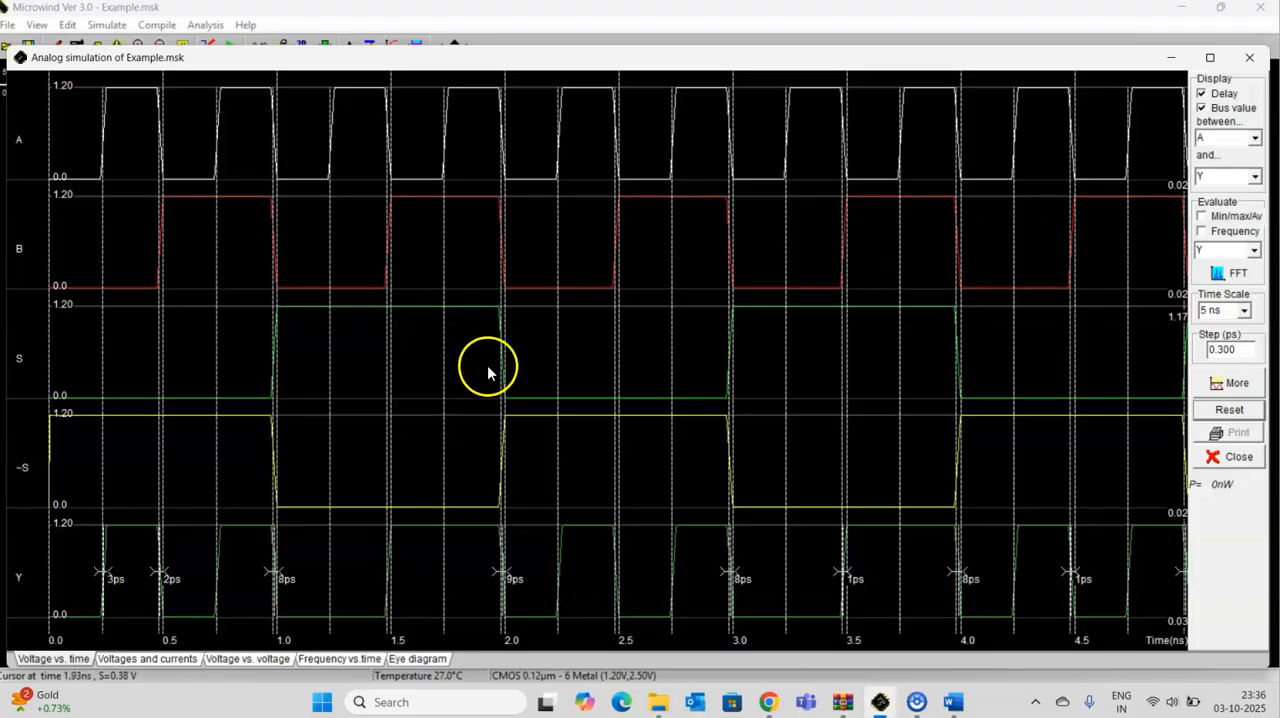
mouse_move(350, 355)
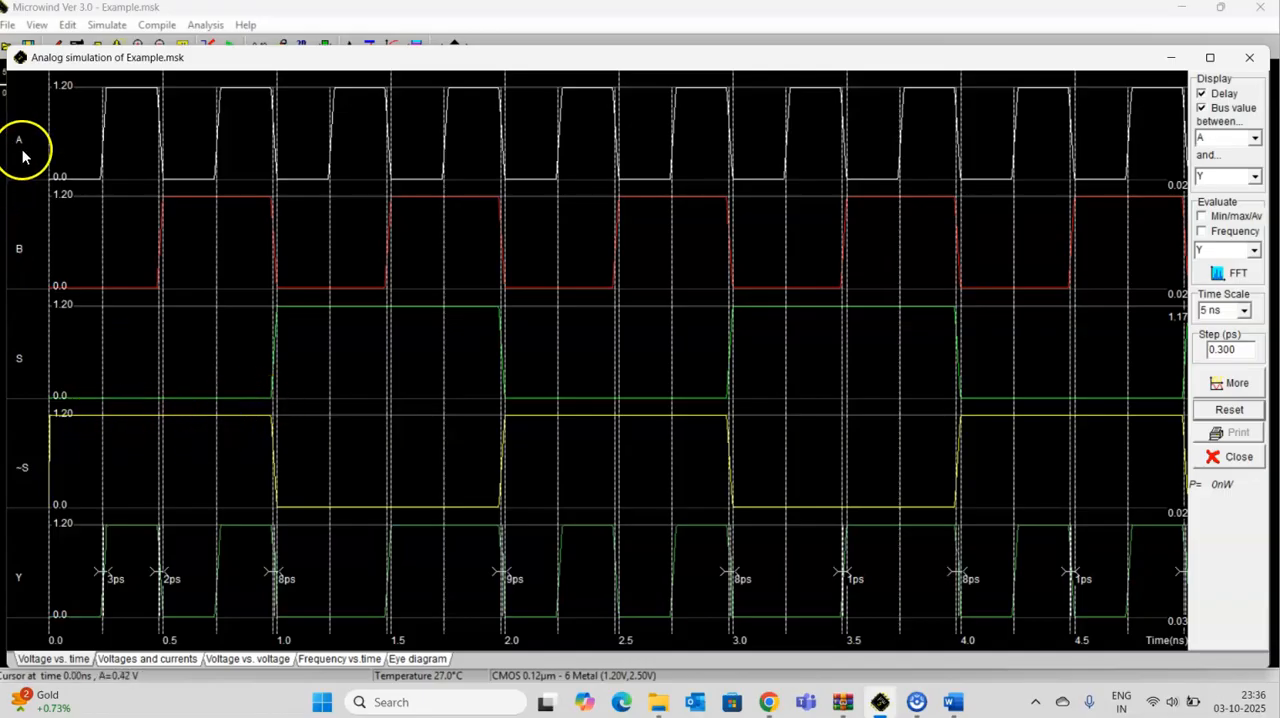
mouse_move(25, 560)
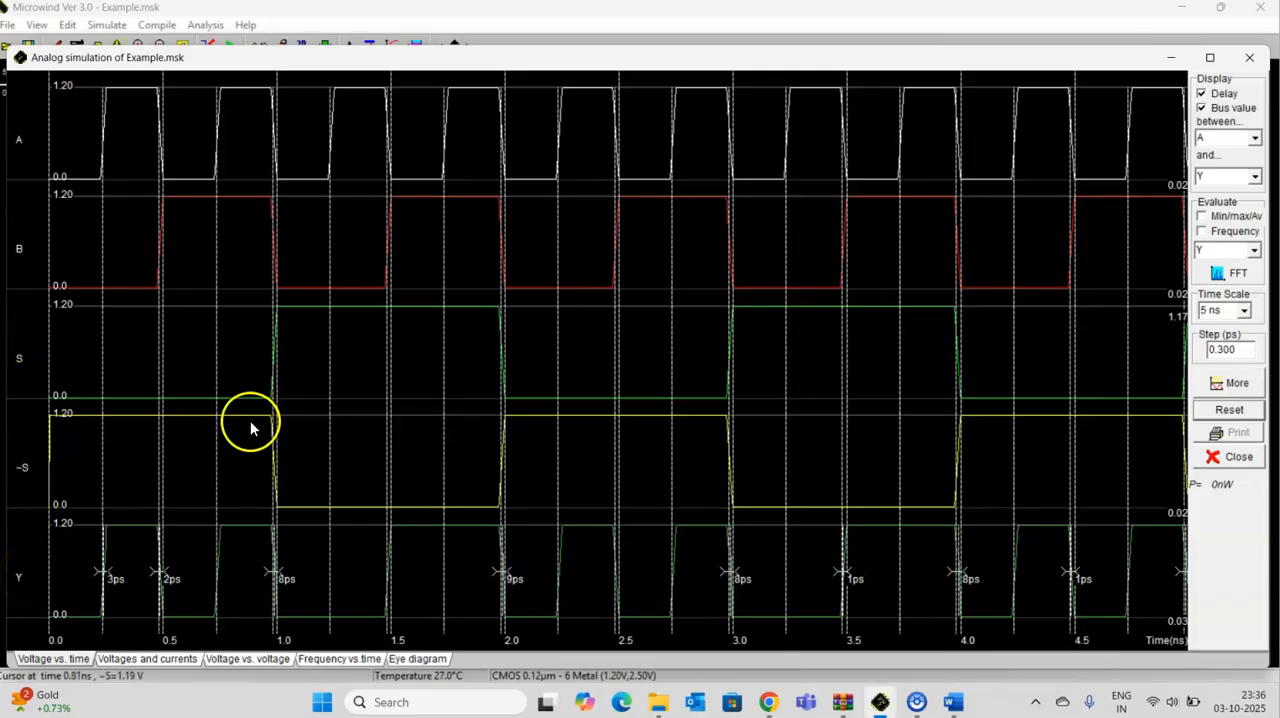
mouse_move(240, 390)
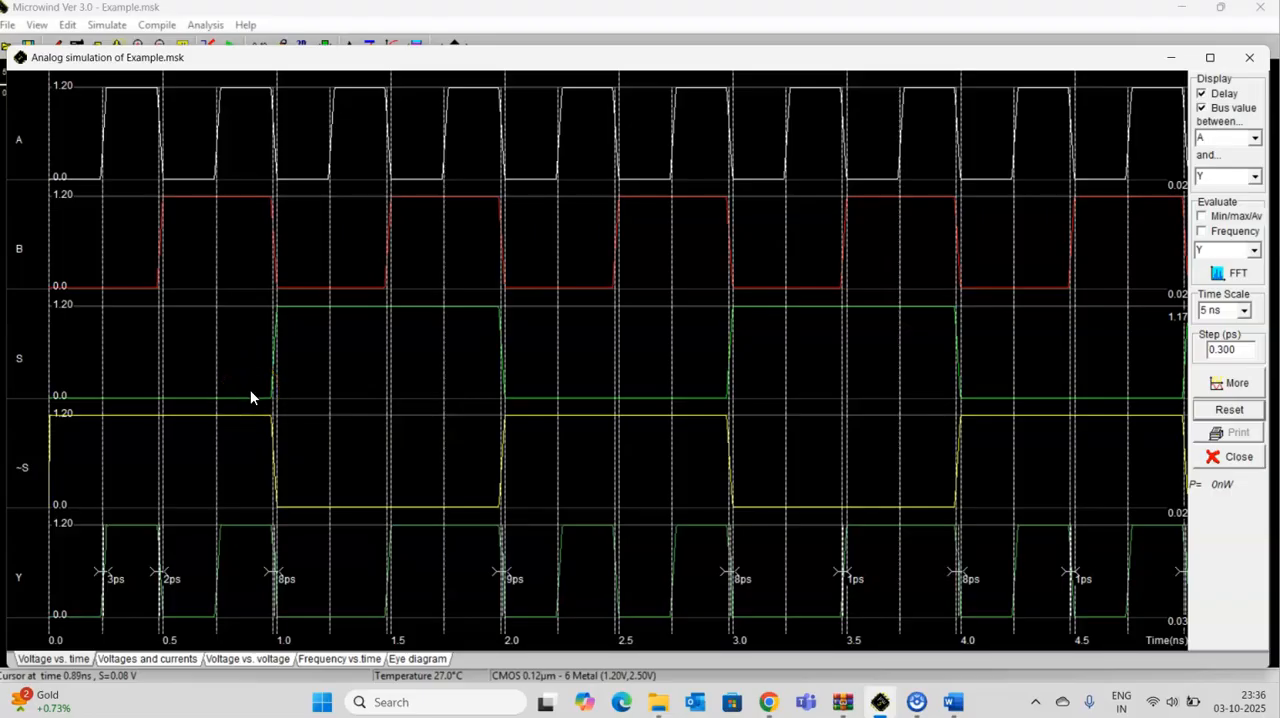
mouse_move(240, 537)
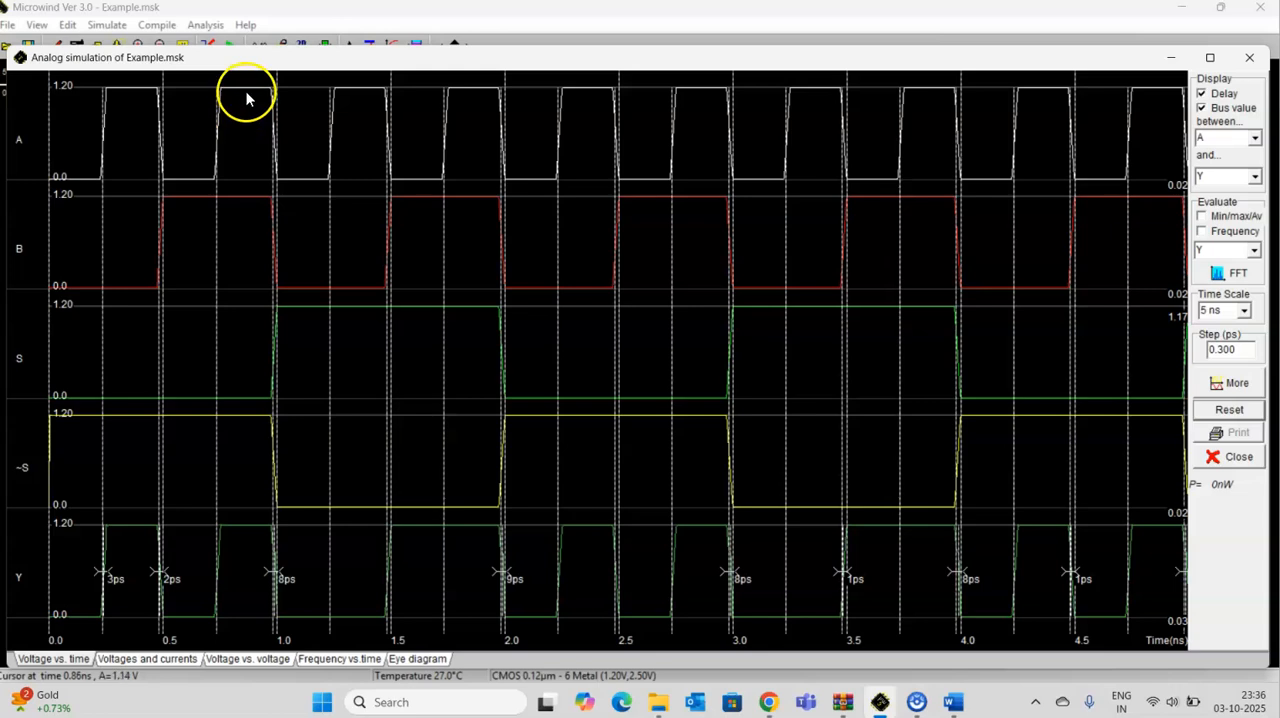
mouse_move(265, 355)
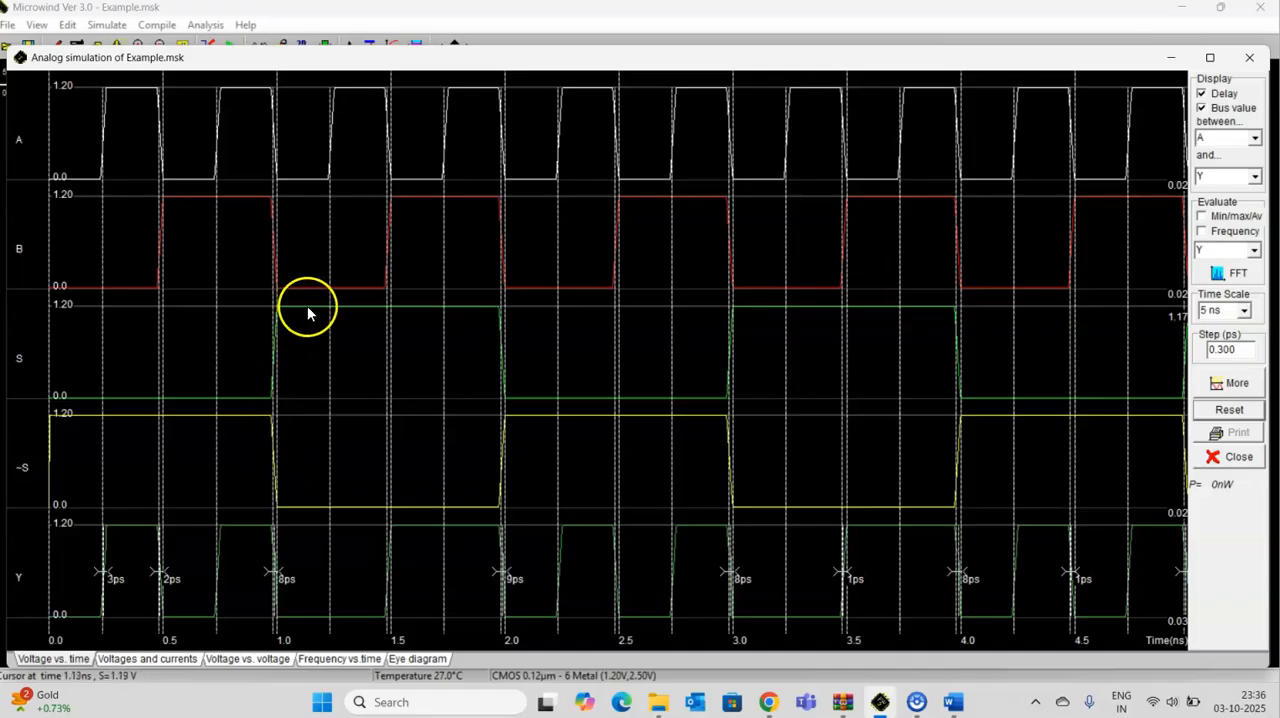
mouse_move(307, 317)
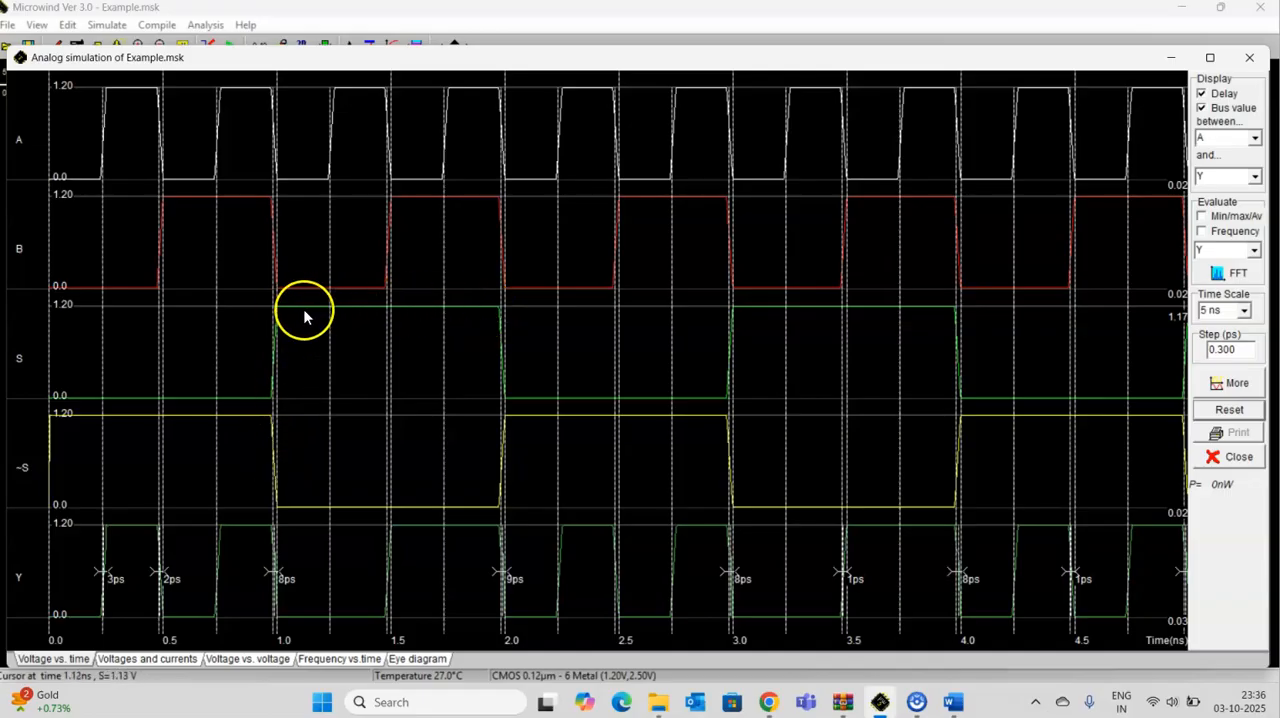
mouse_move(475, 313)
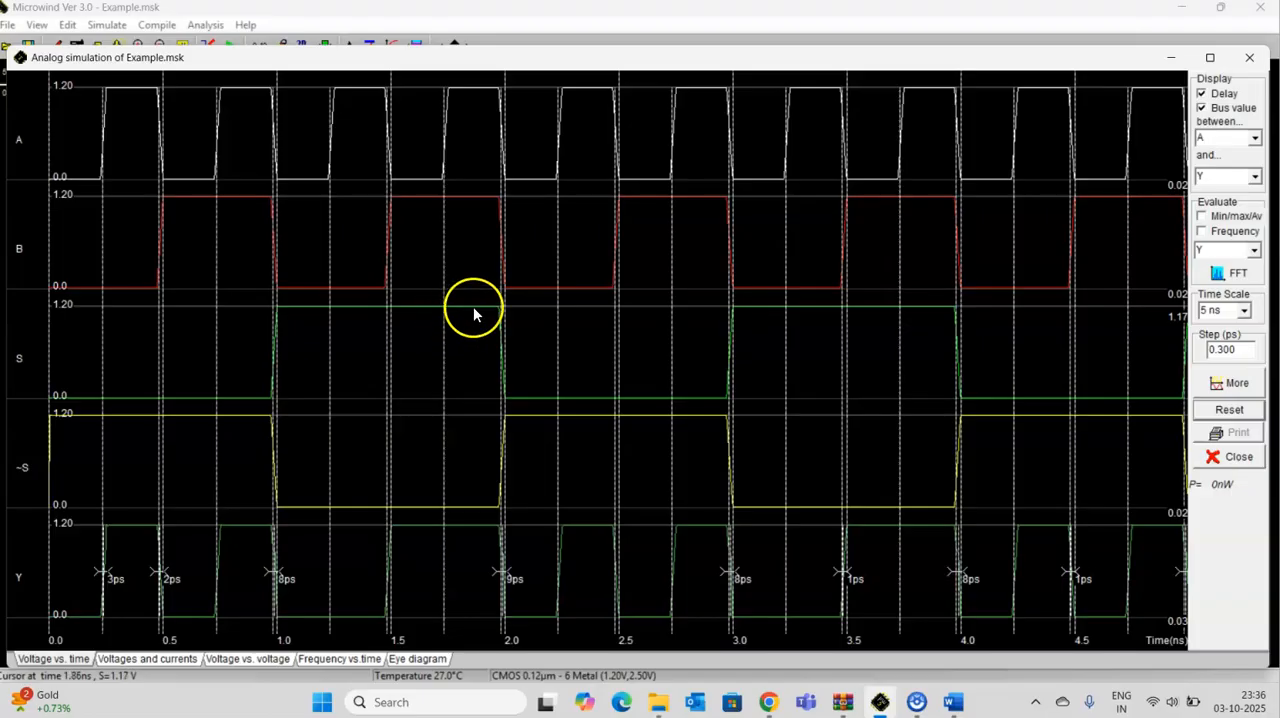
mouse_move(335, 305)
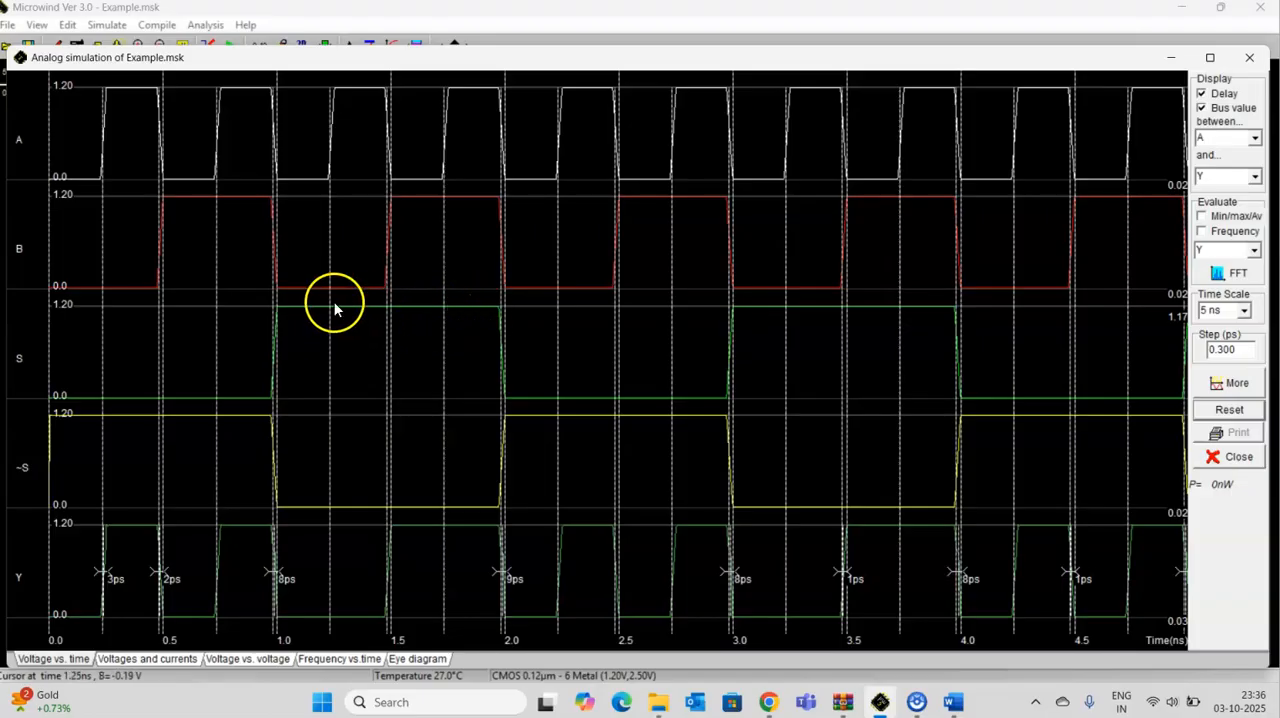
mouse_move(348, 632)
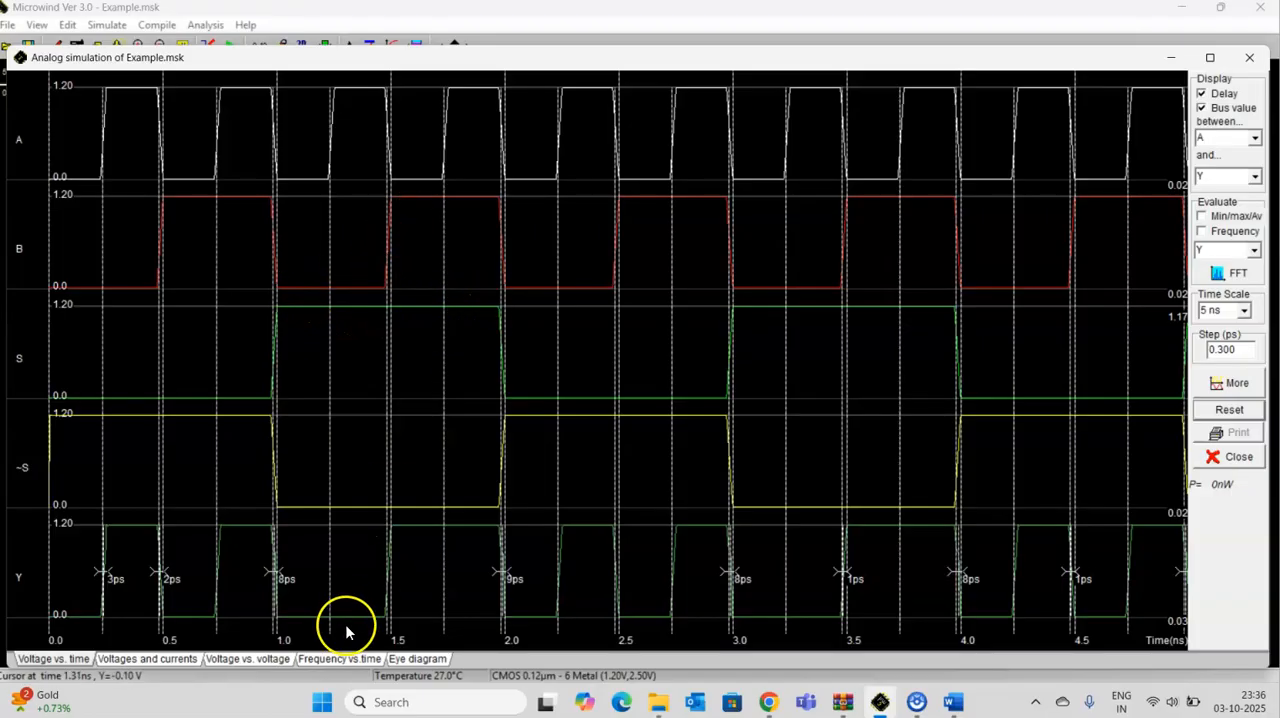
mouse_move(443, 470)
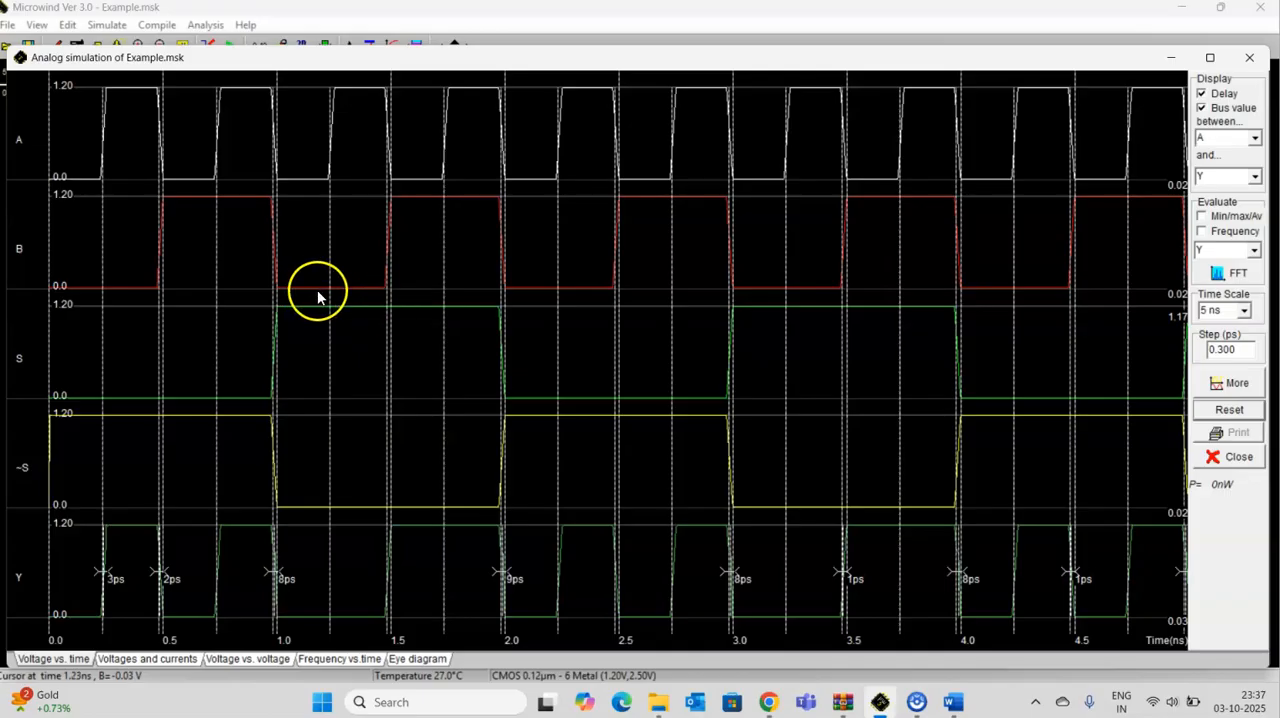
mouse_move(443, 520)
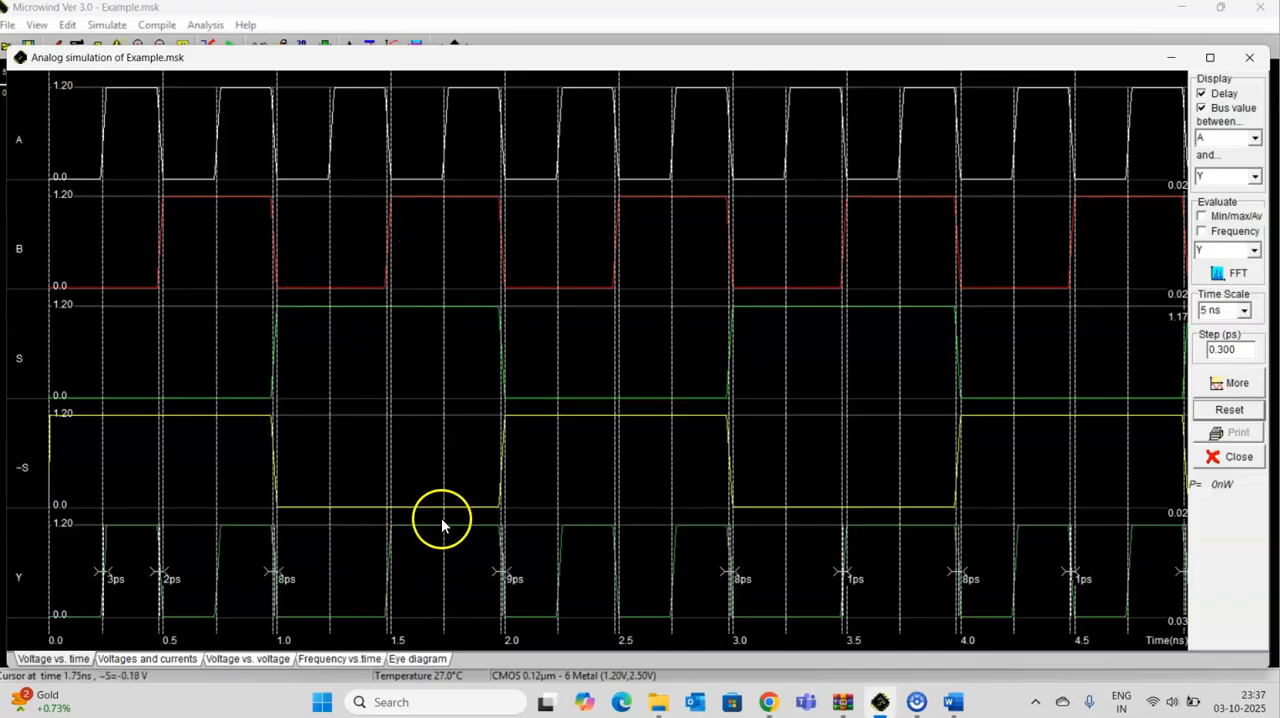
mouse_move(531, 434)
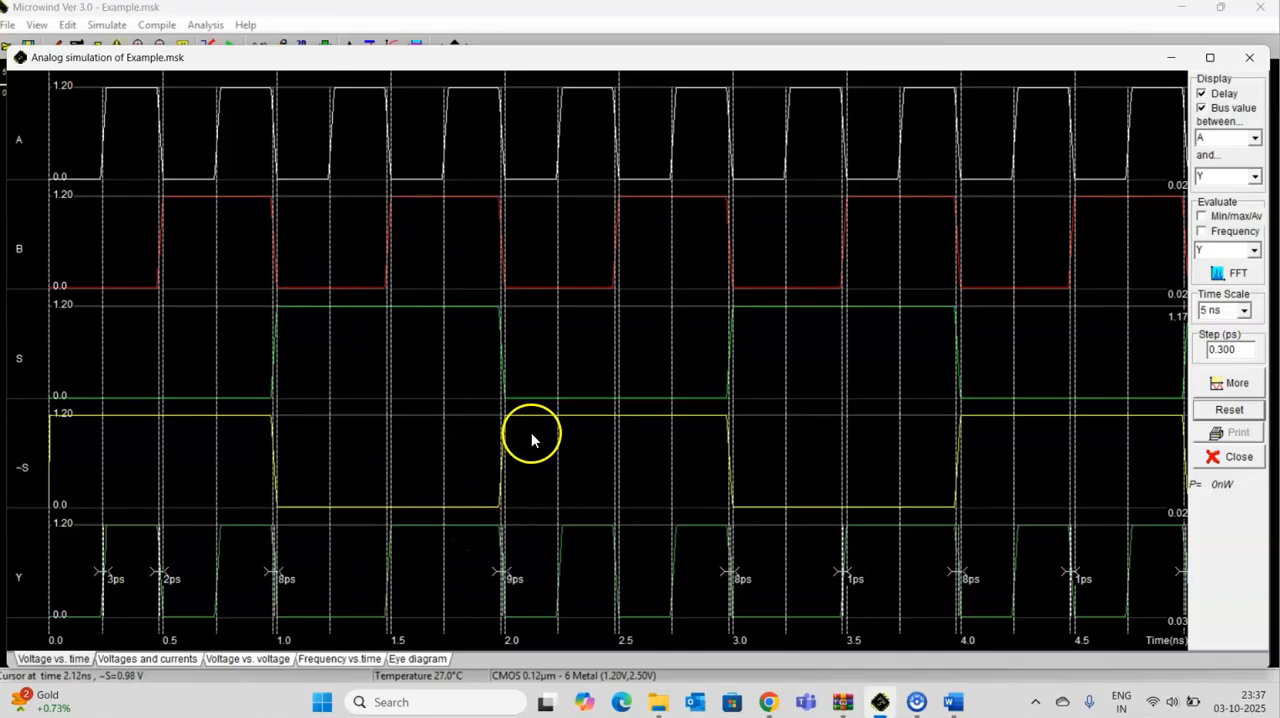
mouse_move(703, 405)
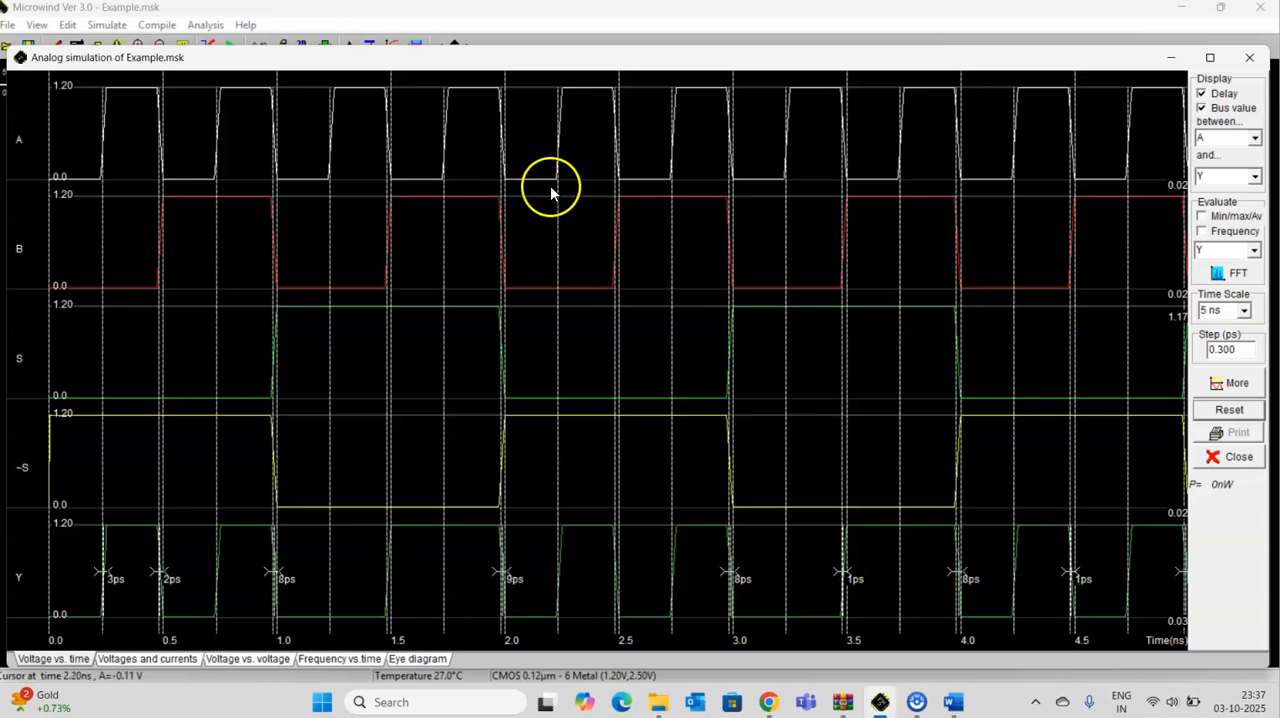
mouse_move(620, 585)
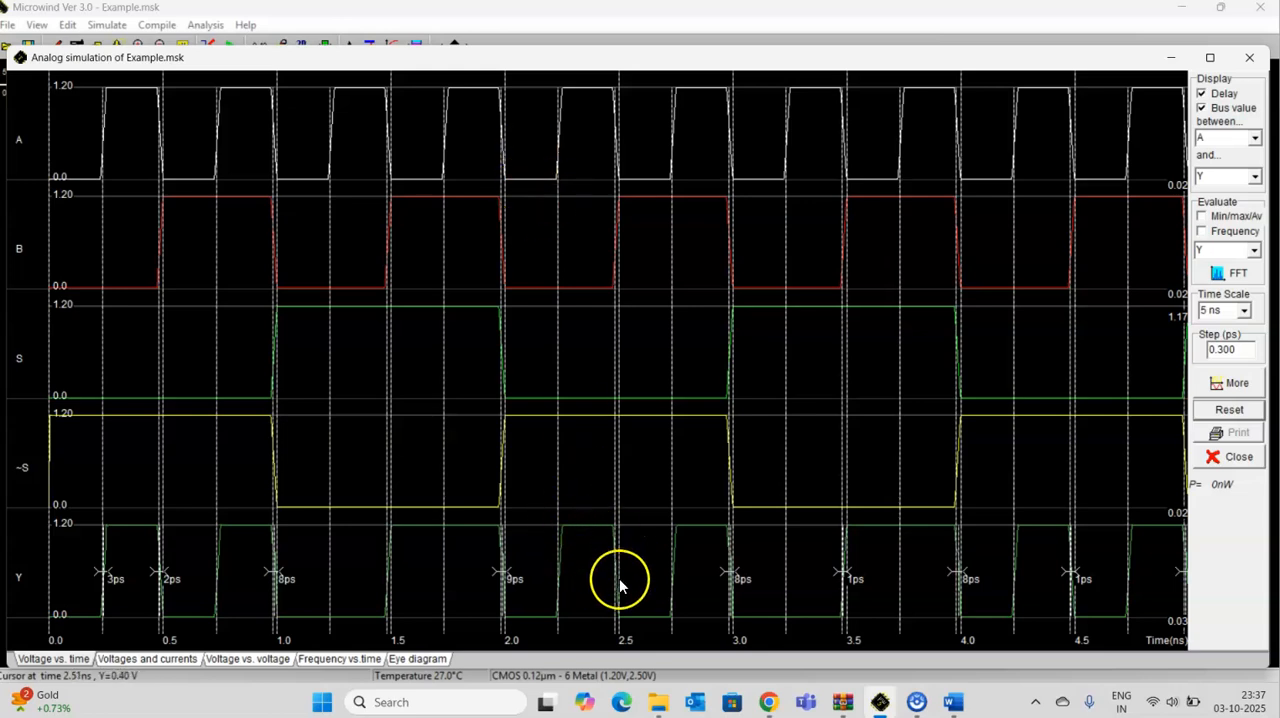
mouse_move(728, 527)
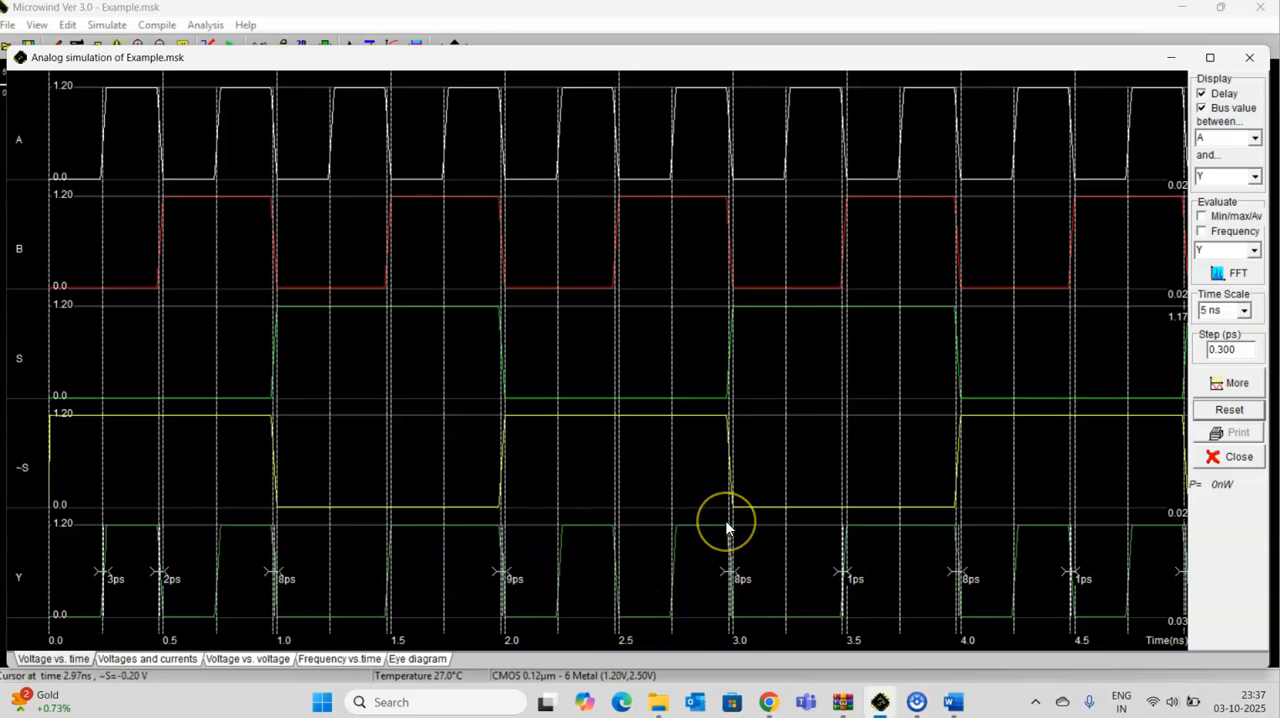
mouse_move(693, 580)
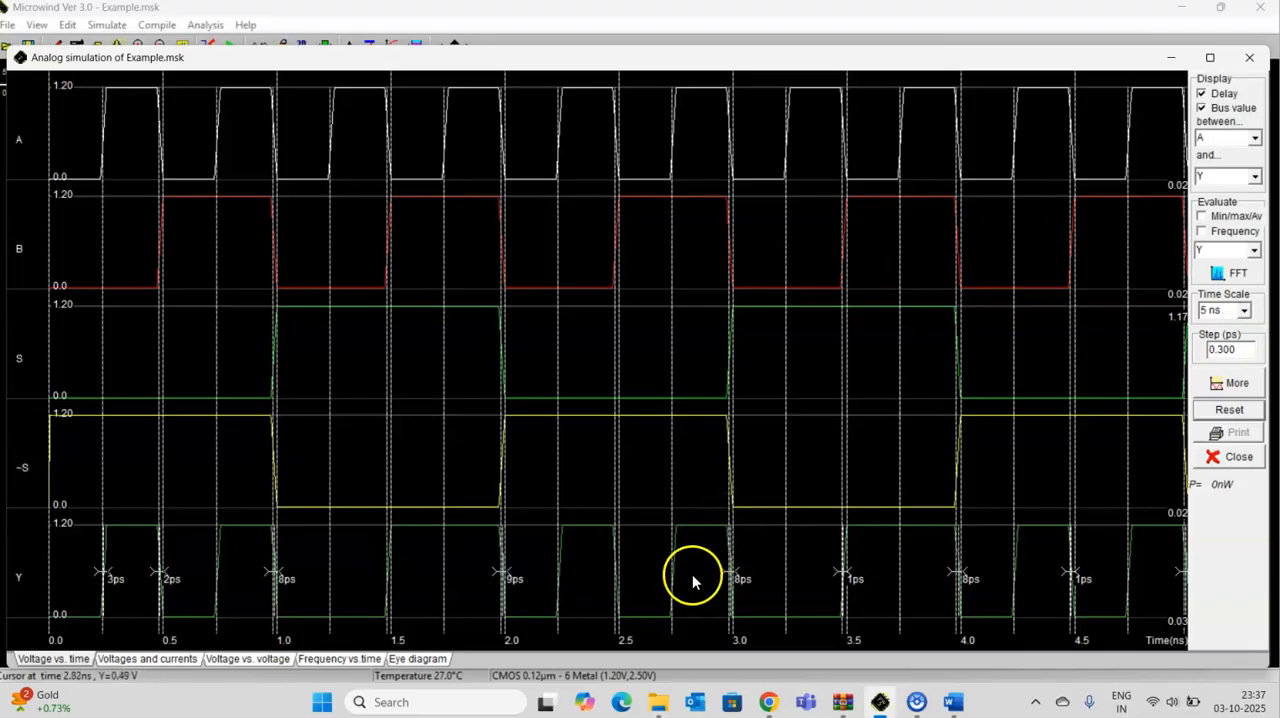
mouse_move(405, 575)
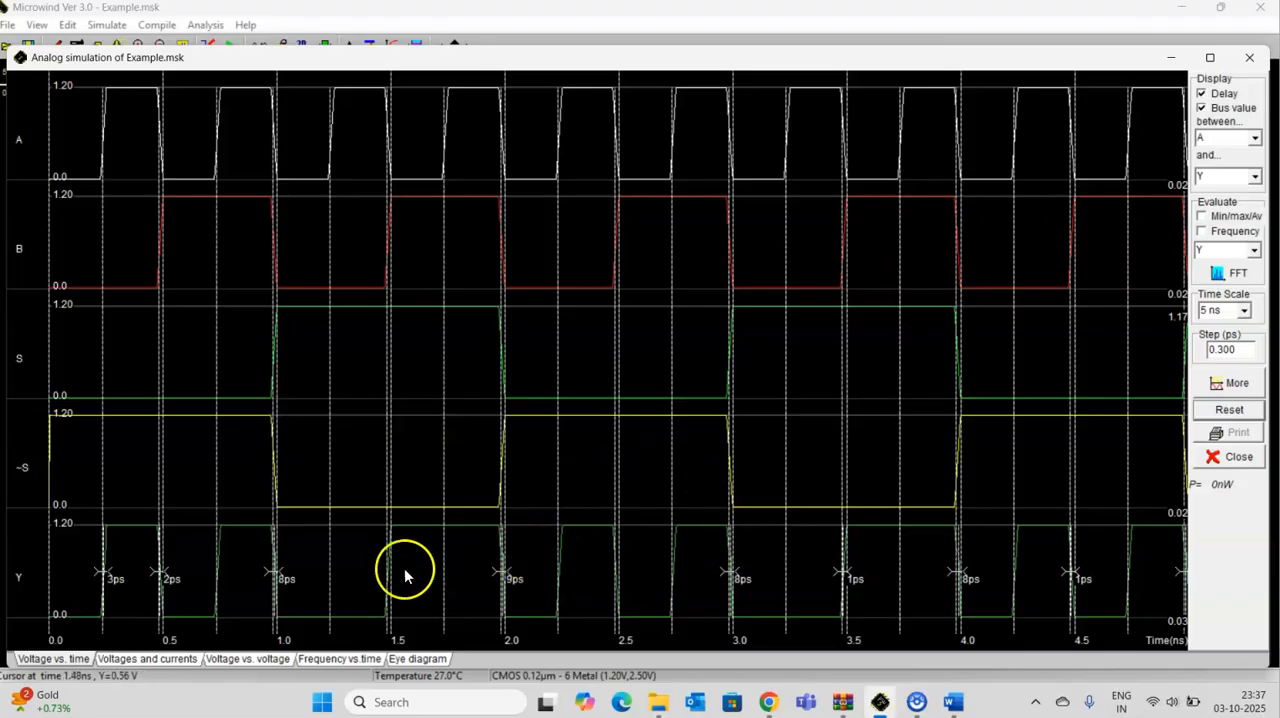